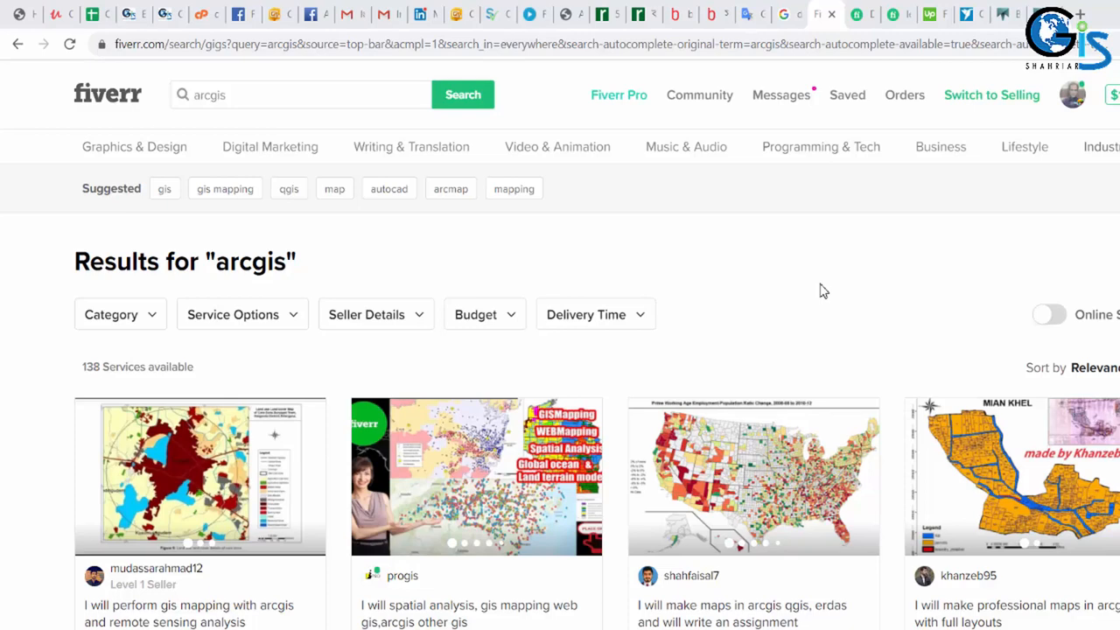
mouse_move(790, 320)
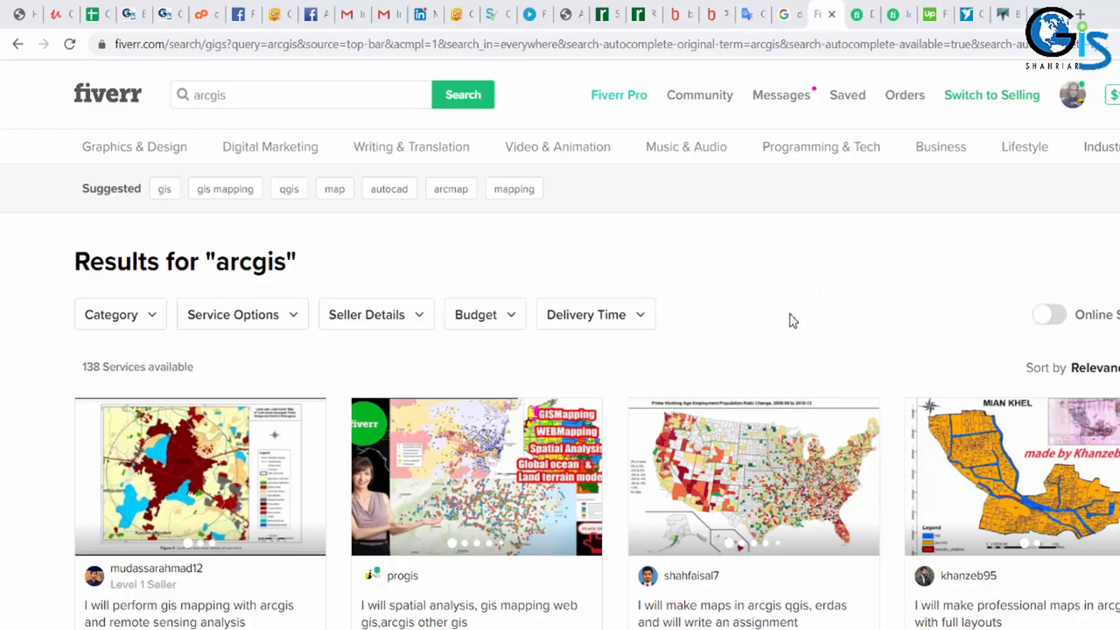
mouse_move(630, 231)
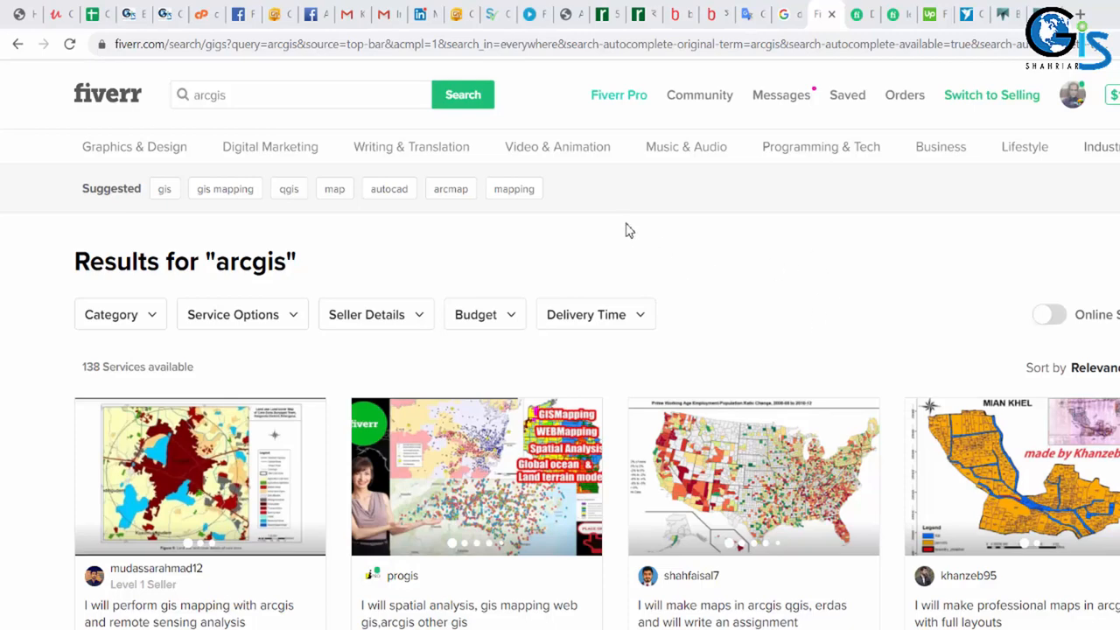
mouse_move(616, 203)
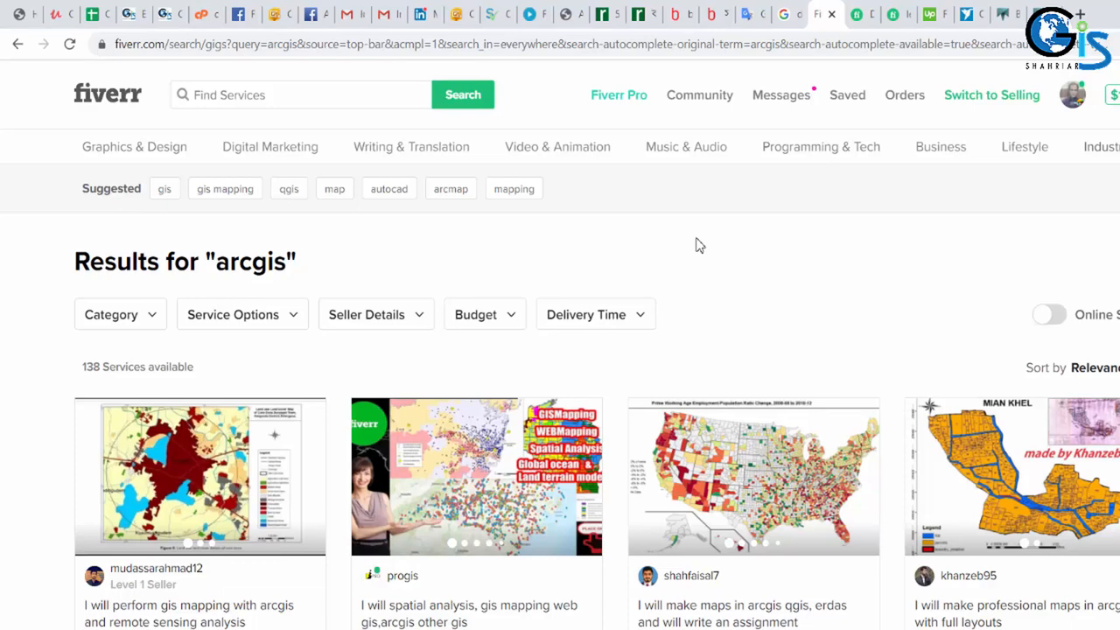
Reload the arcgis gig results and browse the gig cards, including progis's $5 mapping offer.
left_click(301, 94)
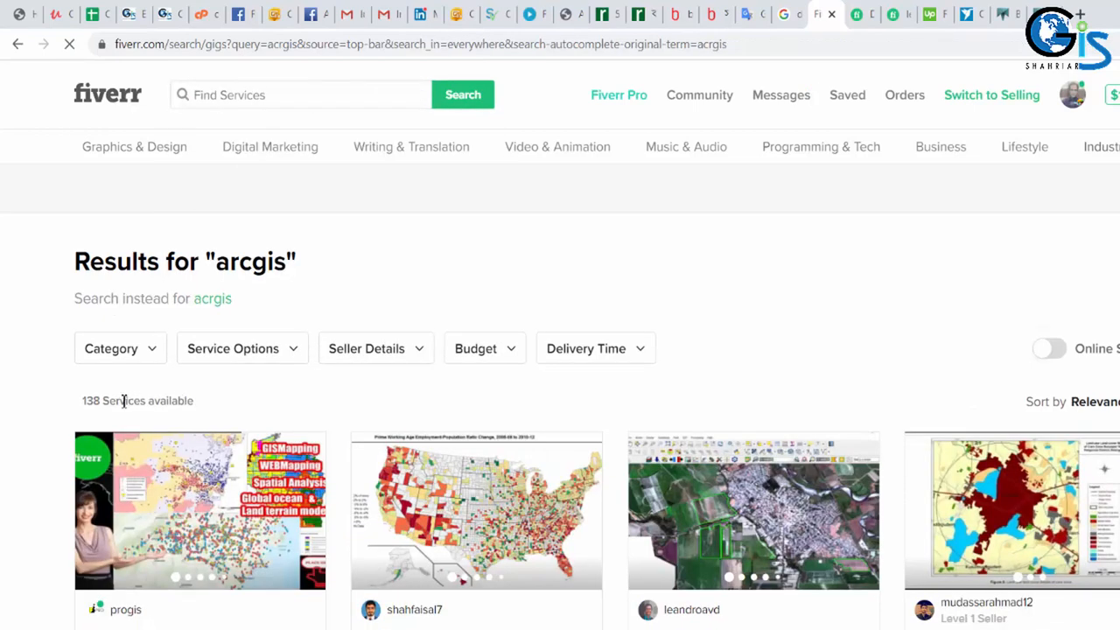
scroll("down", 3)
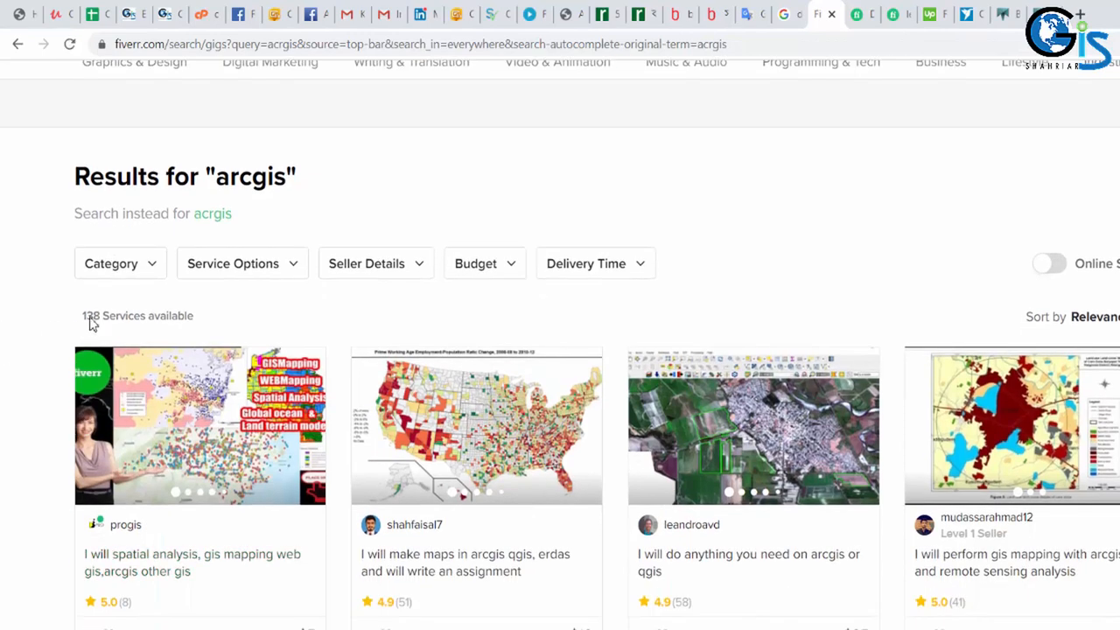
scroll("up", 3)
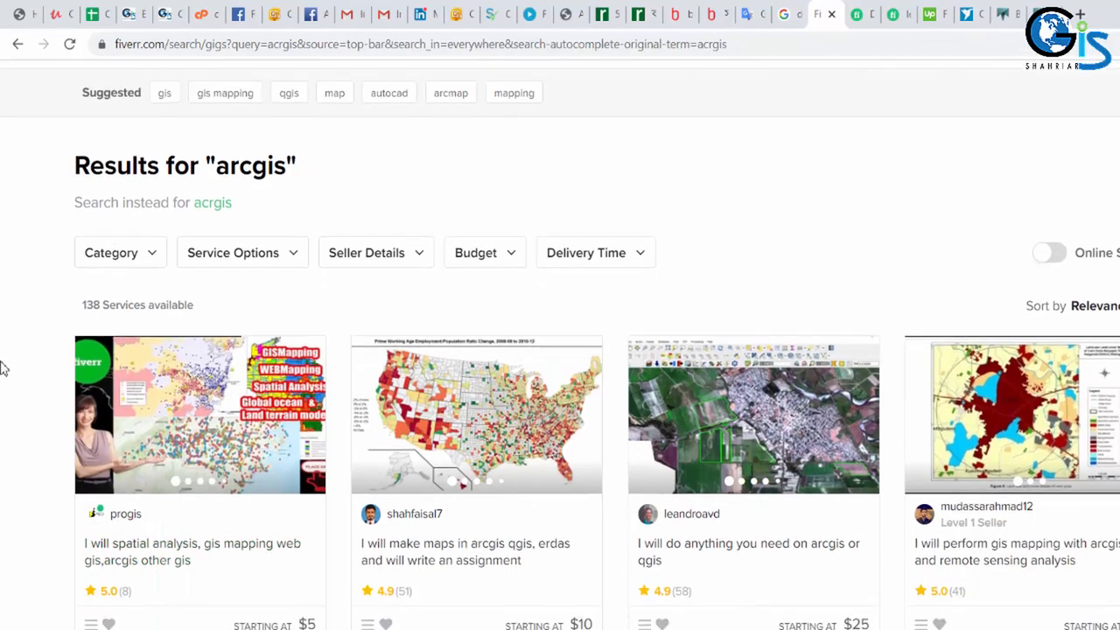
scroll("down", 3)
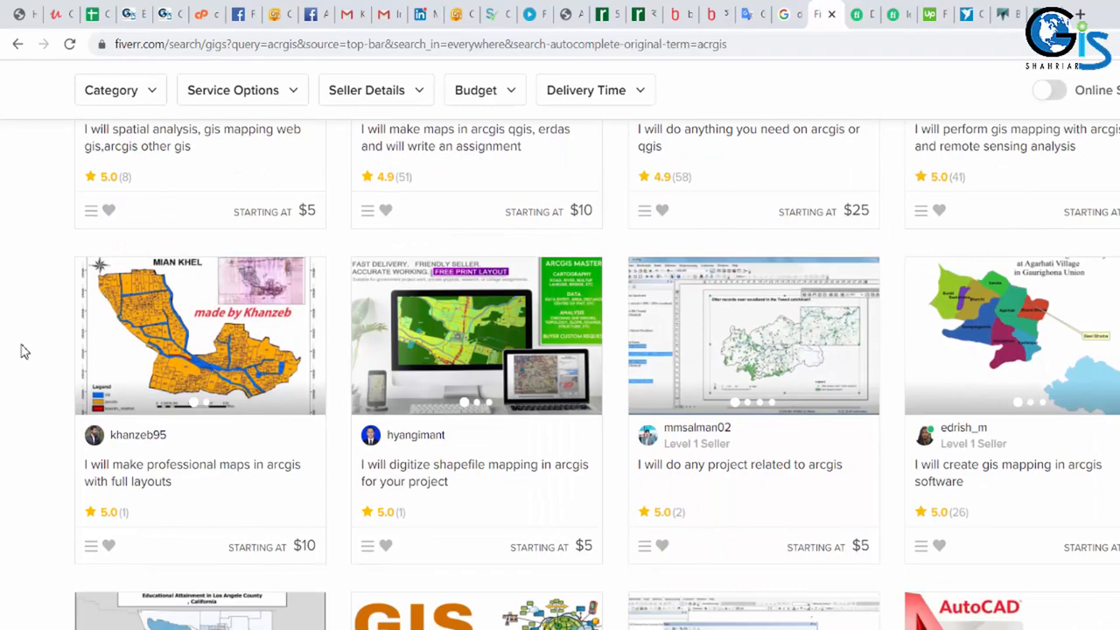
scroll("up", 3)
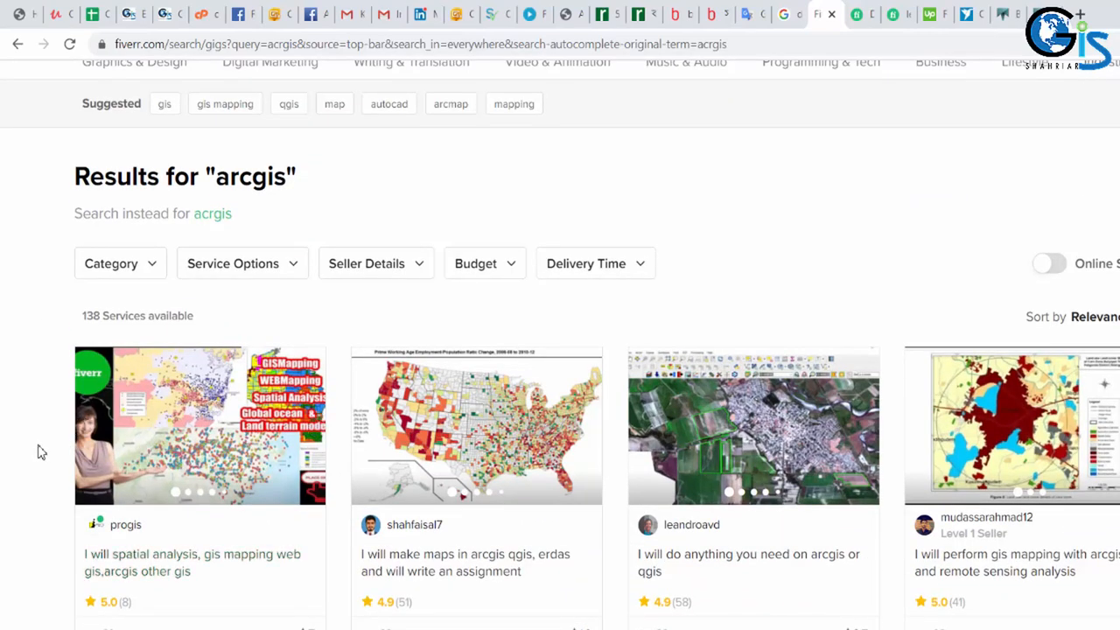
mouse_move(487, 357)
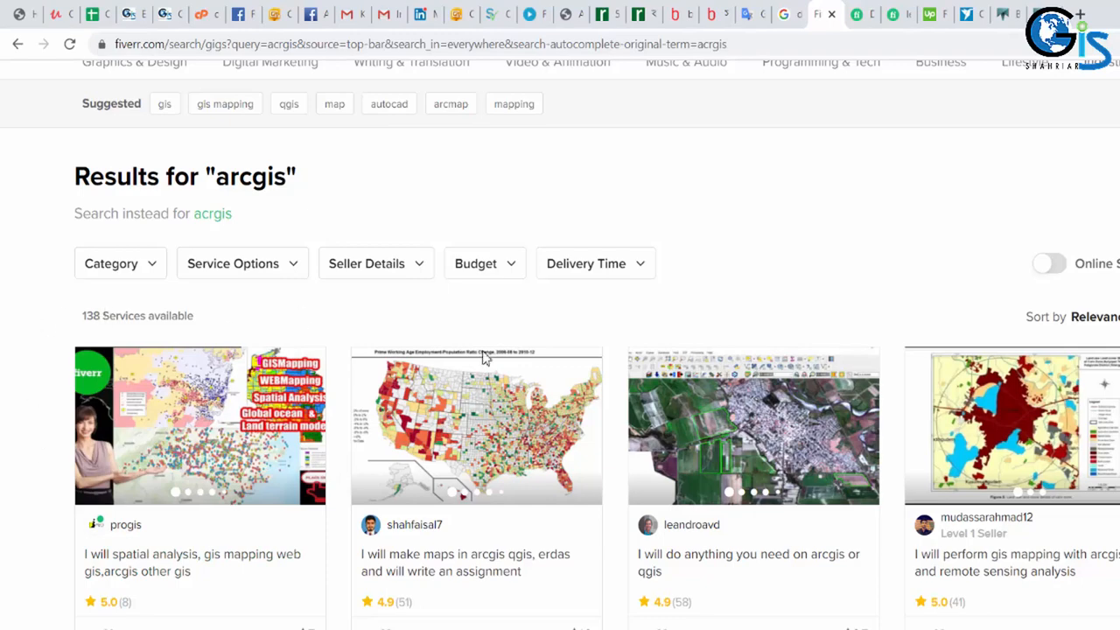
mouse_move(826, 290)
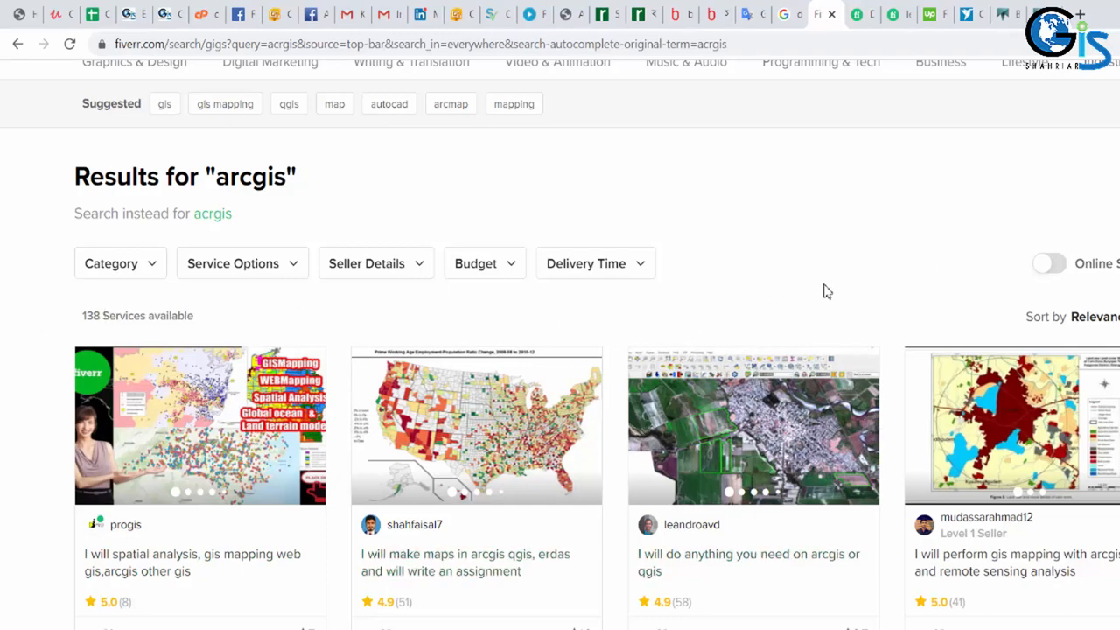
scroll("down", 3)
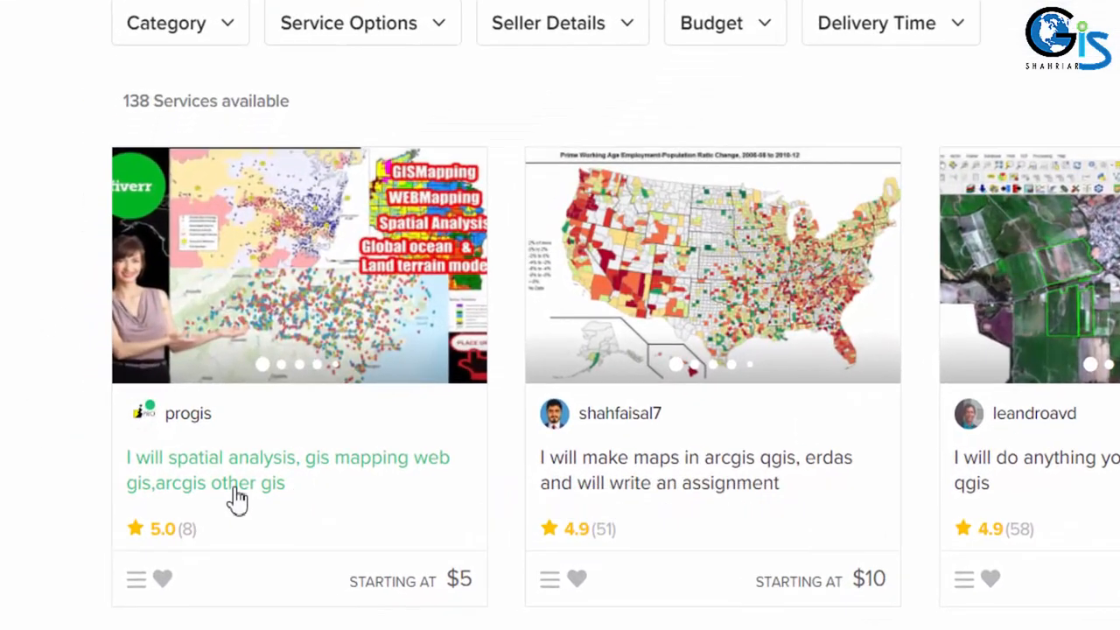
mouse_move(249, 522)
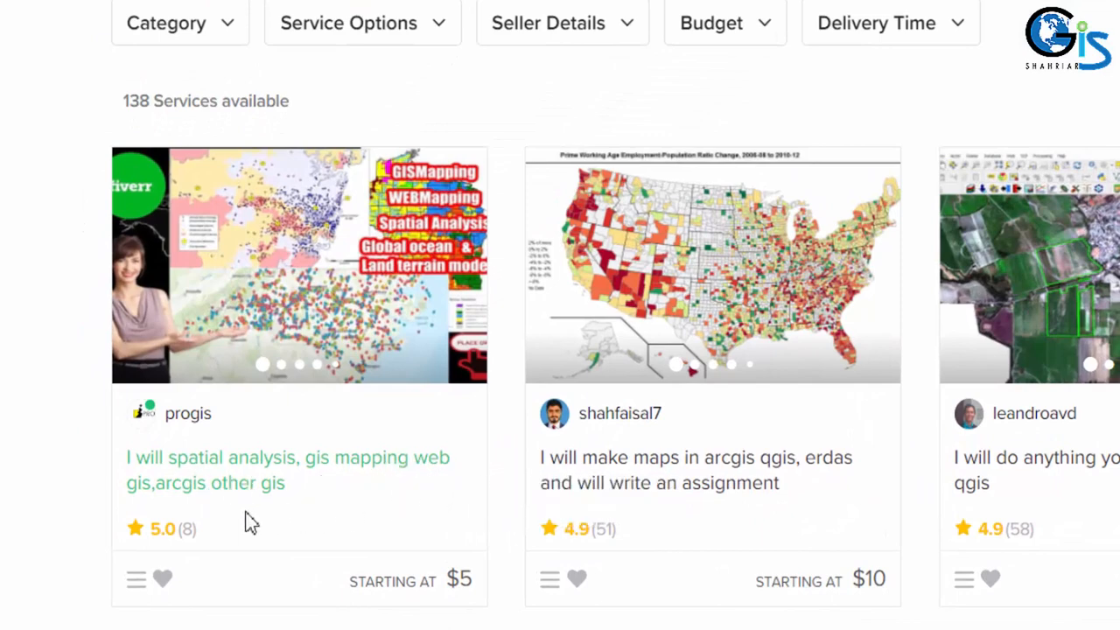
mouse_move(459, 581)
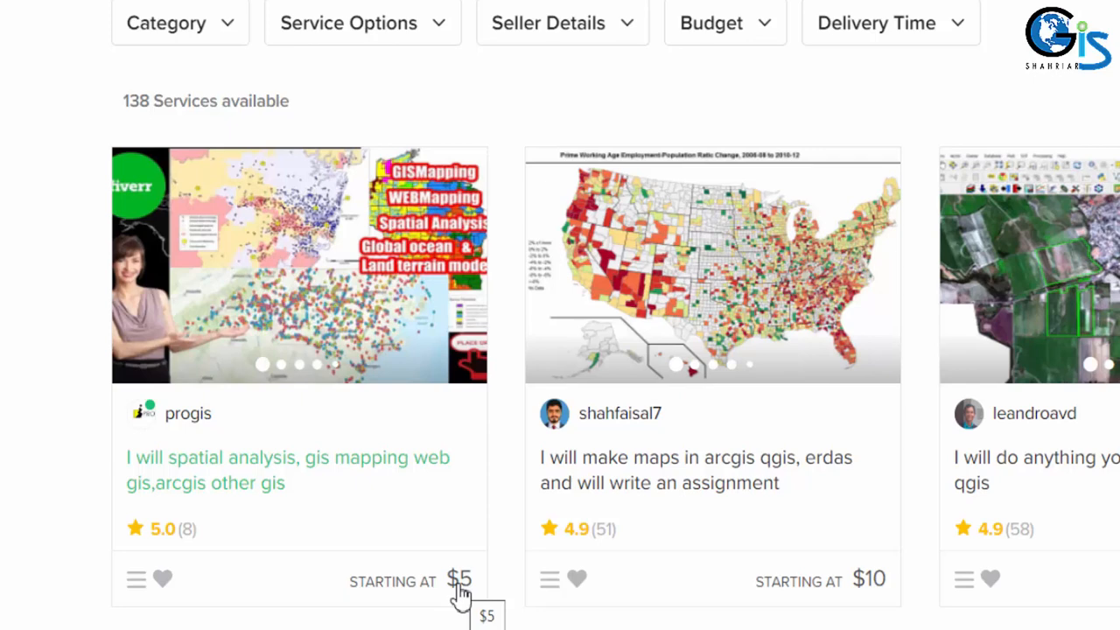
mouse_move(1071, 504)
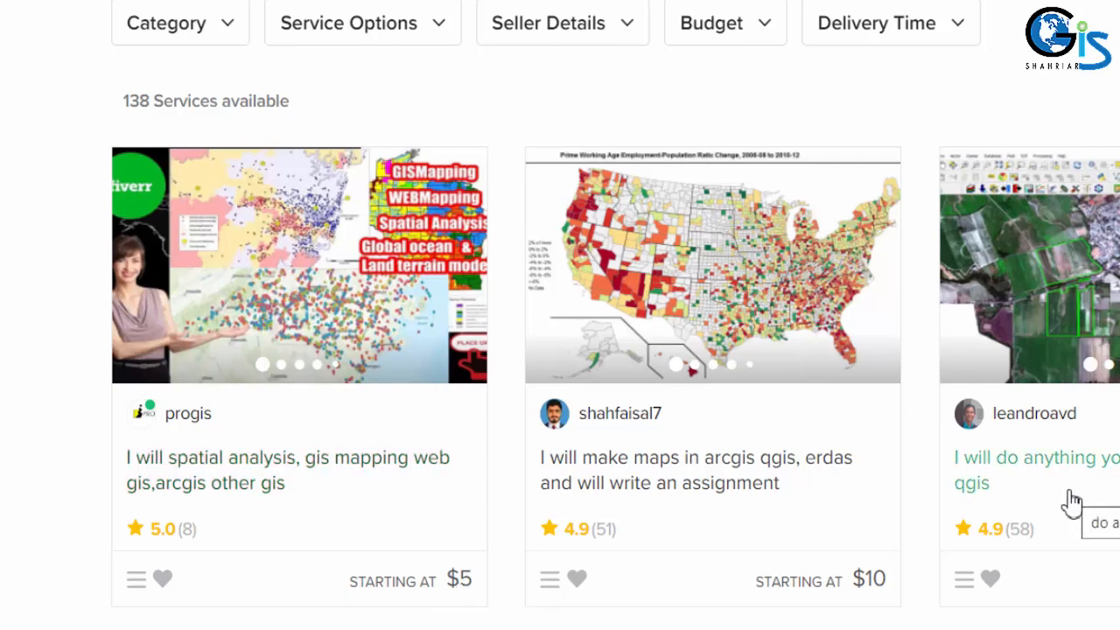
mouse_move(130, 472)
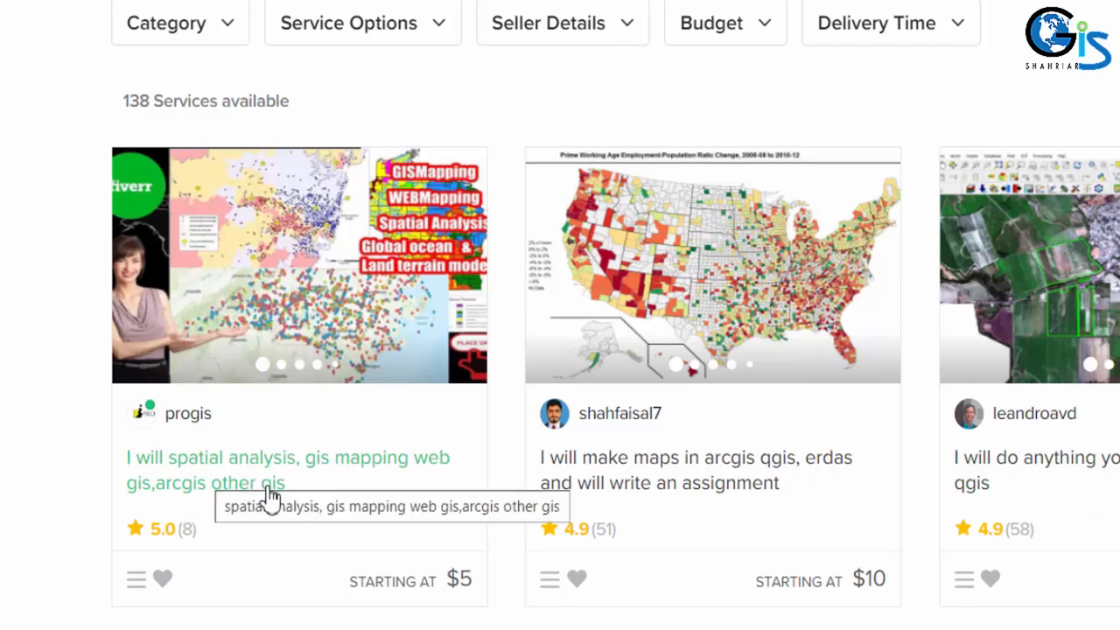
mouse_move(238, 506)
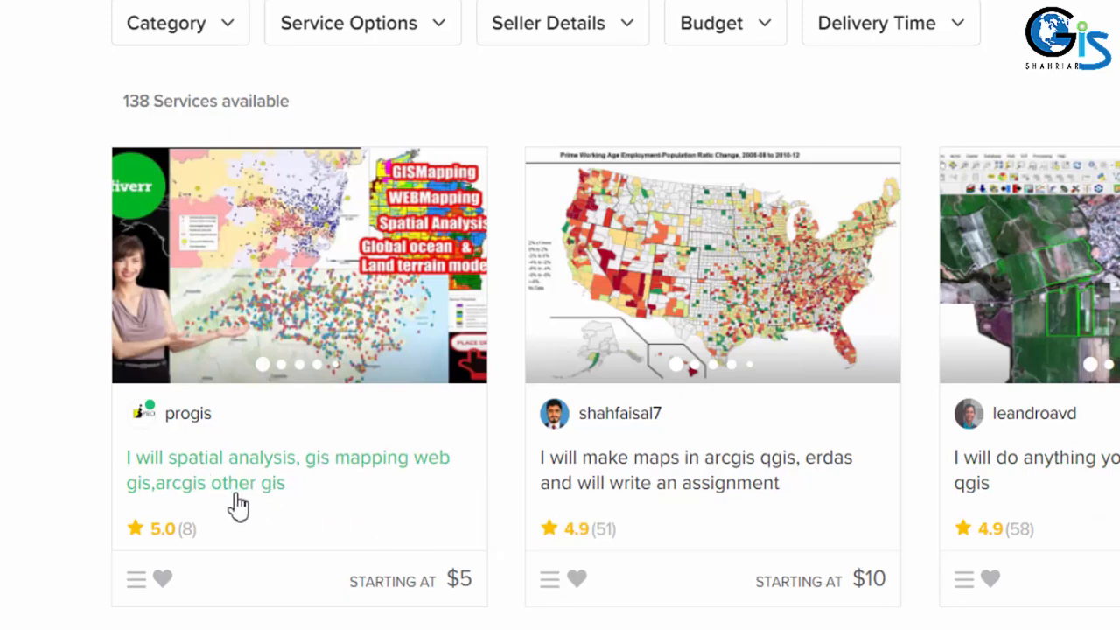
mouse_move(252, 476)
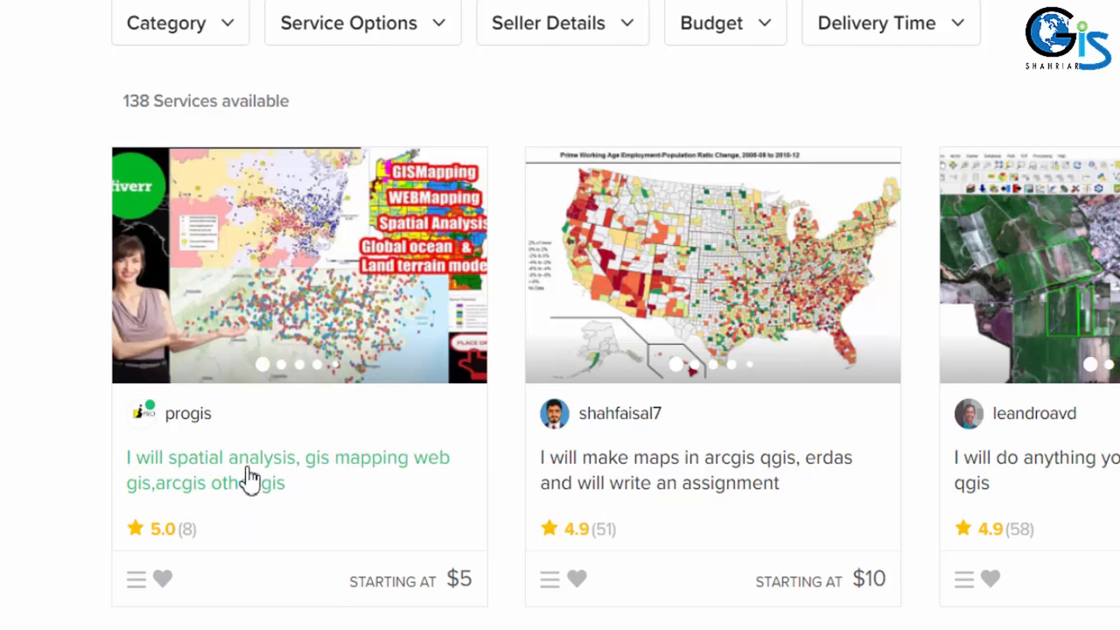
right_click(252, 469)
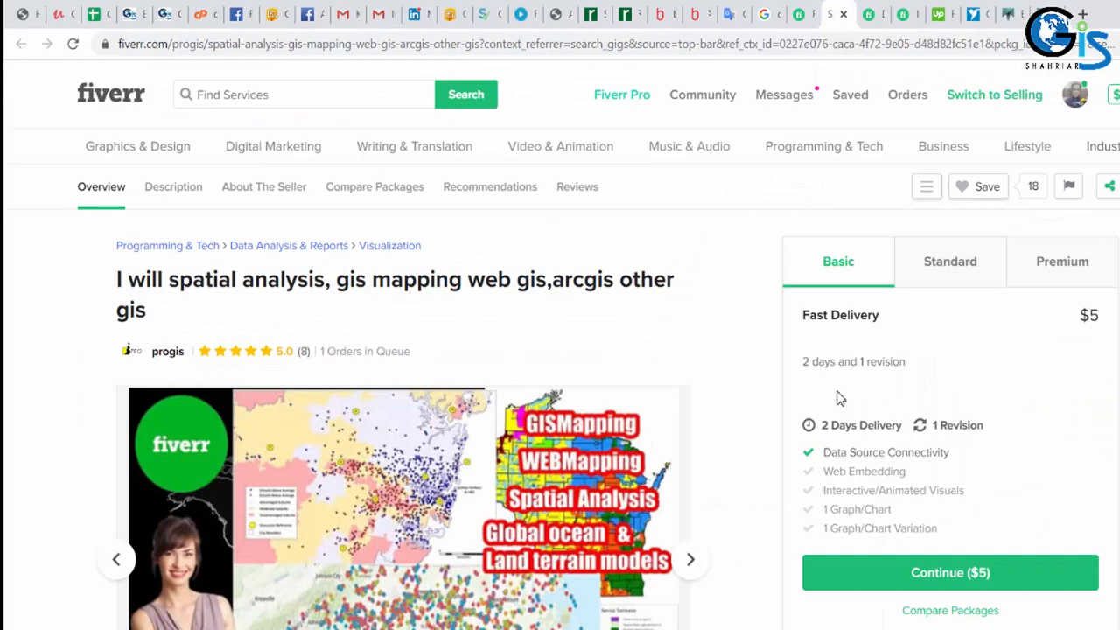
mouse_move(878, 411)
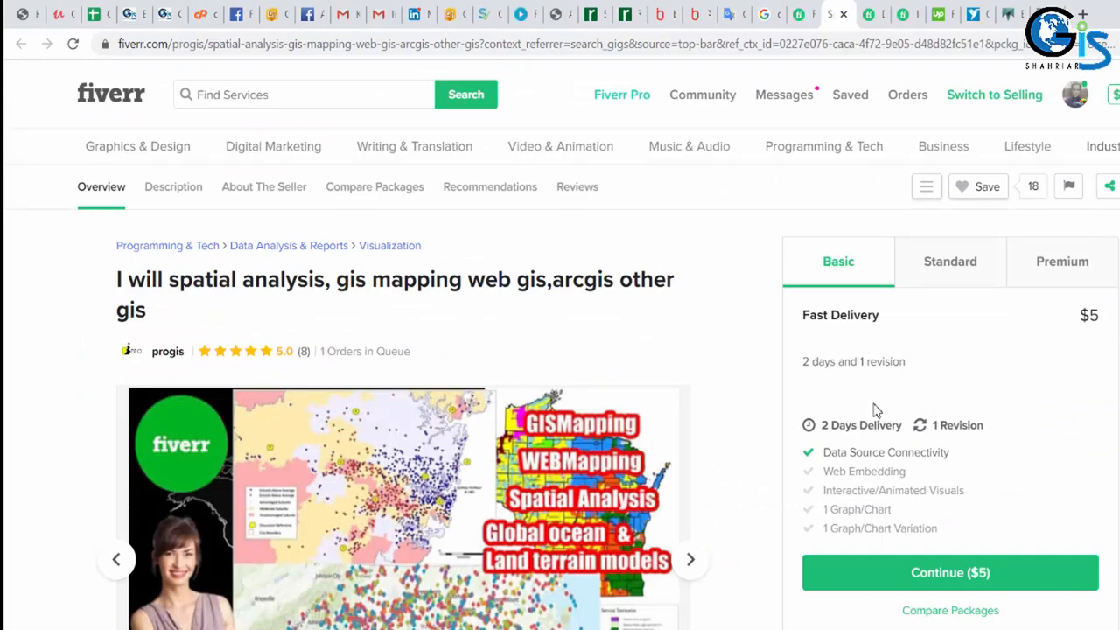
mouse_move(1002, 265)
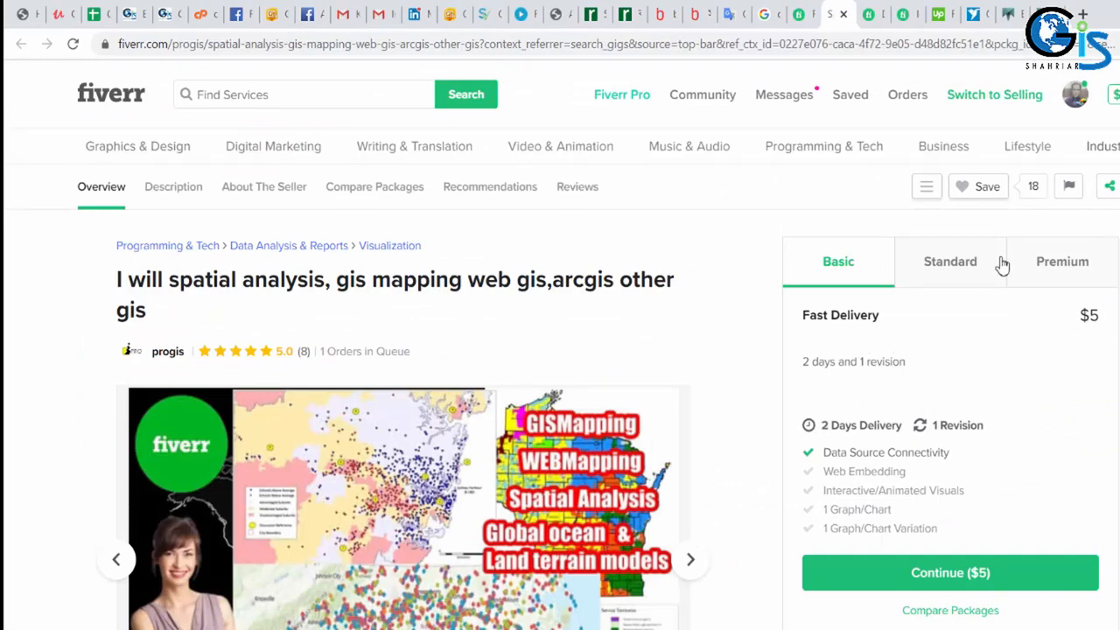
mouse_move(948, 280)
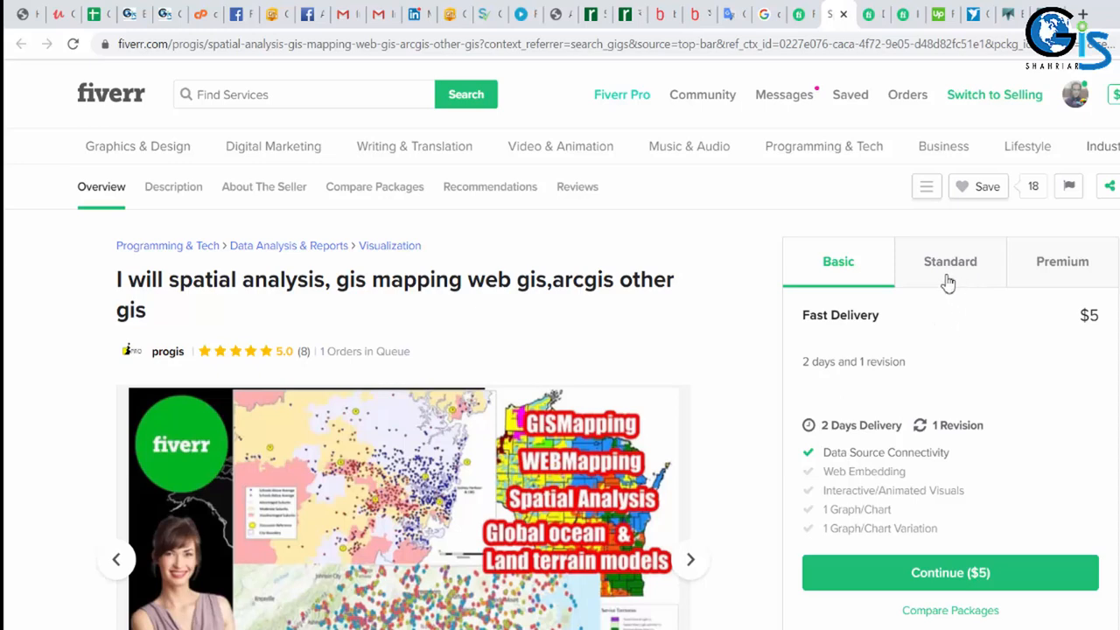
mouse_move(966, 271)
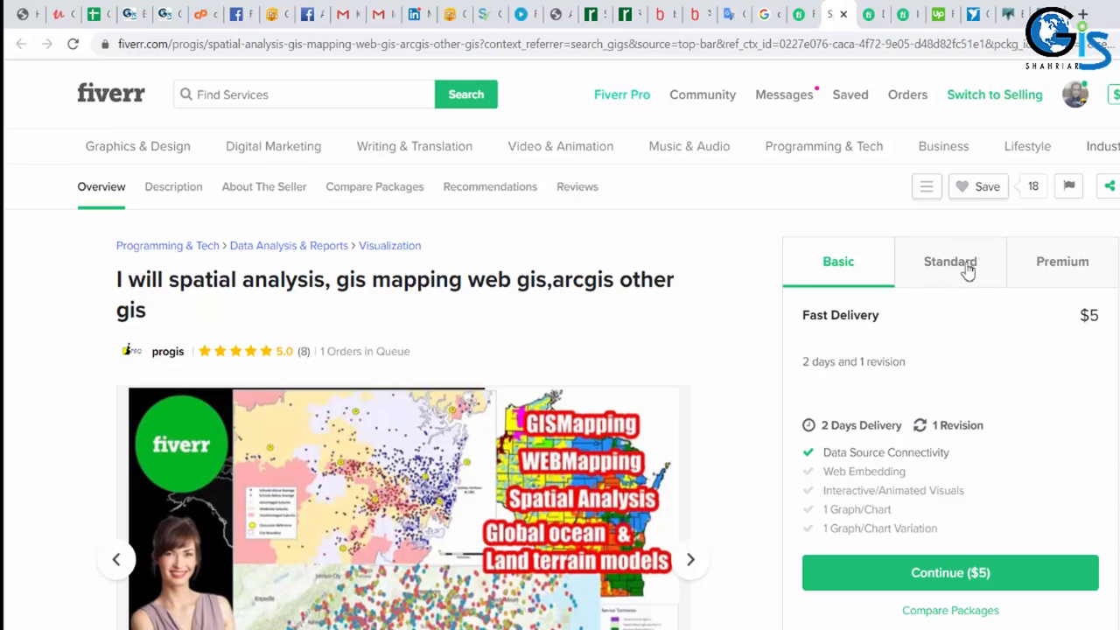
mouse_move(831, 289)
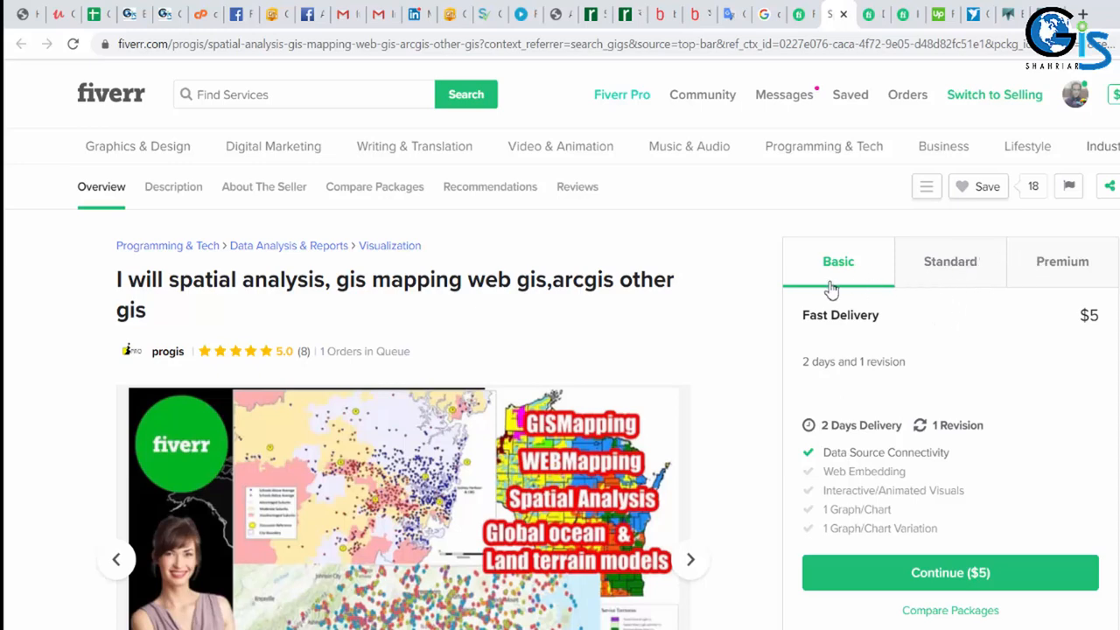
mouse_move(1078, 273)
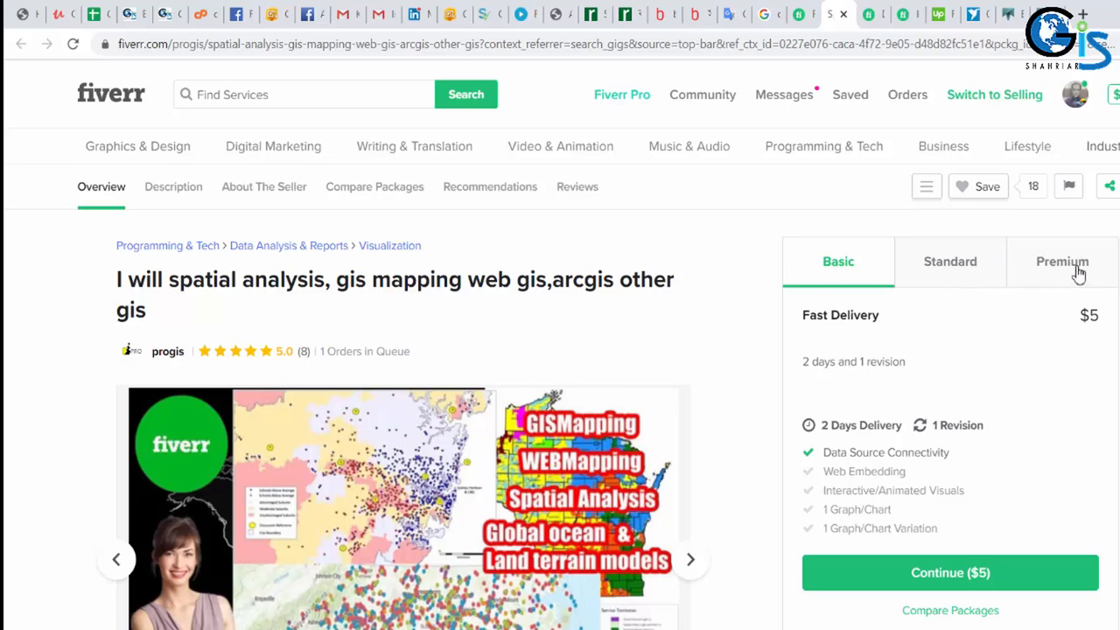
mouse_move(861, 299)
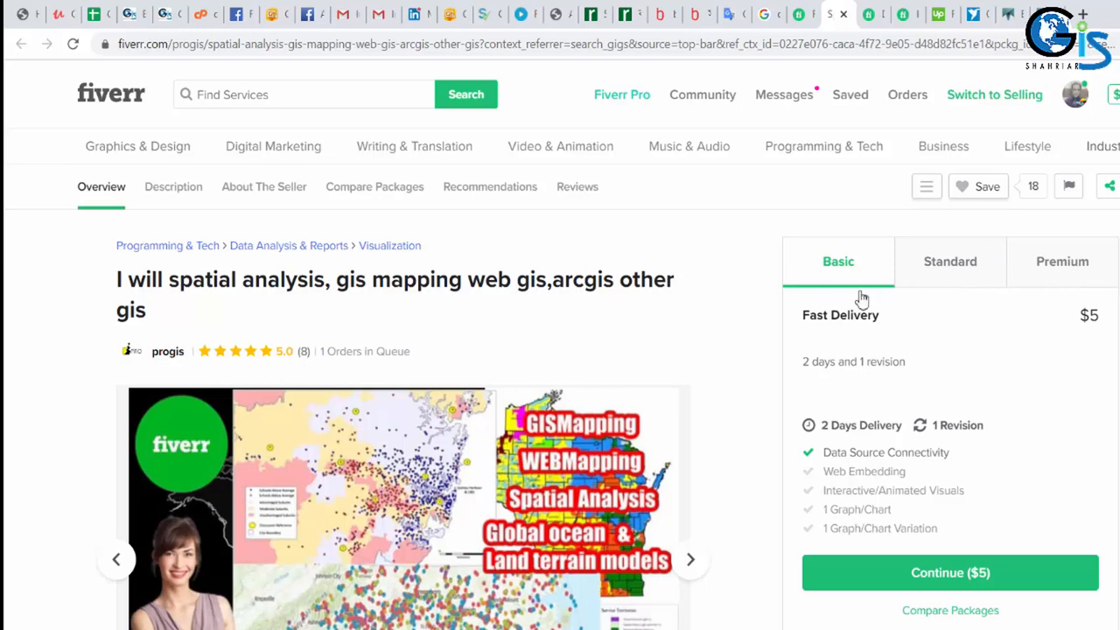
mouse_move(1088, 336)
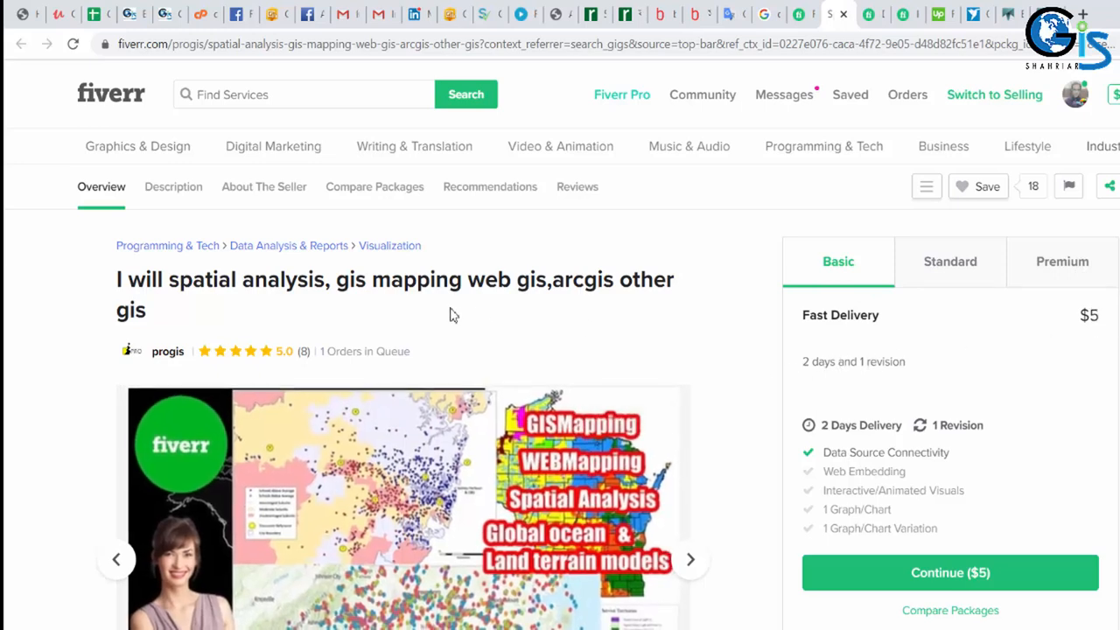
mouse_move(963, 278)
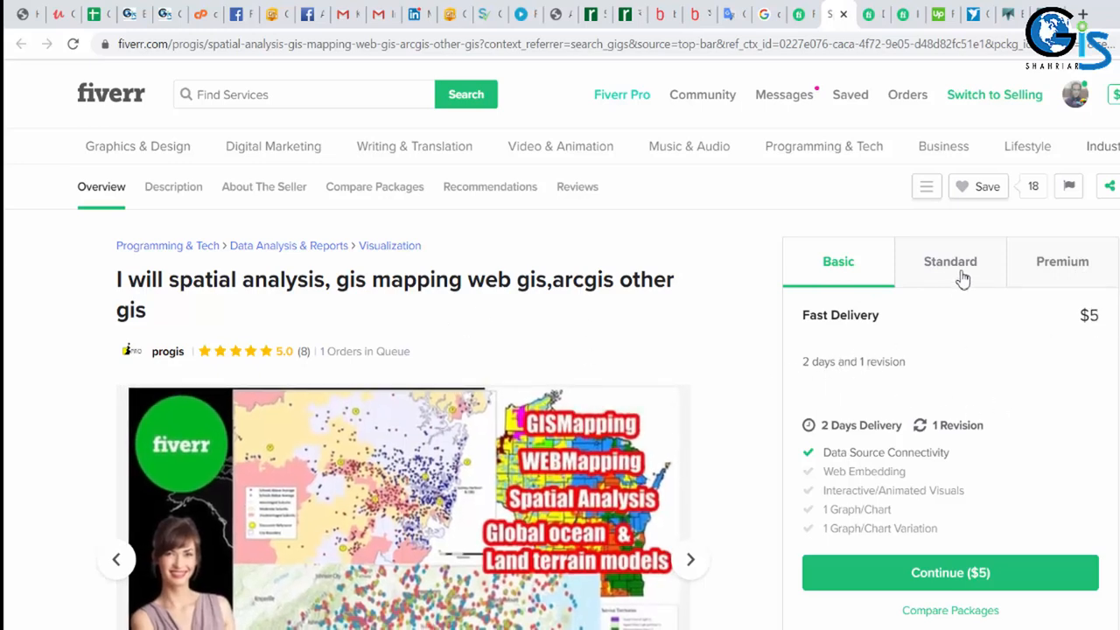
Show the gig's $40 Standard package with 2-day delivery and 2 revisions.
left_click(950, 260)
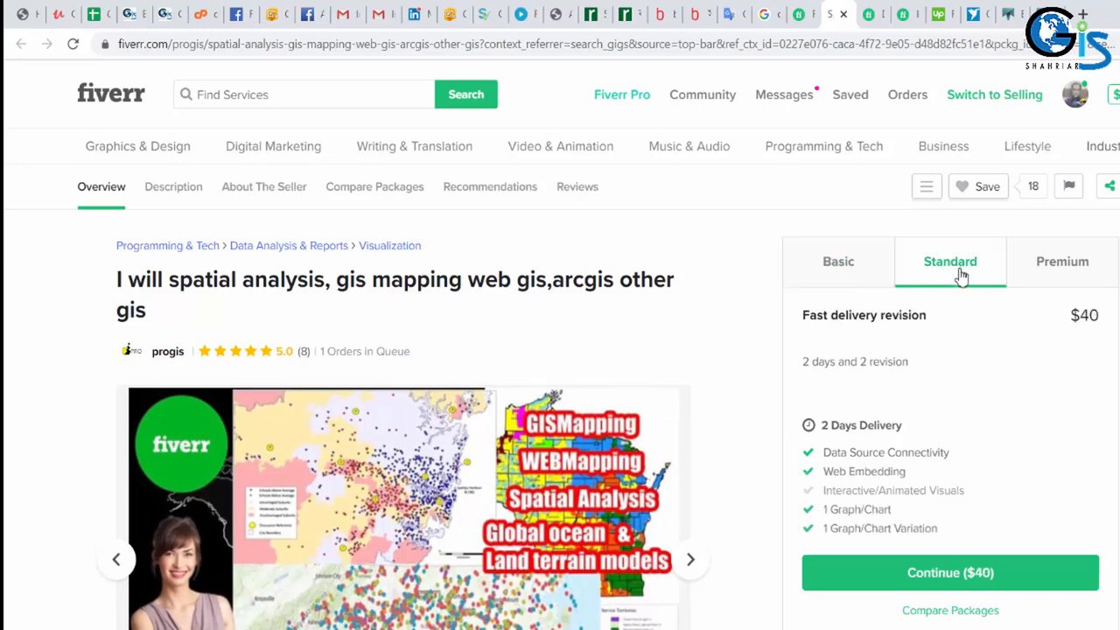
mouse_move(1078, 317)
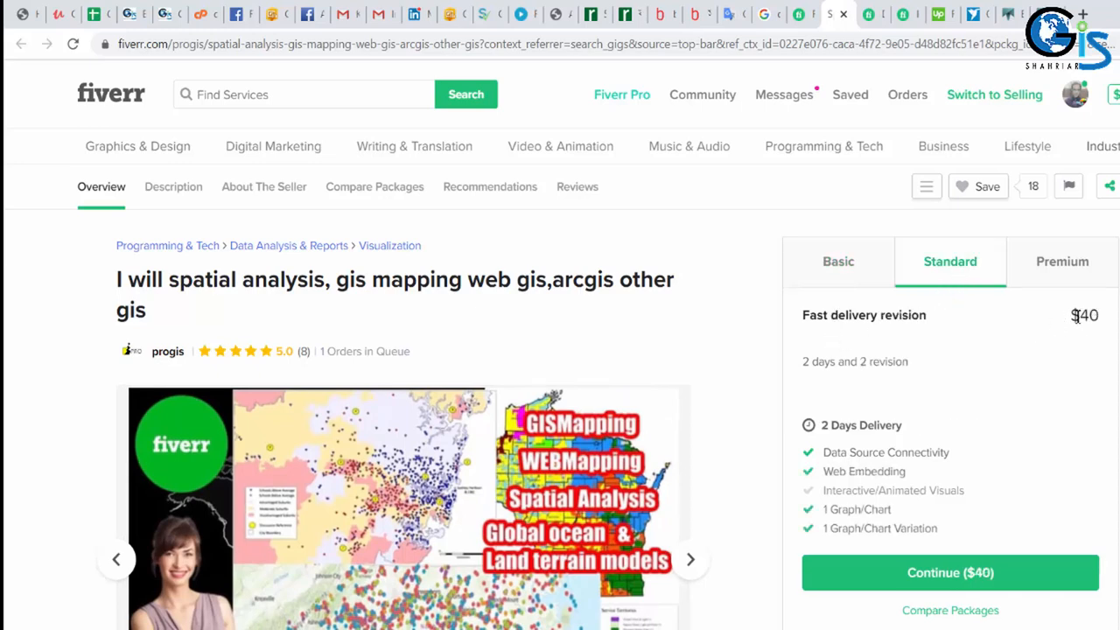
mouse_move(805, 329)
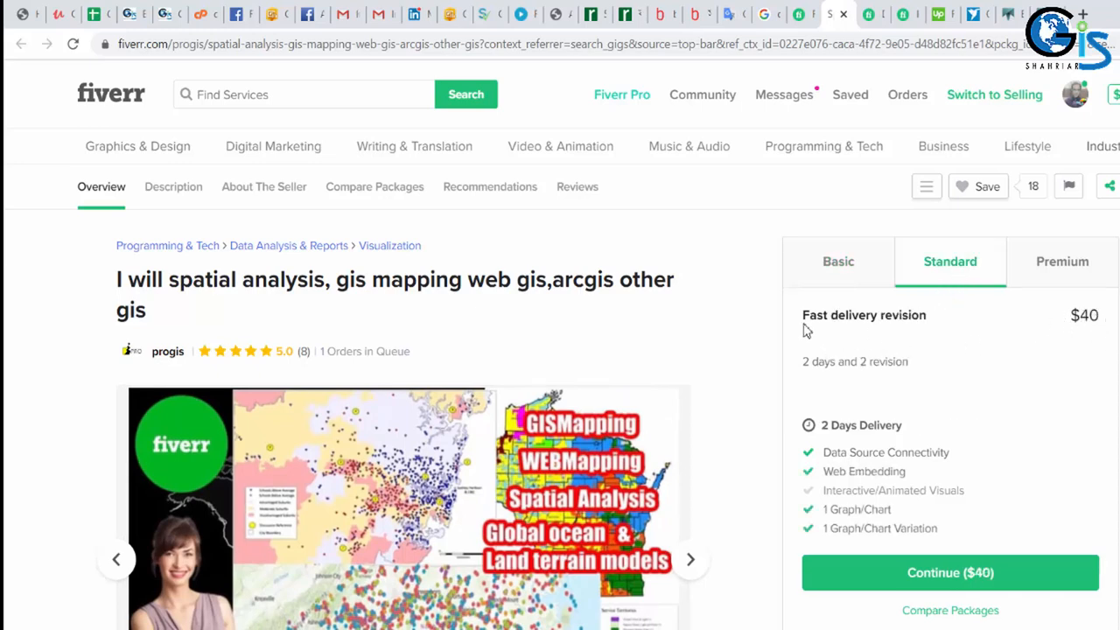
mouse_move(934, 340)
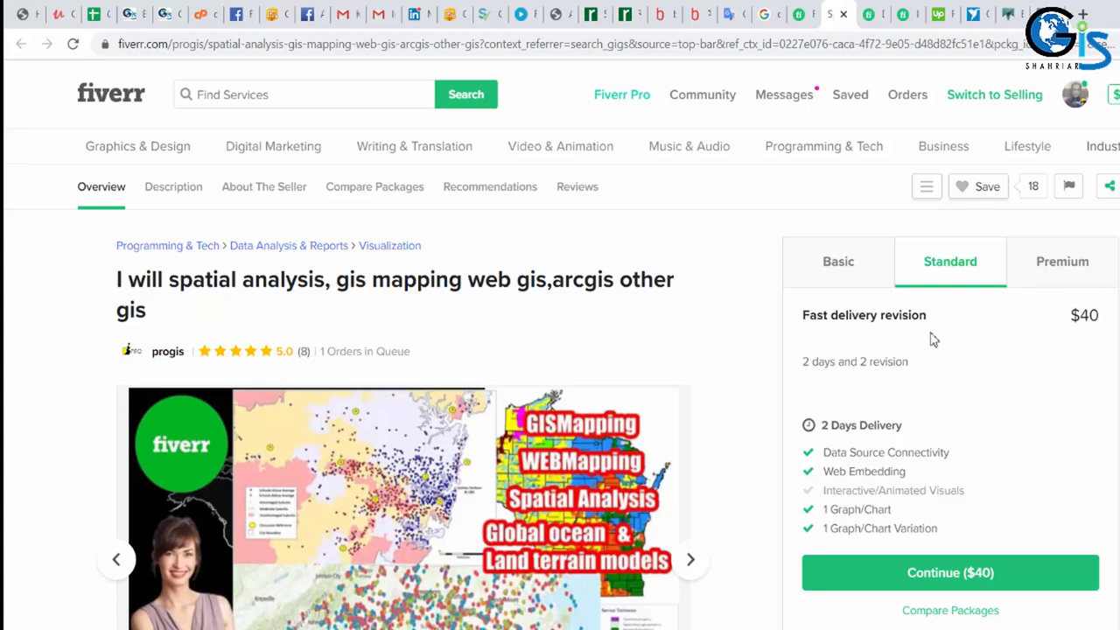
mouse_move(592, 315)
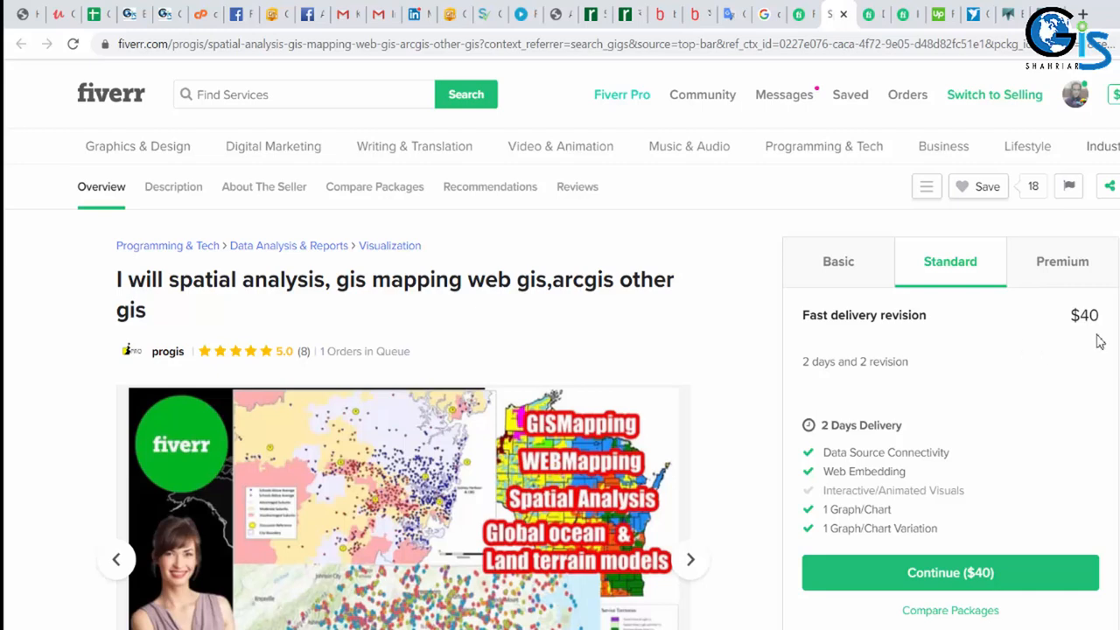
mouse_move(1062, 261)
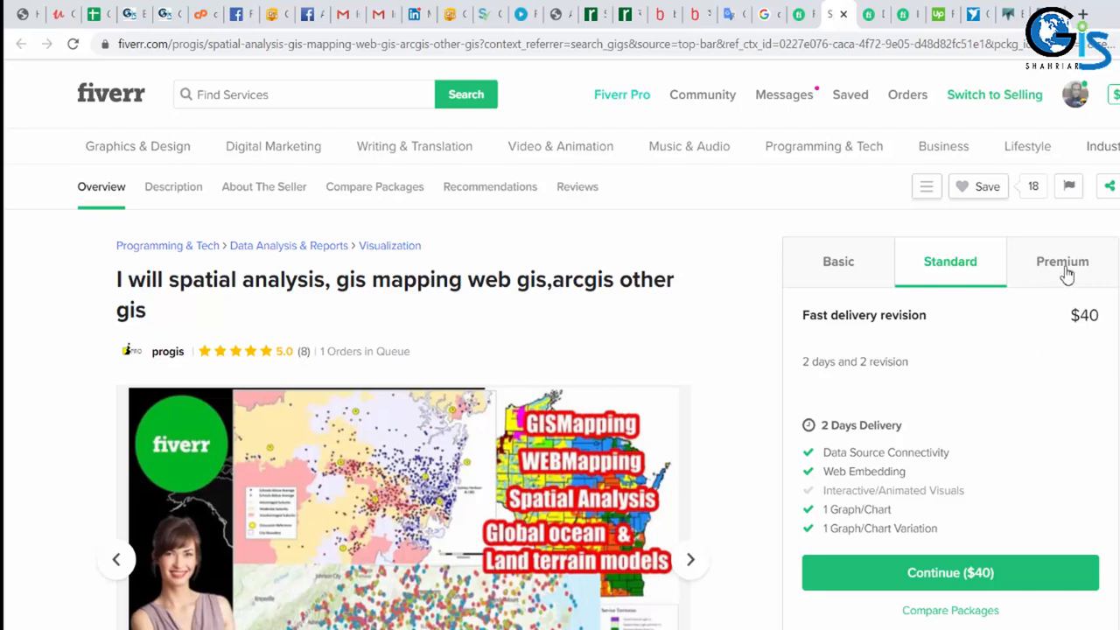
Show the $80 Premium package with 1-day delivery and read through the gig description.
left_click(1062, 262)
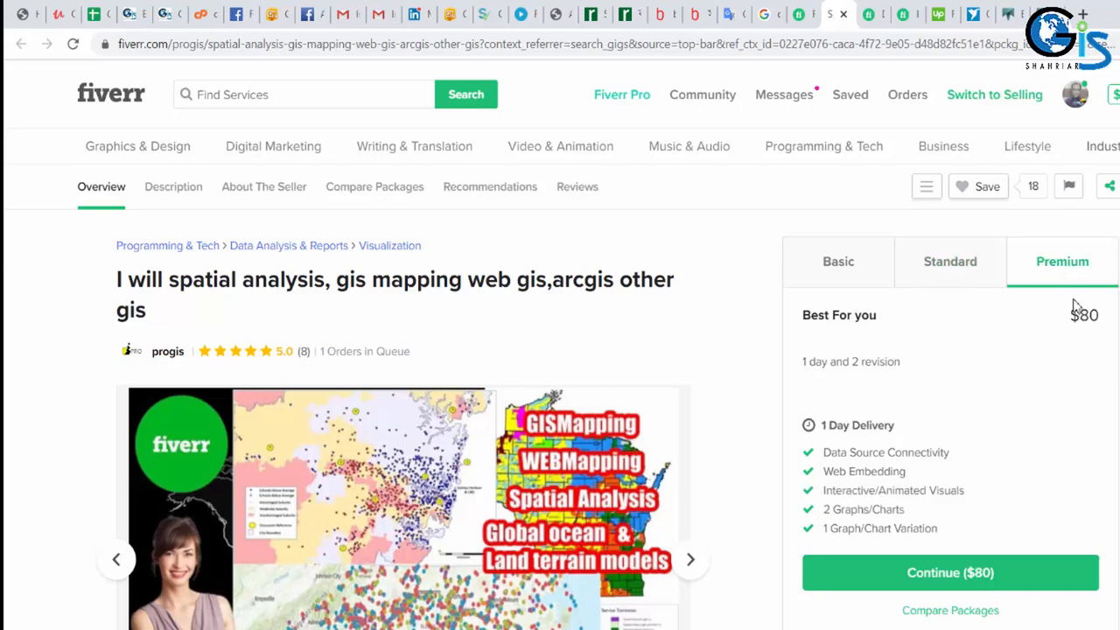
mouse_move(812, 370)
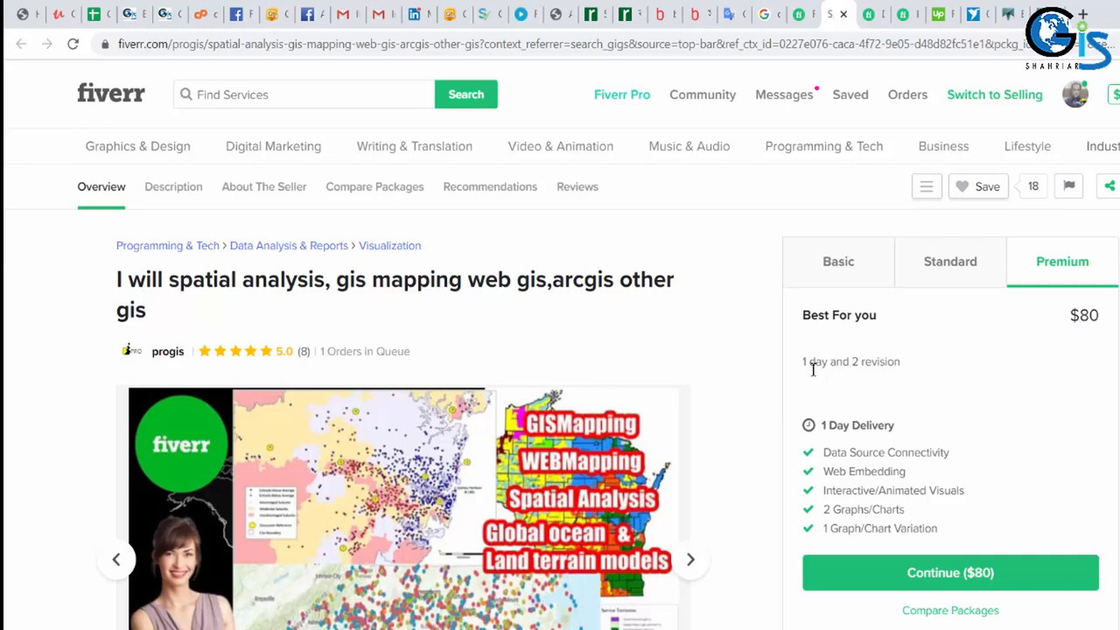
mouse_move(803, 375)
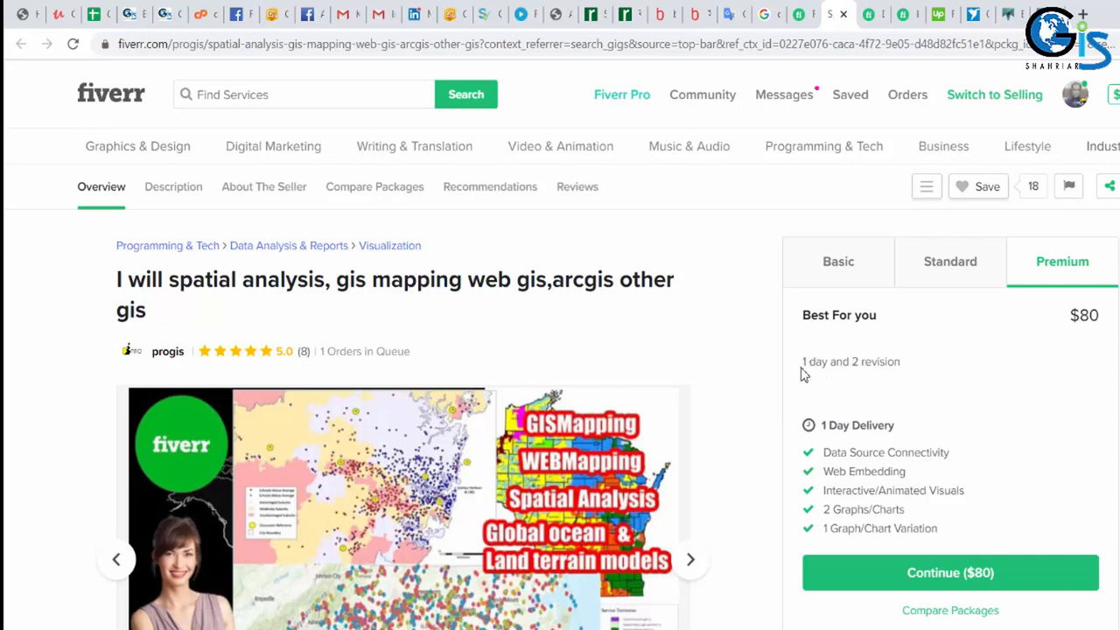
mouse_move(515, 315)
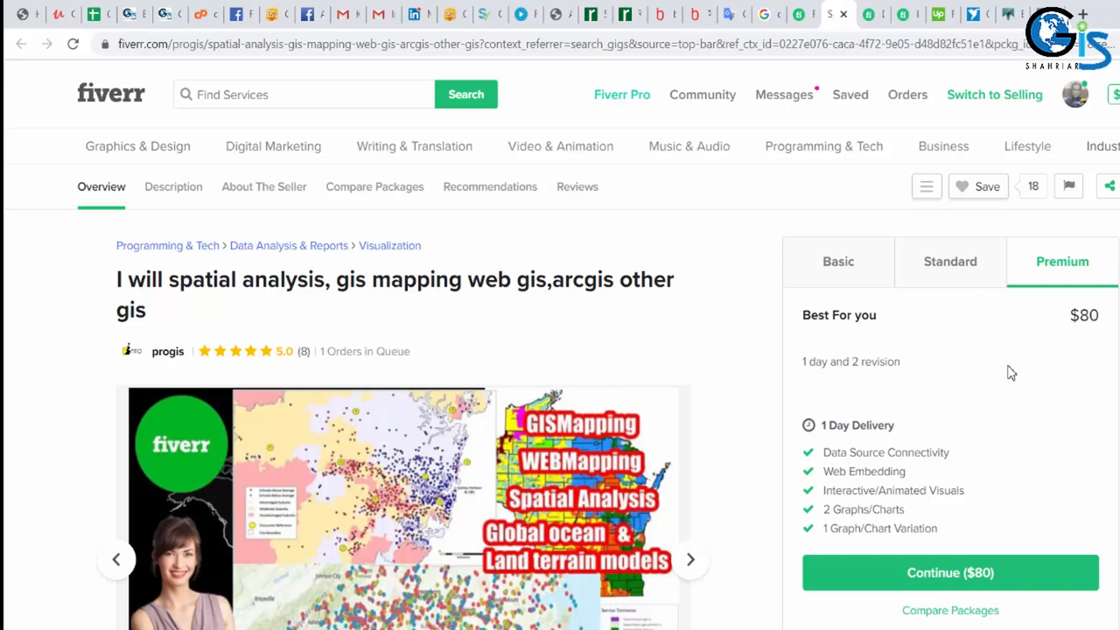
scroll("down", 3)
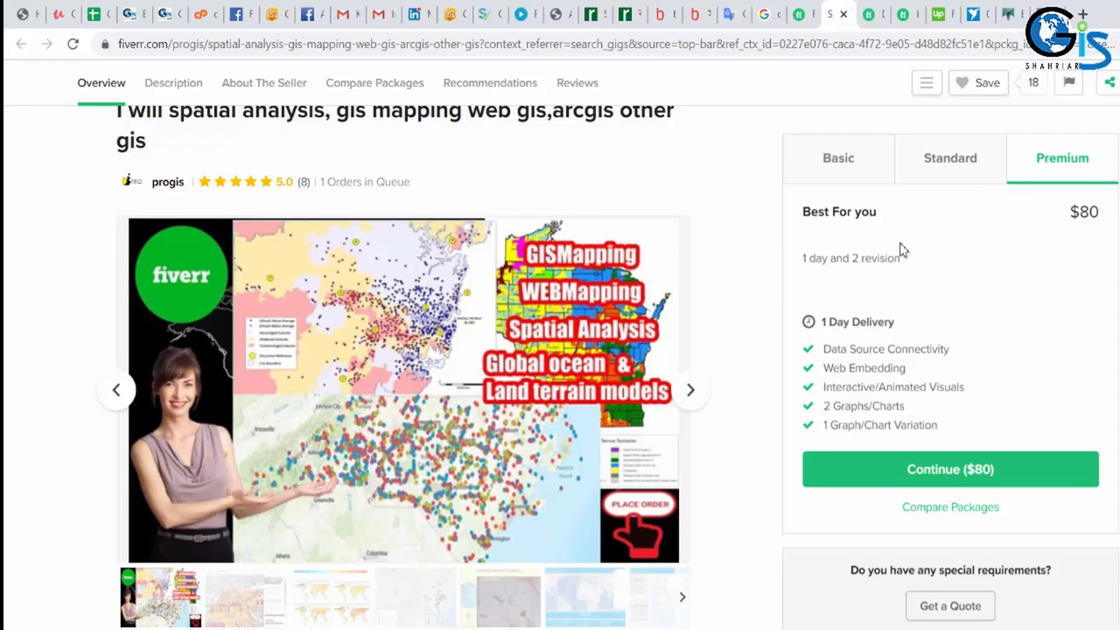
scroll("down", 3)
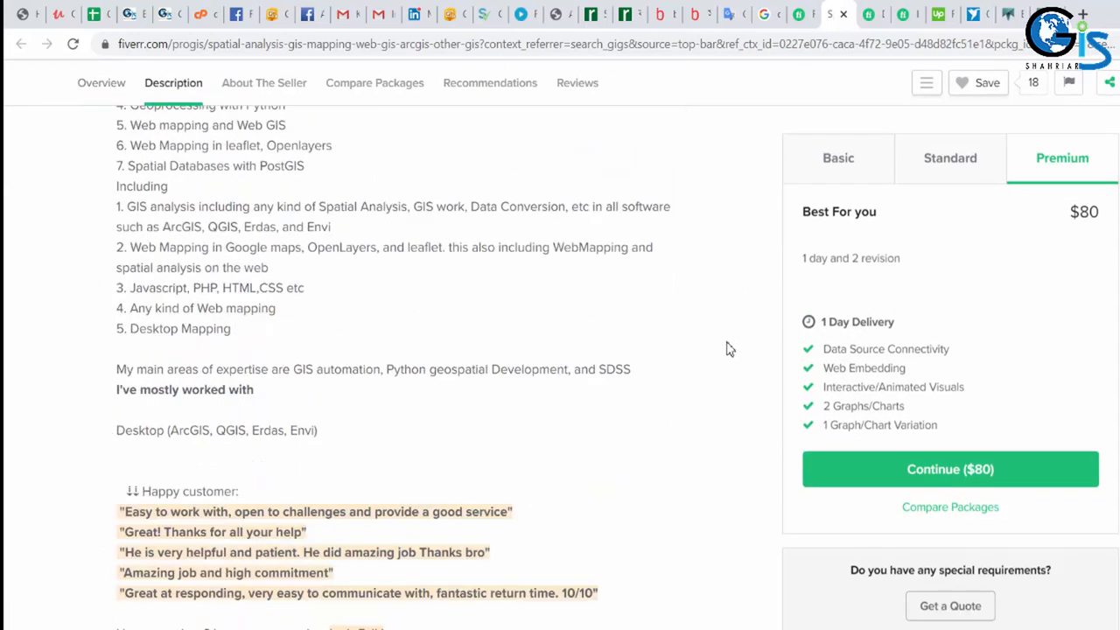
scroll("up", 3)
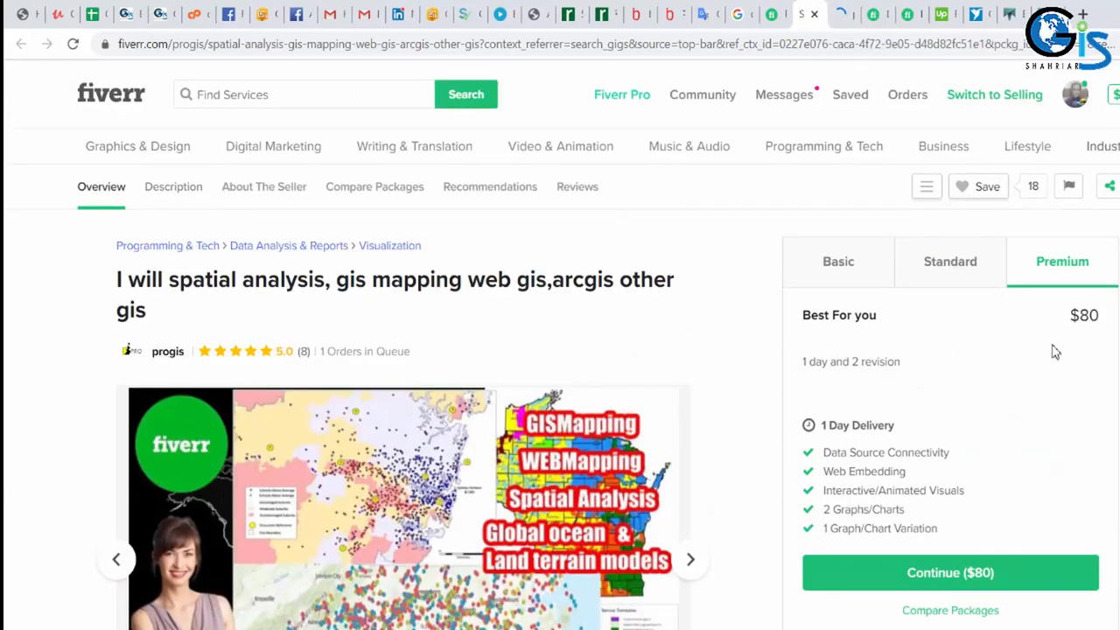
Check the Basic and Premium prices again, then open progis's seller profile.
left_click(836, 260)
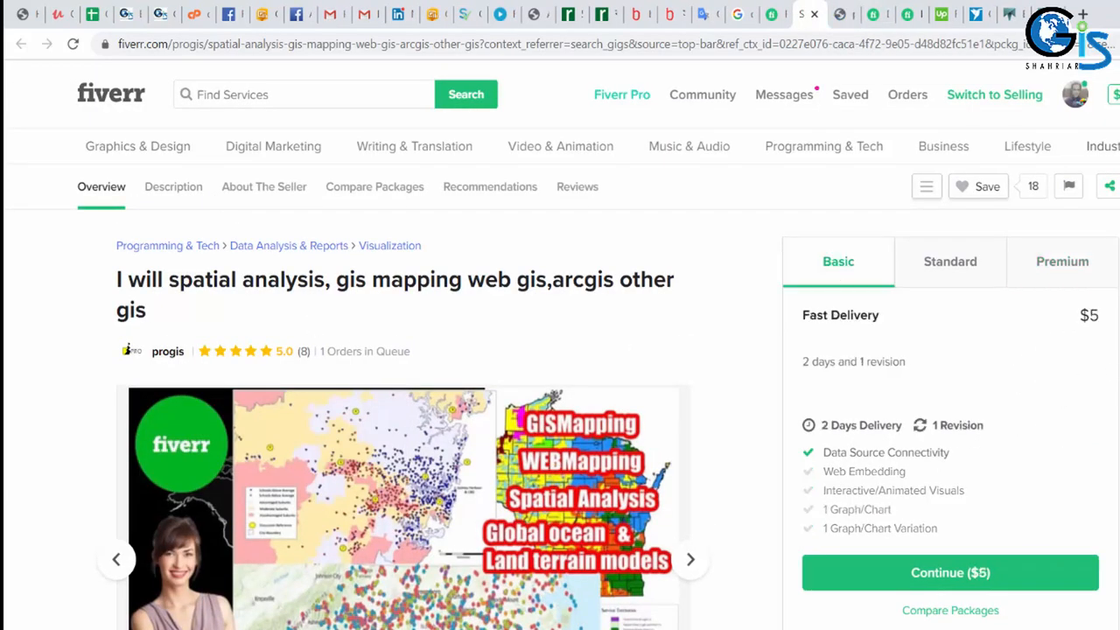
left_click(1061, 261)
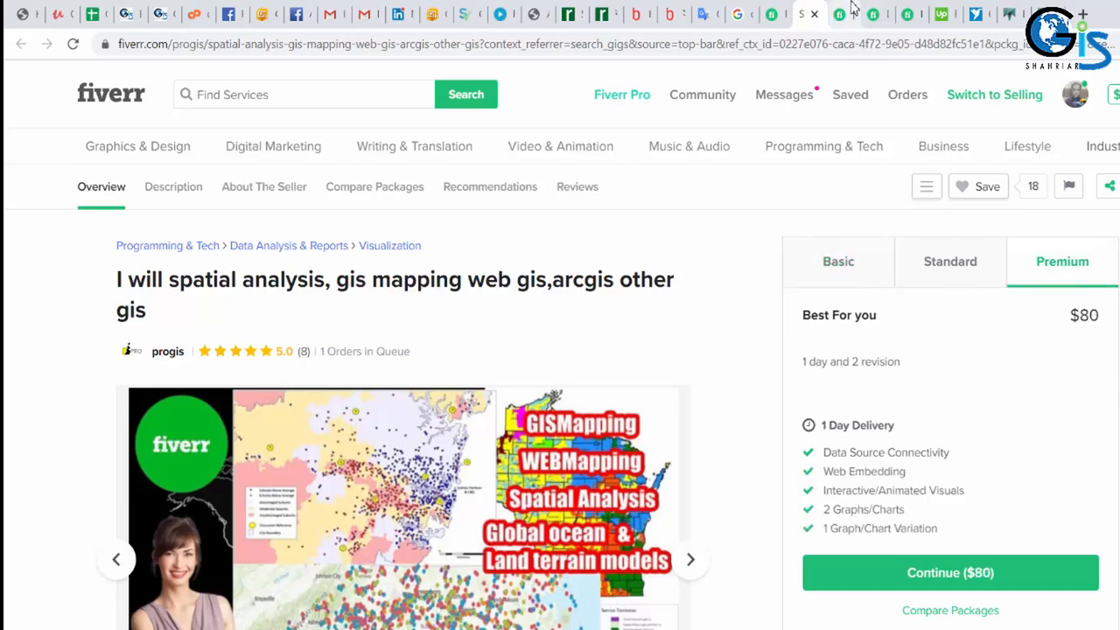
left_click(168, 350)
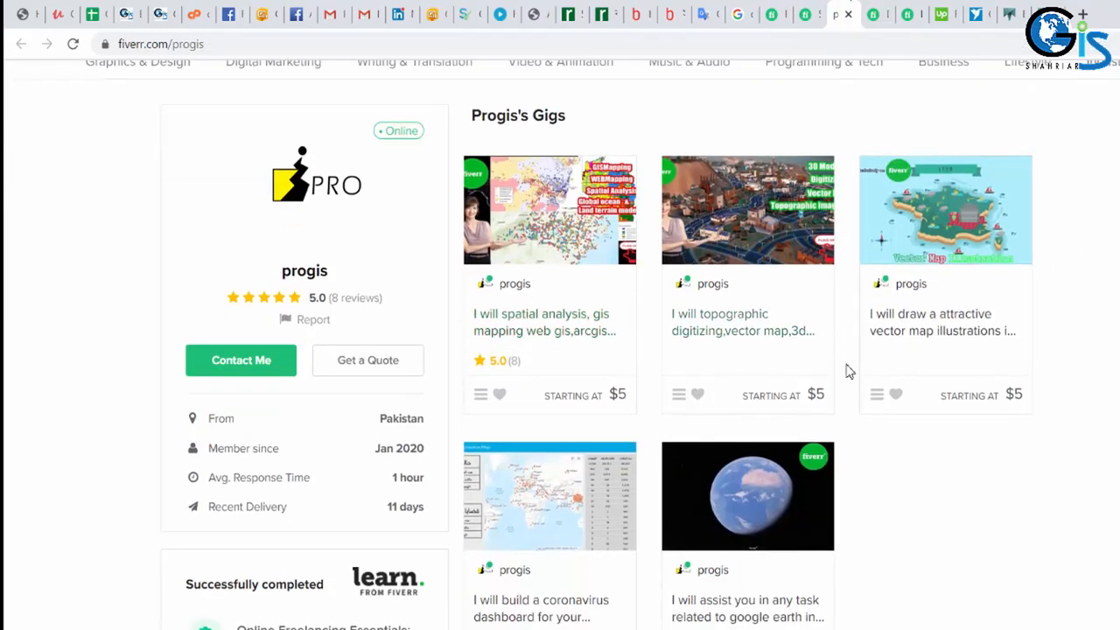
Browse the profile's five $5 gigs, description, certifications and 5-star reviews.
scroll("down", 3)
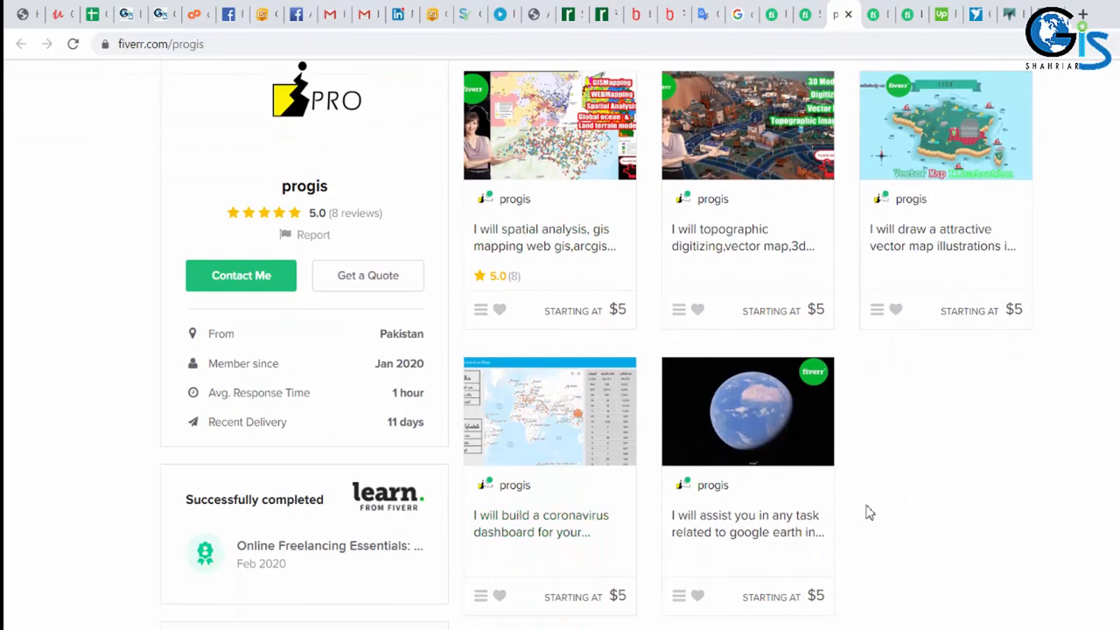
scroll("down", 3)
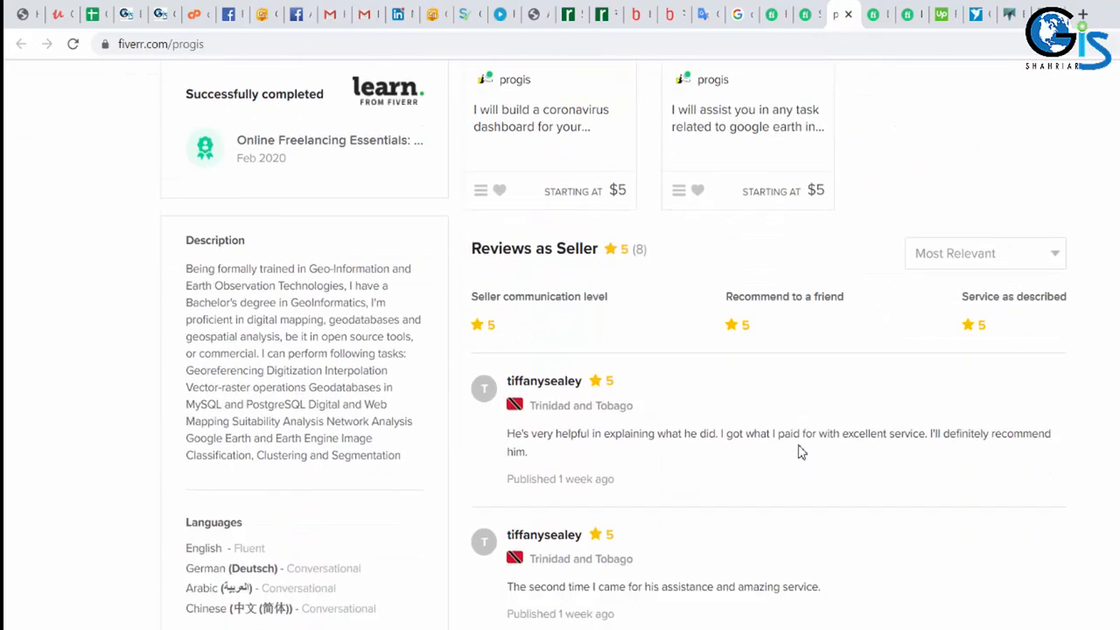
scroll("down", 3)
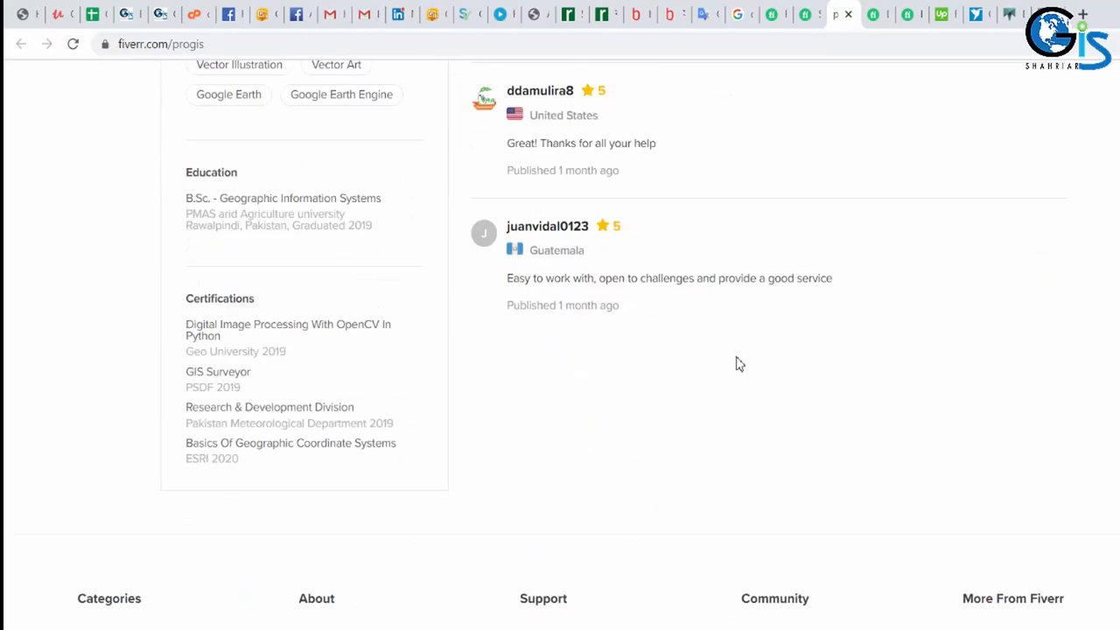
scroll("up", 3)
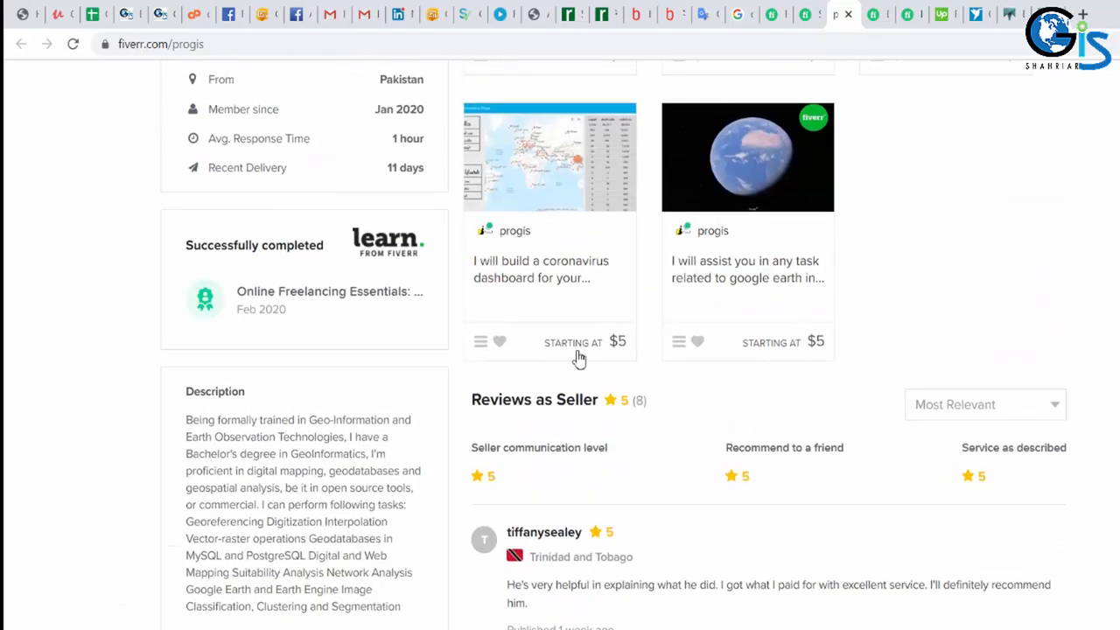
mouse_move(645, 409)
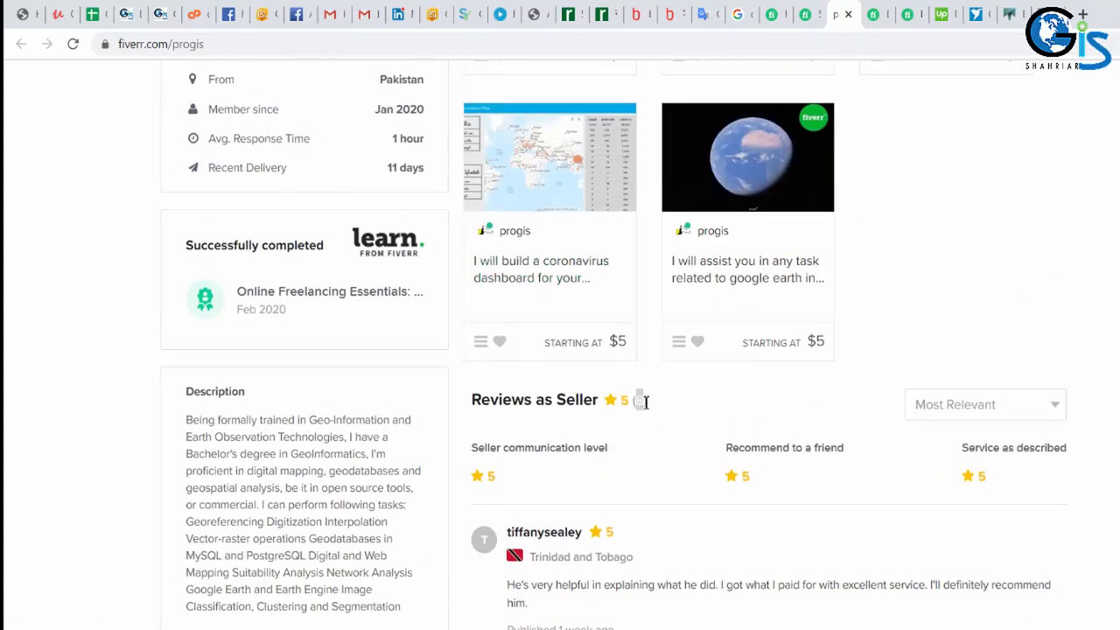
mouse_move(682, 412)
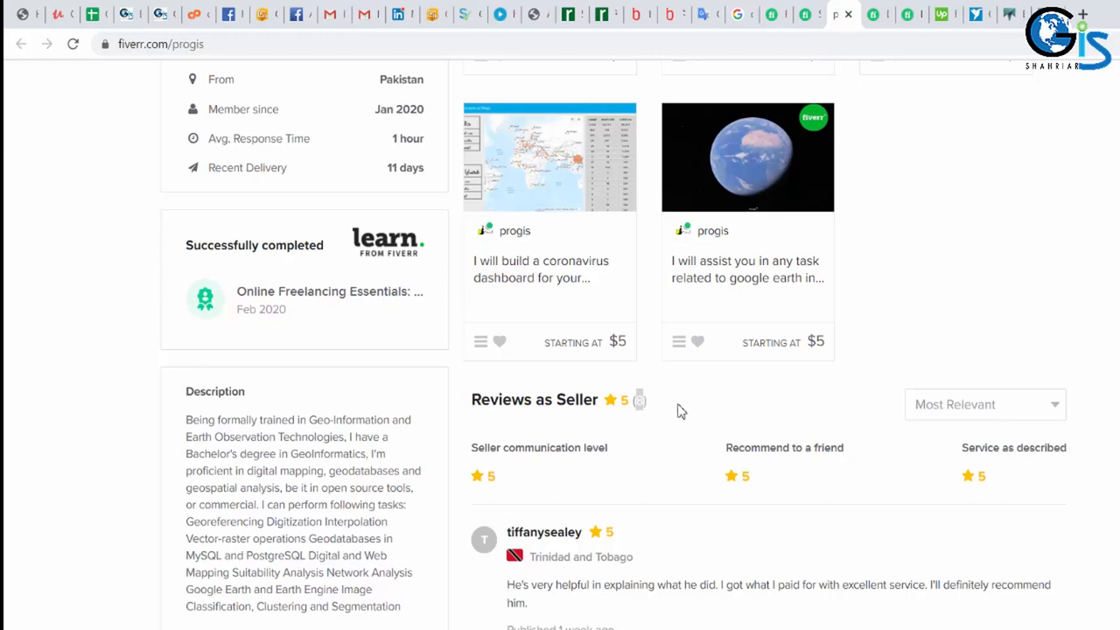
mouse_move(613, 410)
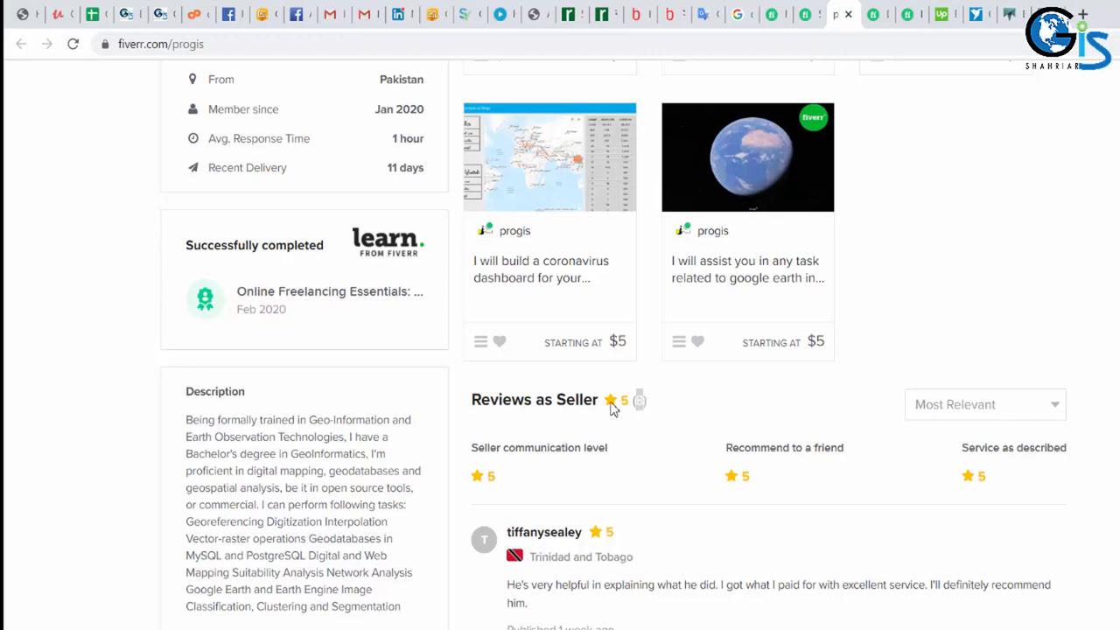
mouse_move(644, 406)
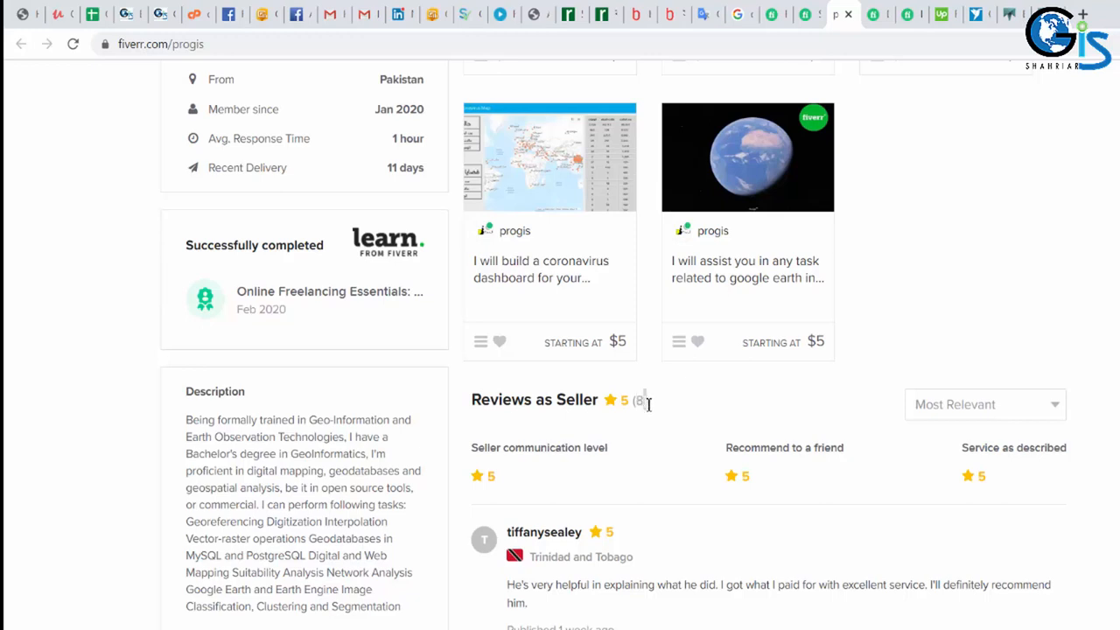
mouse_move(644, 403)
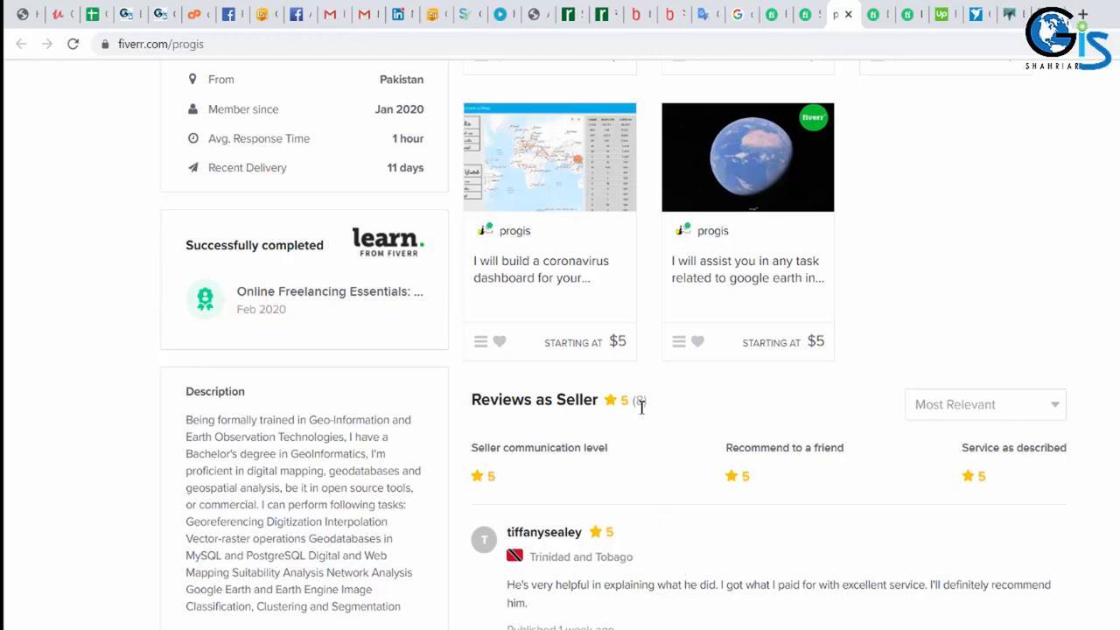
mouse_move(641, 404)
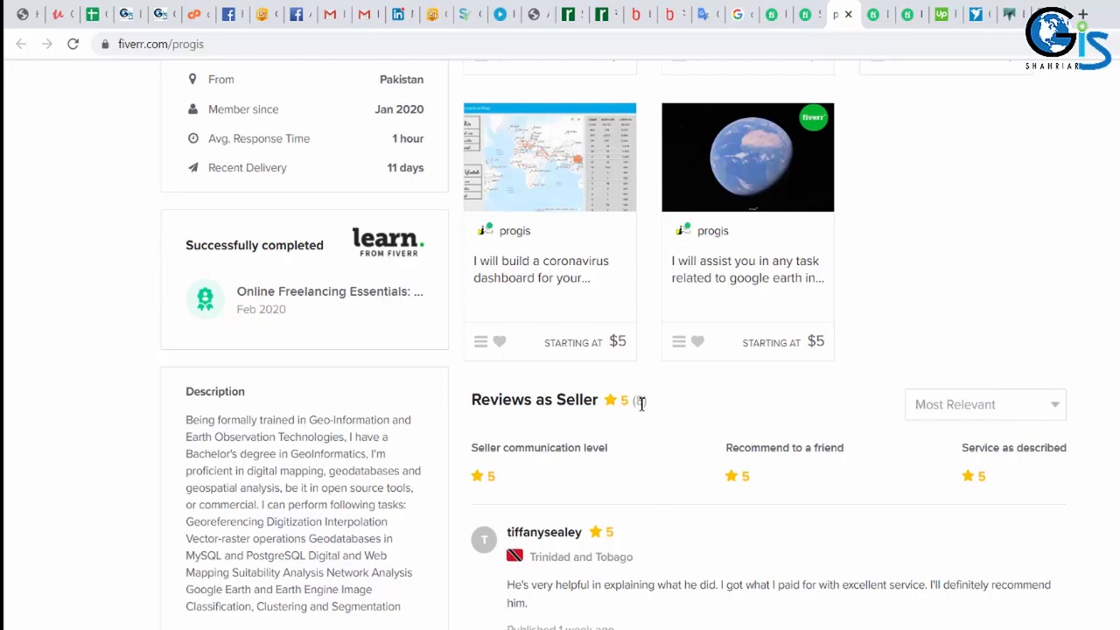
scroll("down", 3)
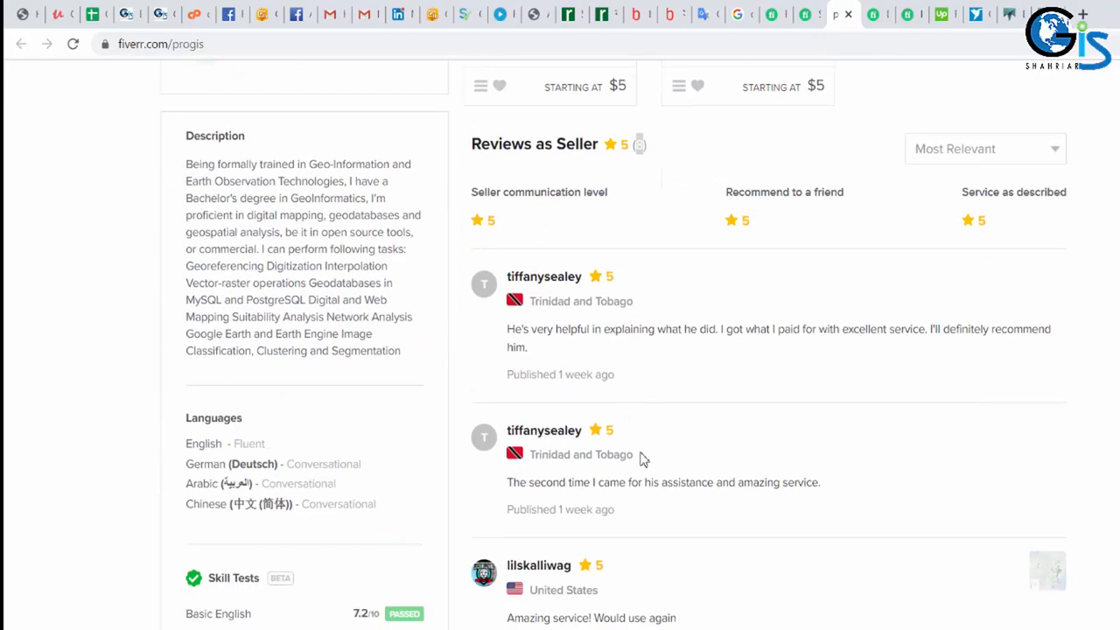
scroll("up", 3)
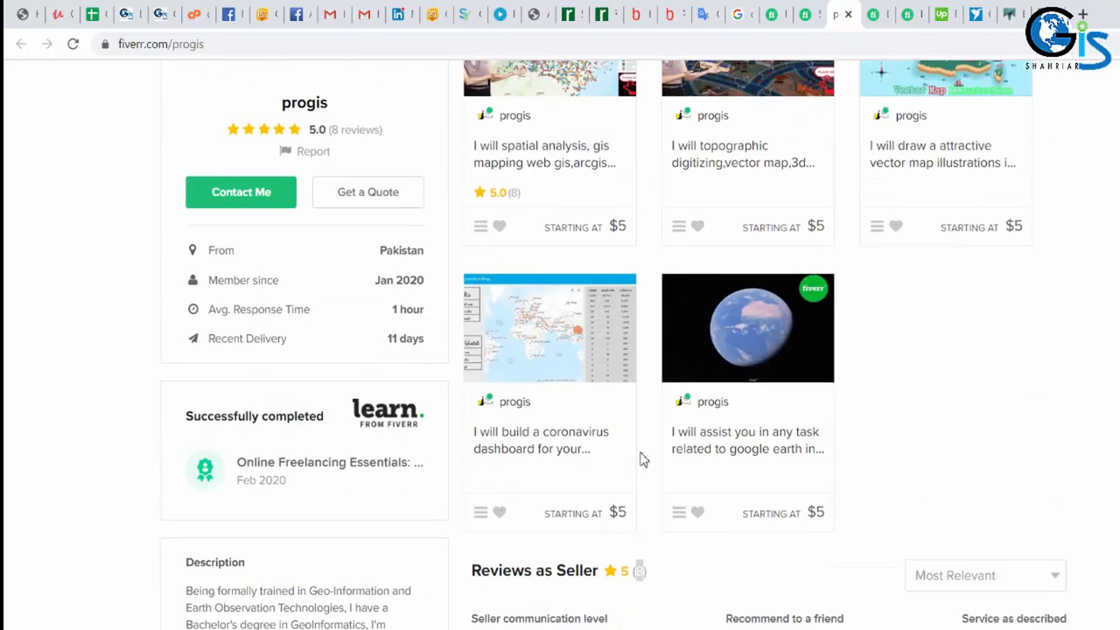
scroll("up", 3)
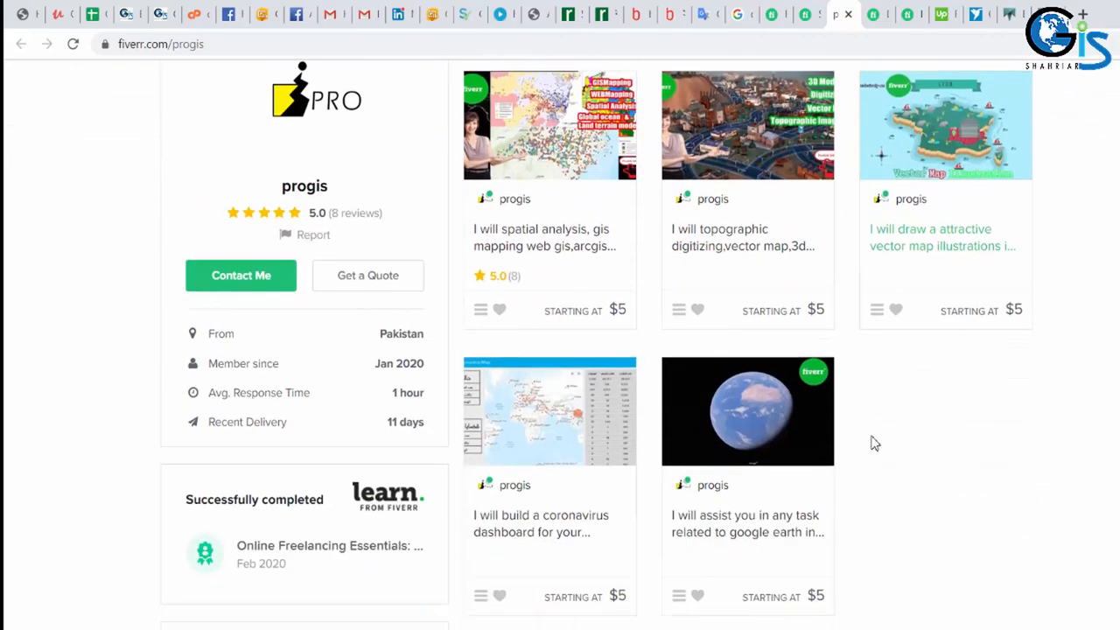
mouse_move(927, 253)
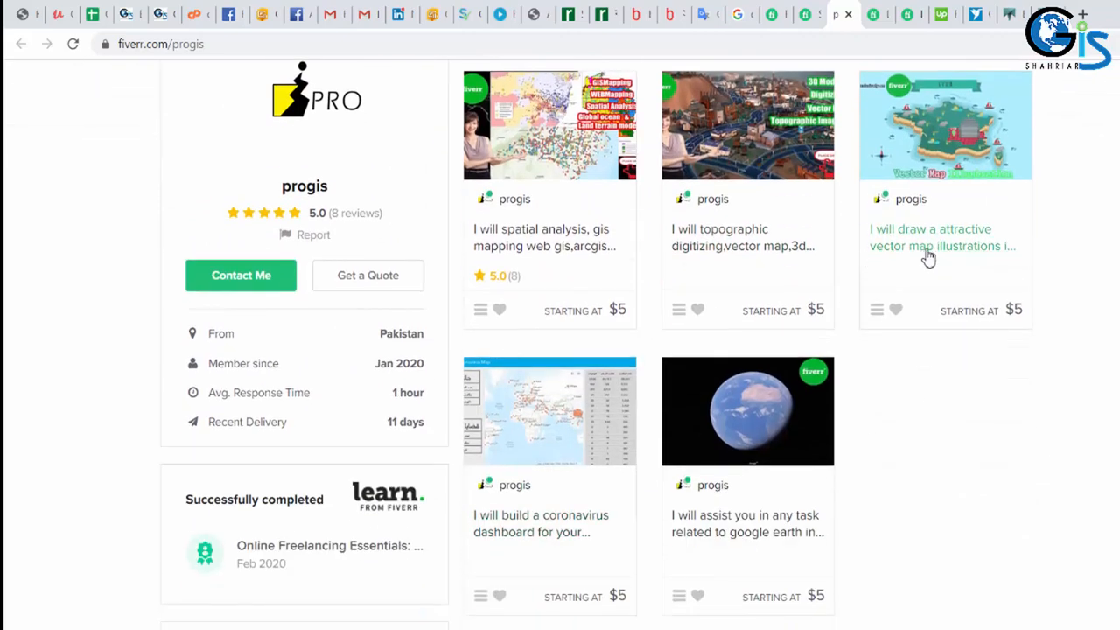
mouse_move(592, 254)
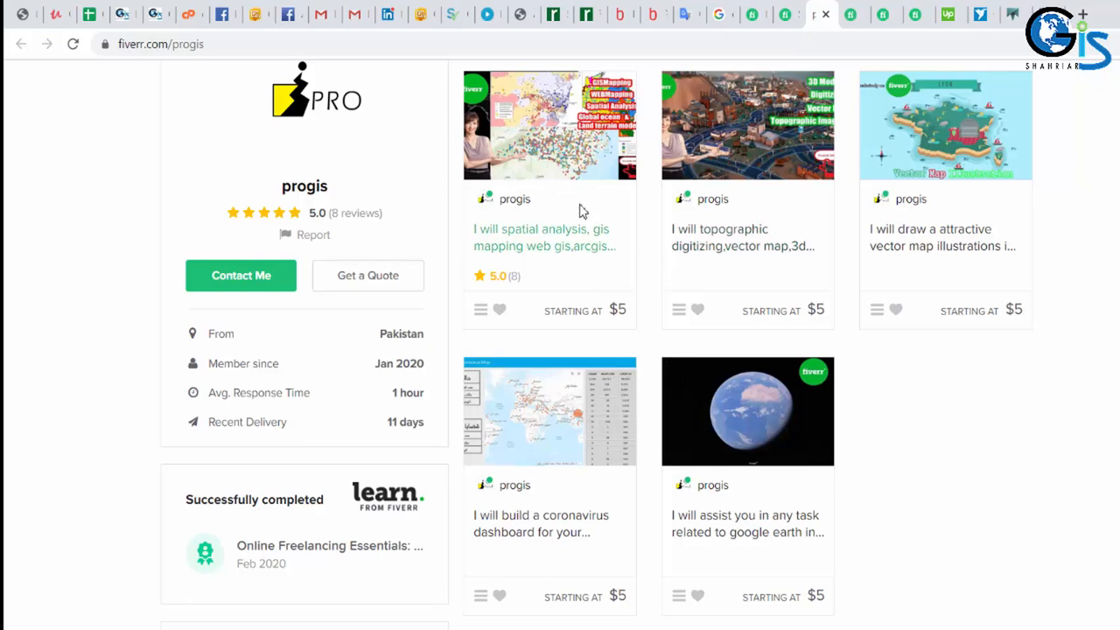
mouse_move(551, 236)
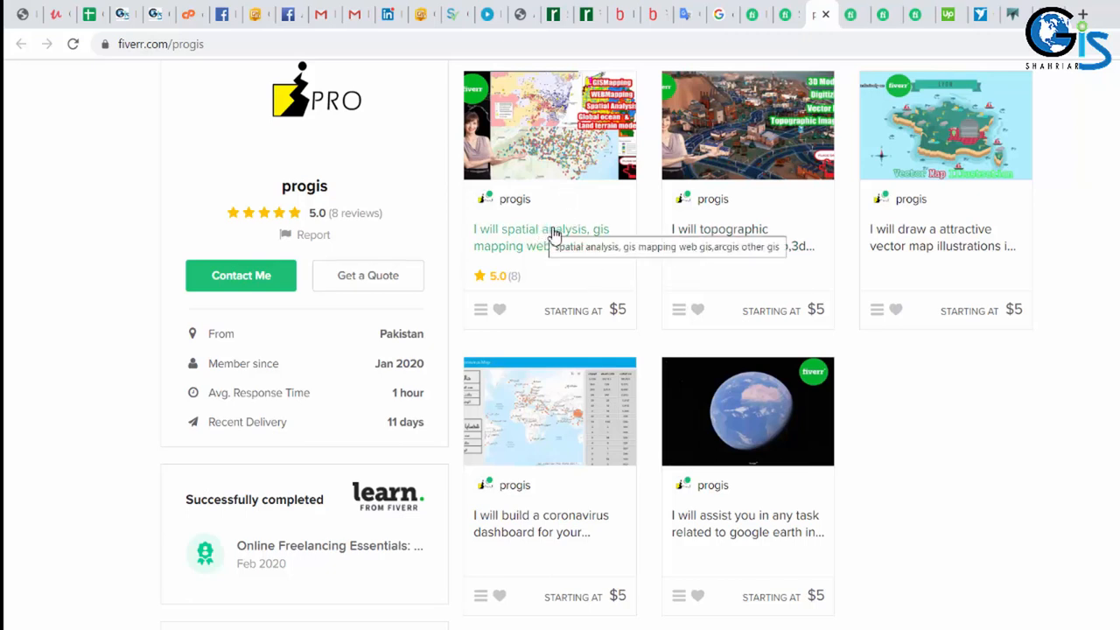
mouse_move(866, 10)
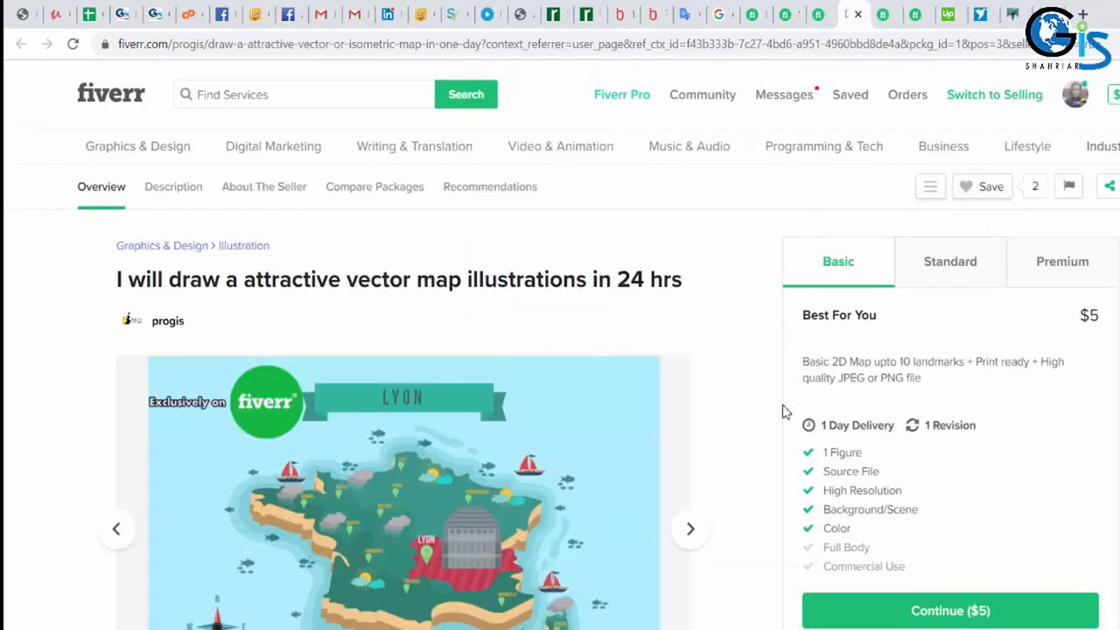
mouse_move(1098, 322)
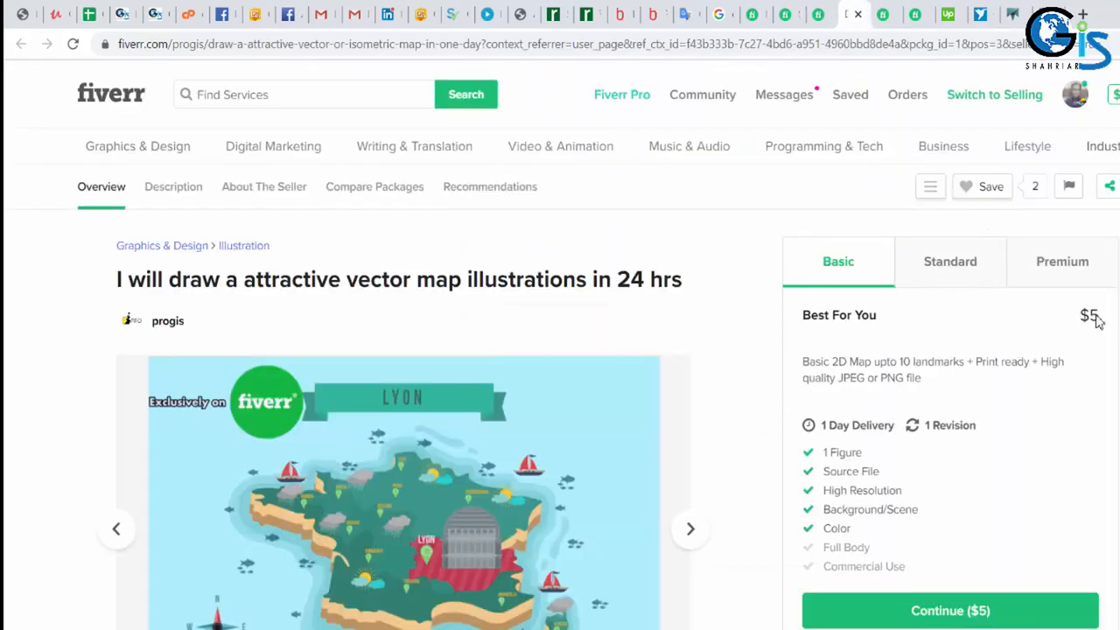
left_click(1062, 261)
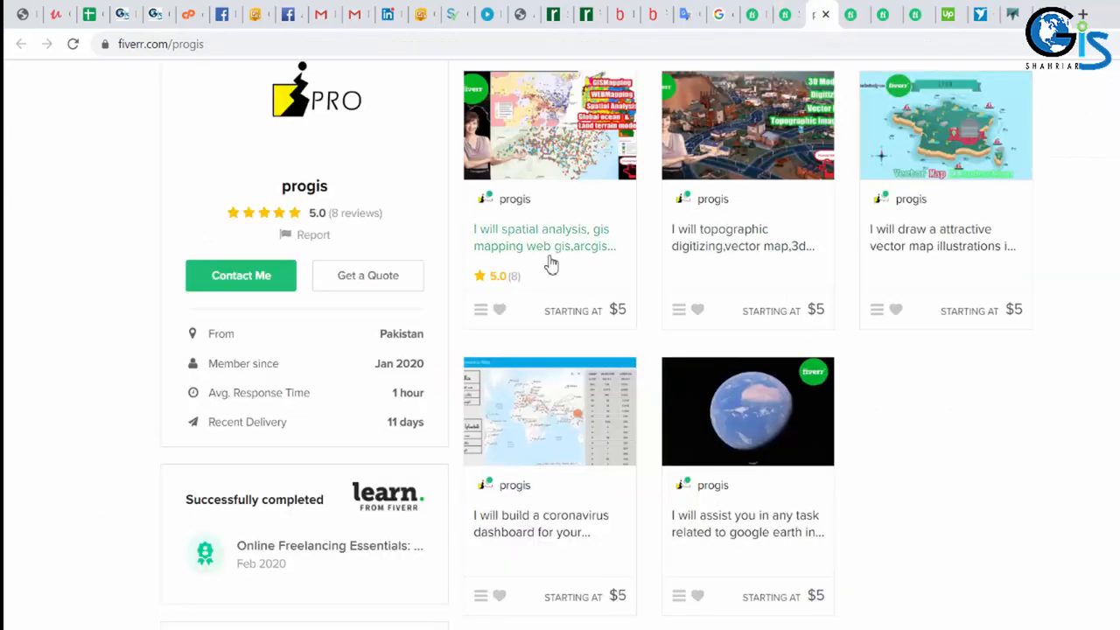
mouse_move(39, 207)
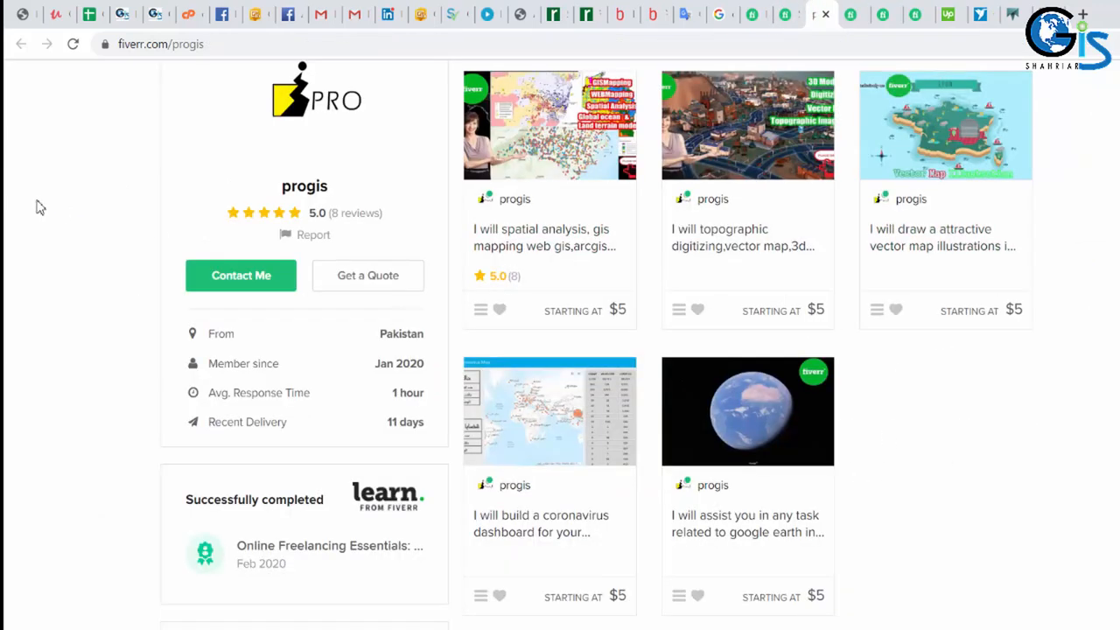
scroll("up", 3)
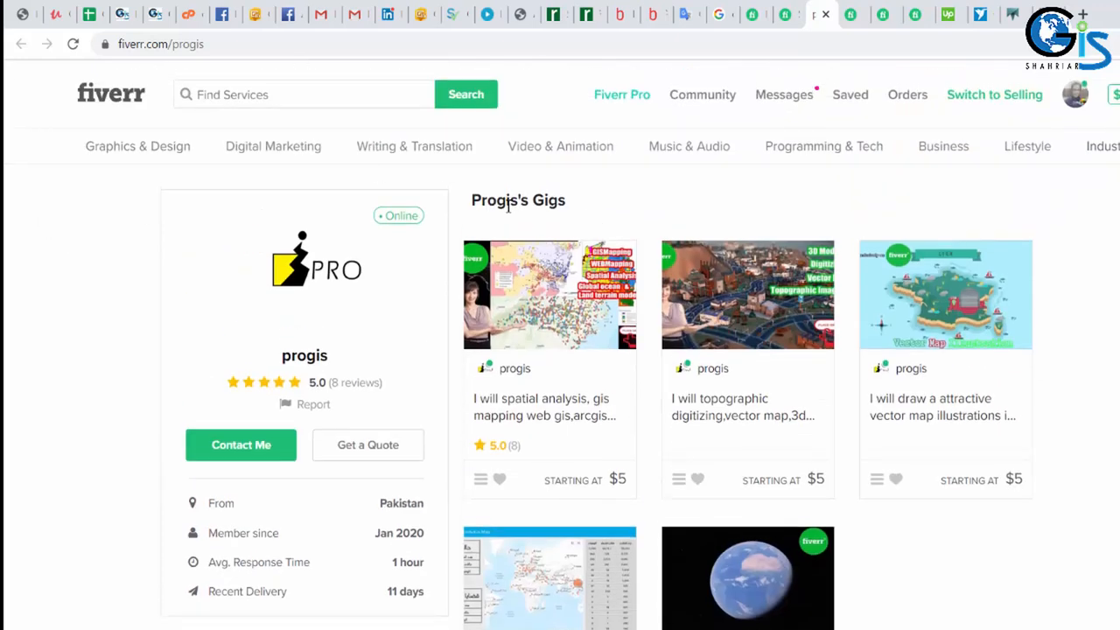
Review the vector map gig's $30 Premium package, then bring up leandroavd's ArcGIS or QGIS gig.
left_click(945, 294)
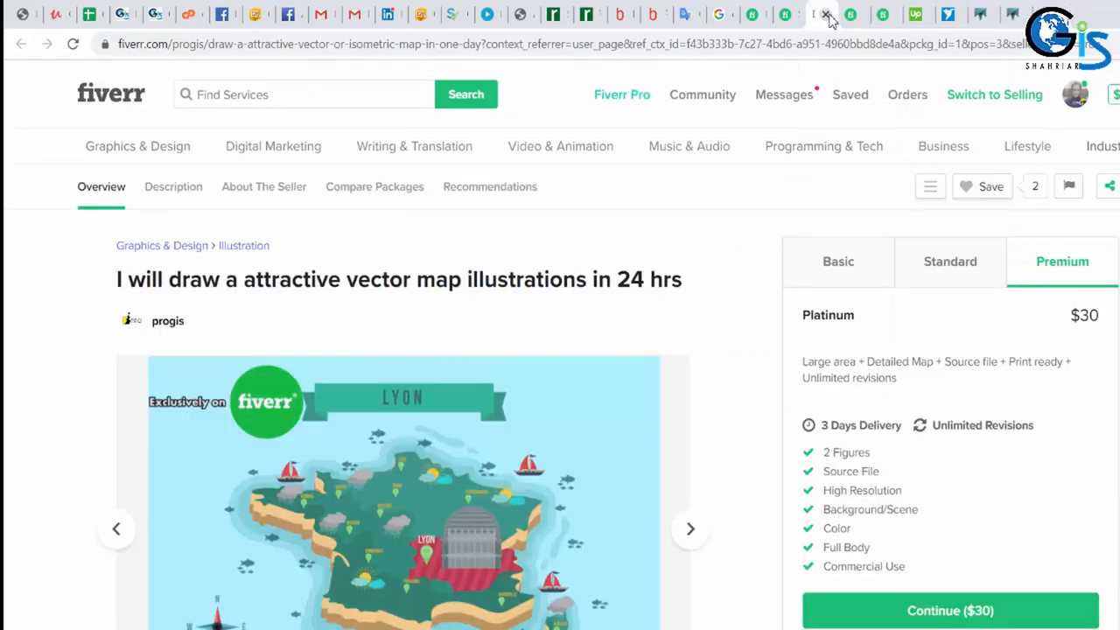
left_click(826, 14)
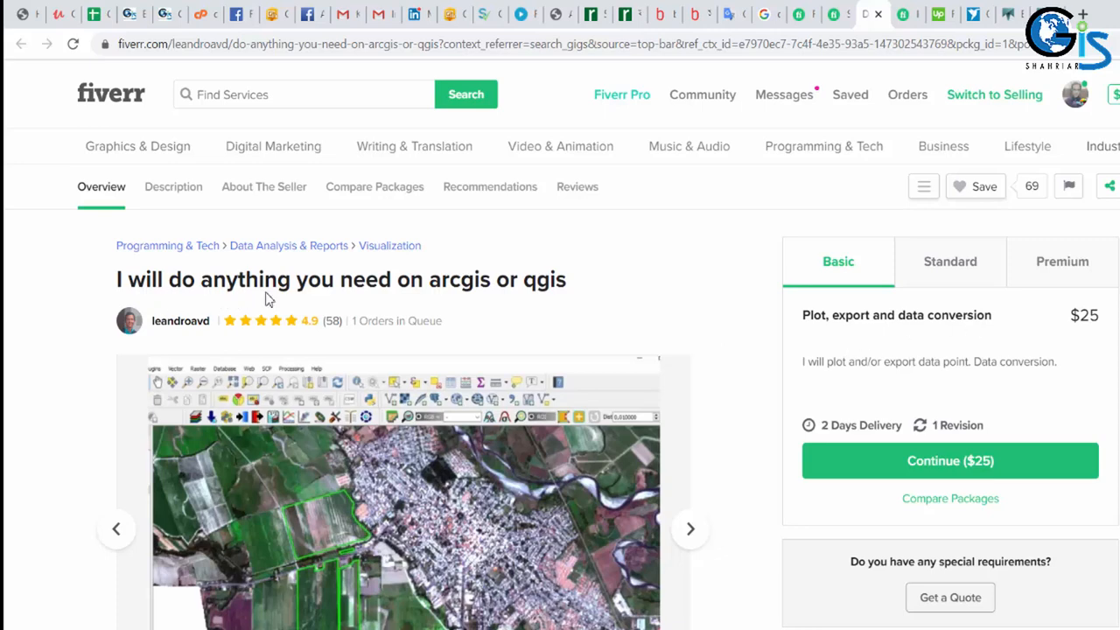
mouse_move(631, 283)
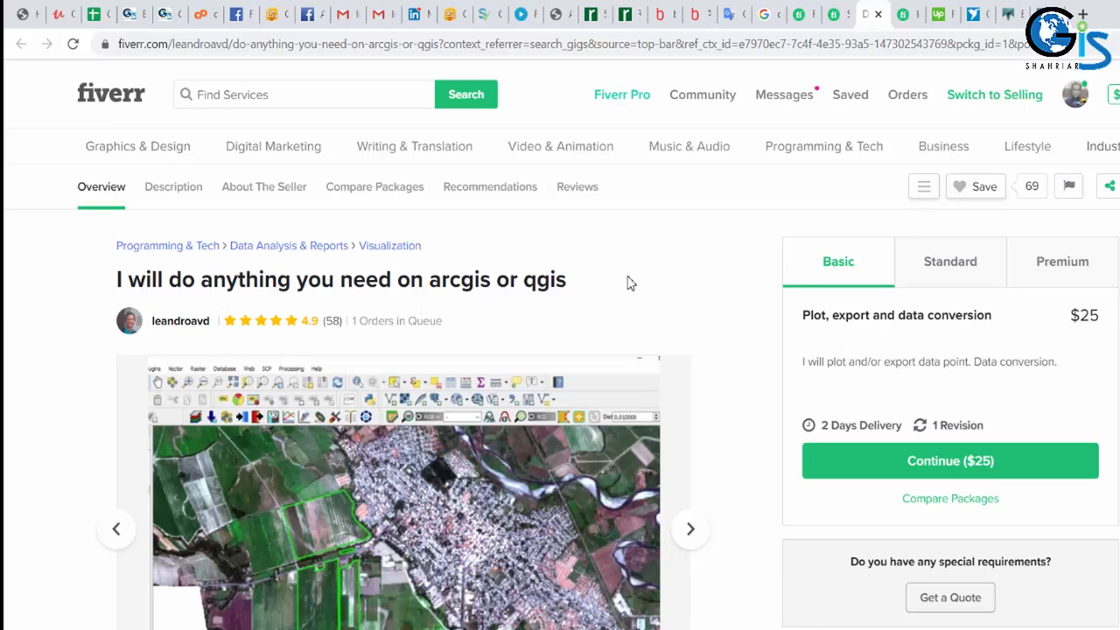
mouse_move(1062, 263)
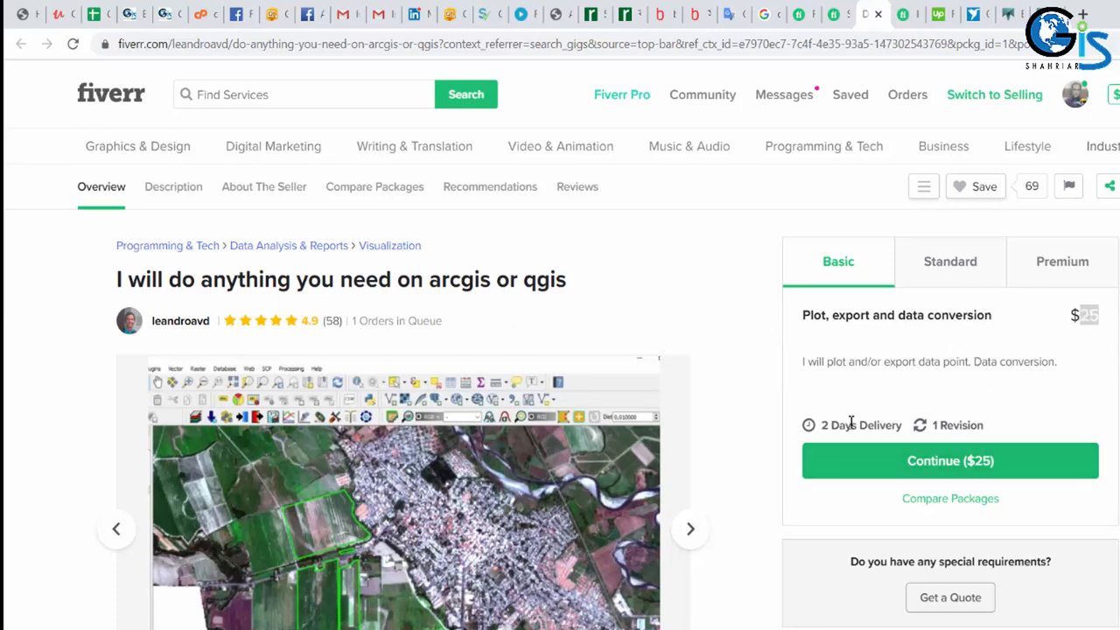
mouse_move(843, 332)
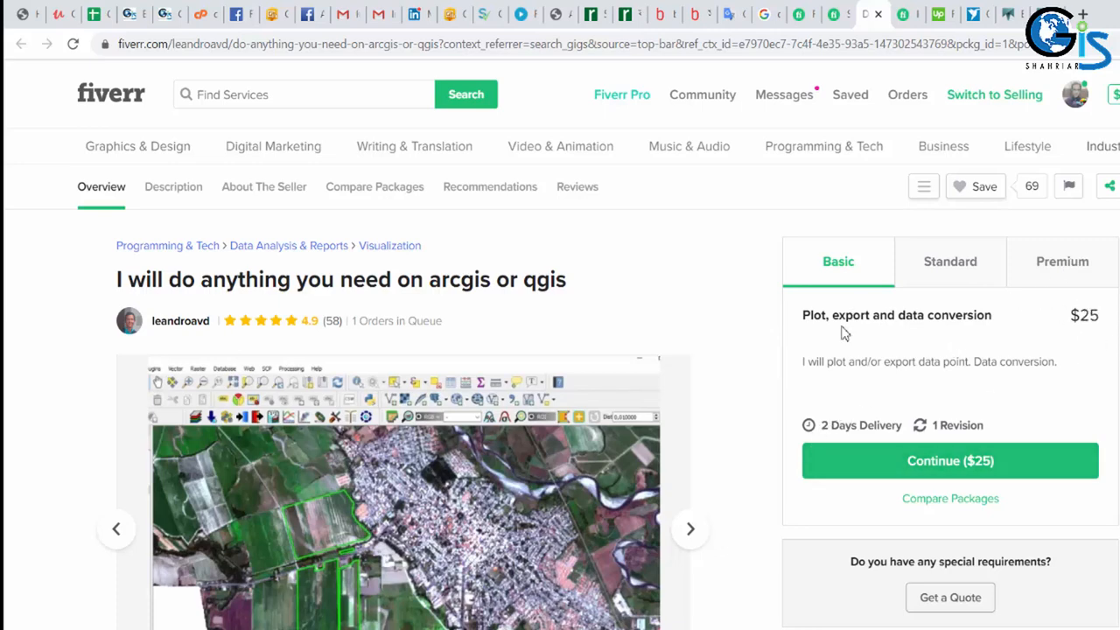
mouse_move(938, 324)
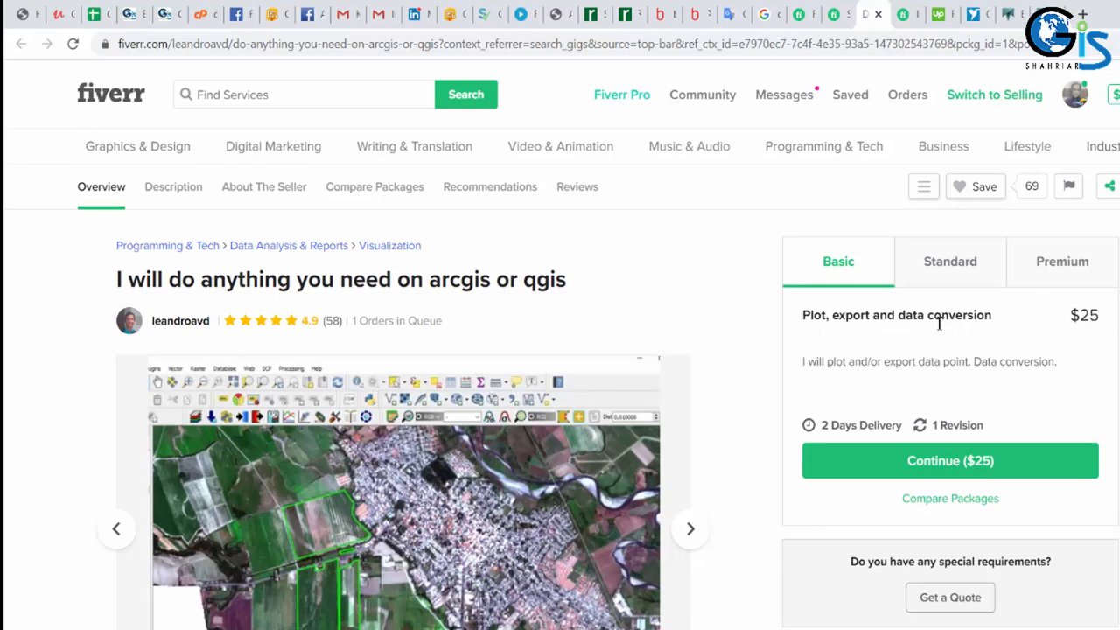
mouse_move(971, 322)
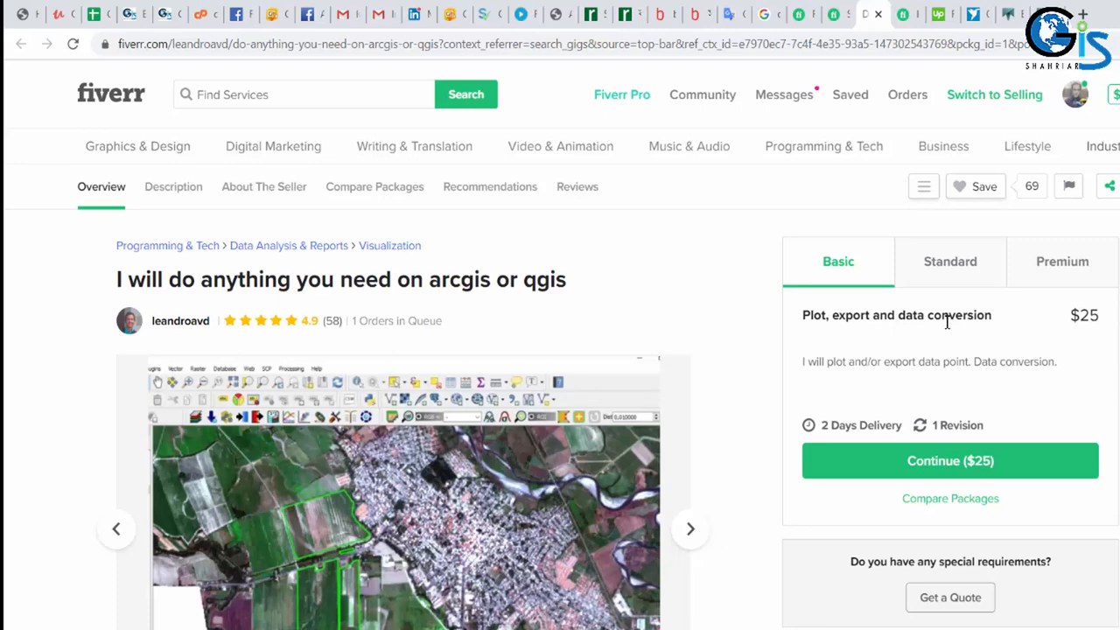
mouse_move(822, 427)
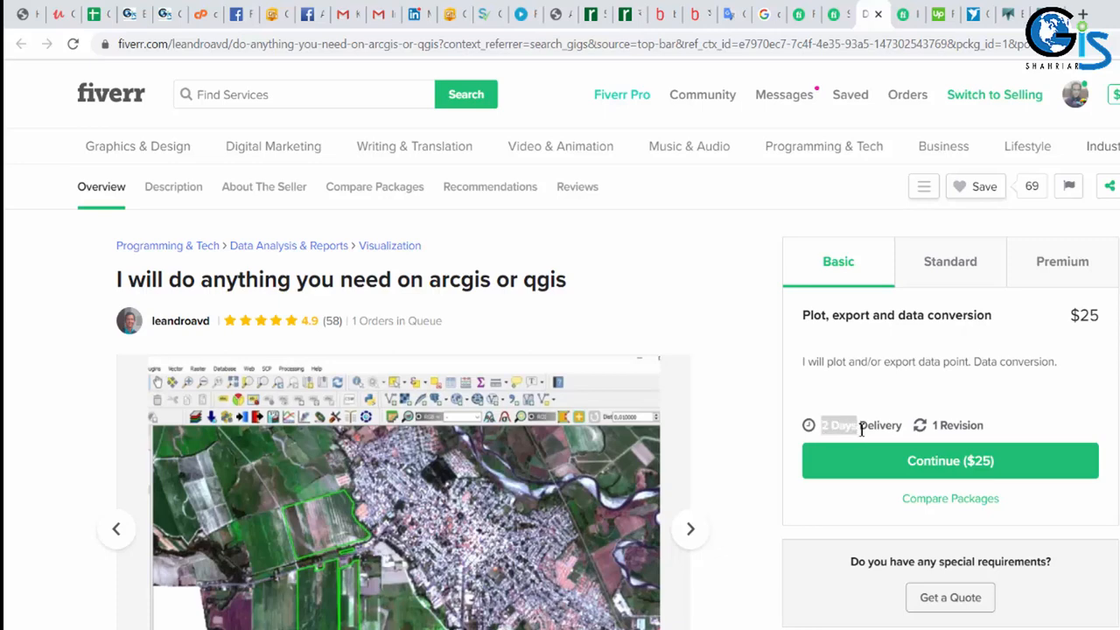
mouse_move(860, 422)
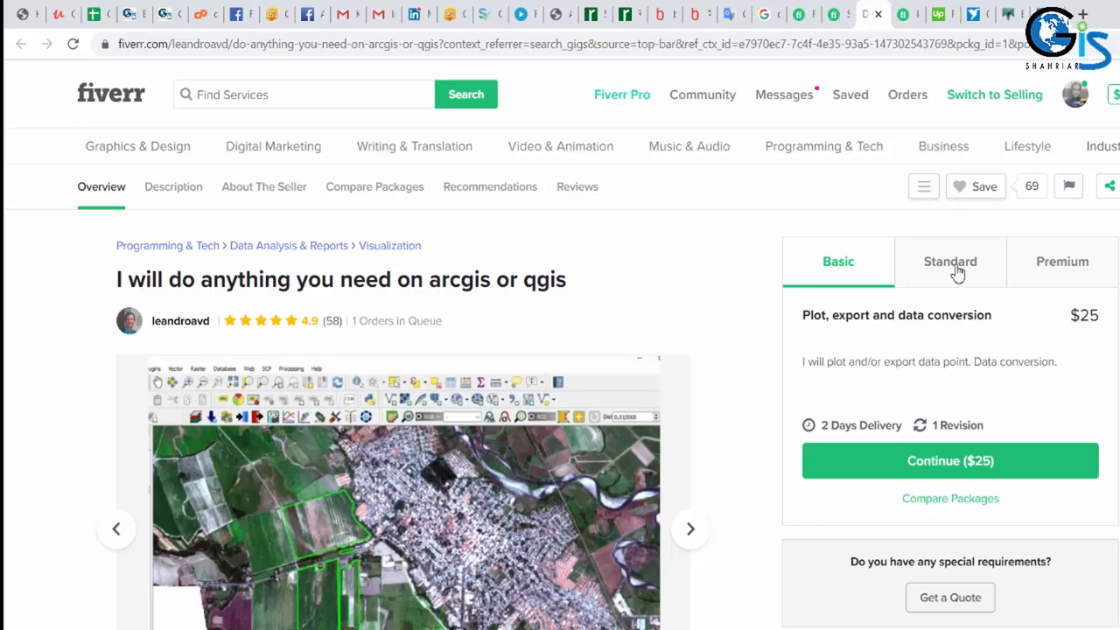
View the gig's $40 Standard and $55 Premium package details.
left_click(950, 260)
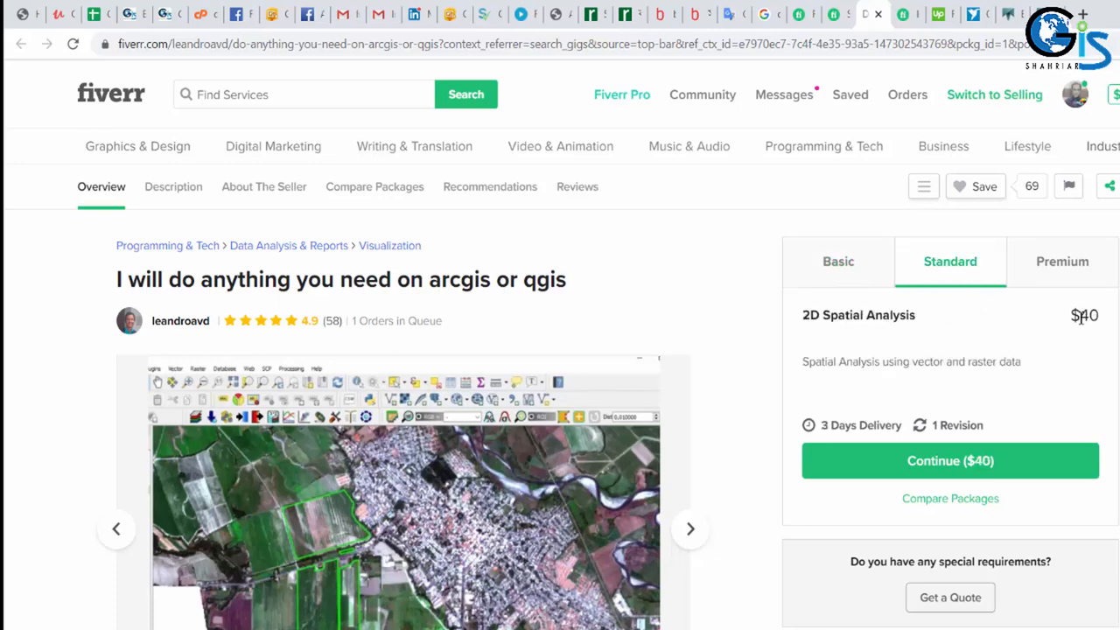
mouse_move(826, 427)
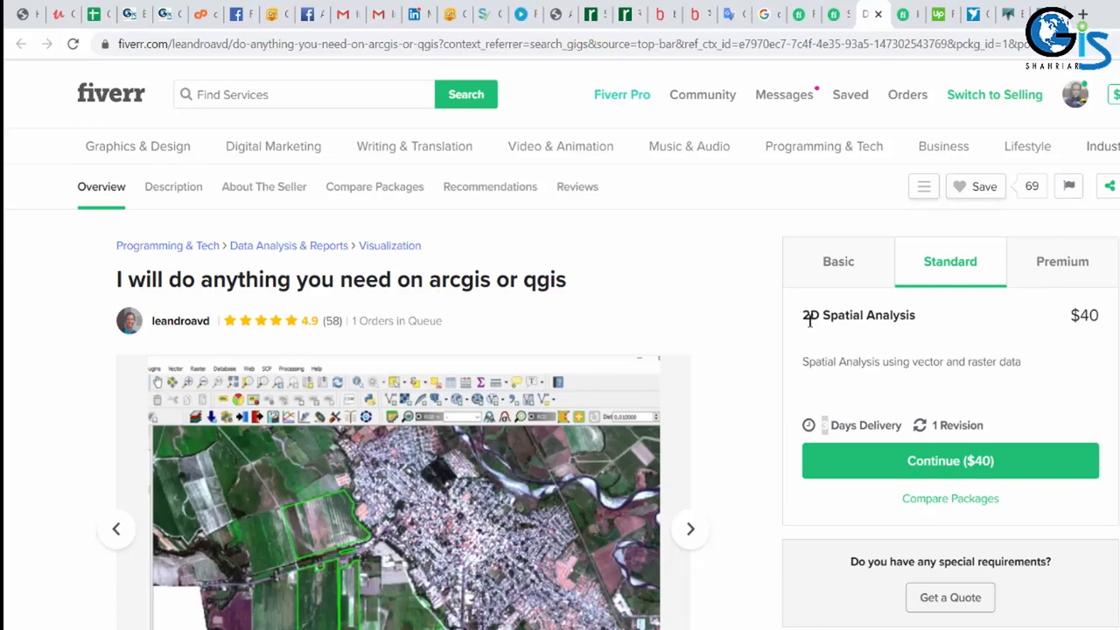
mouse_move(1074, 280)
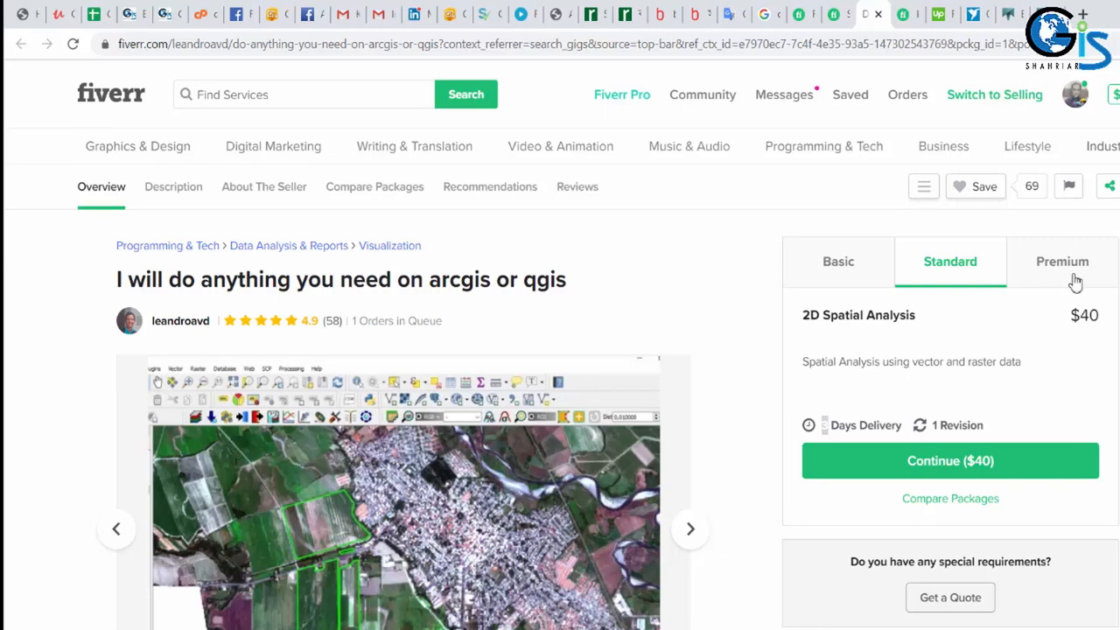
left_click(1062, 261)
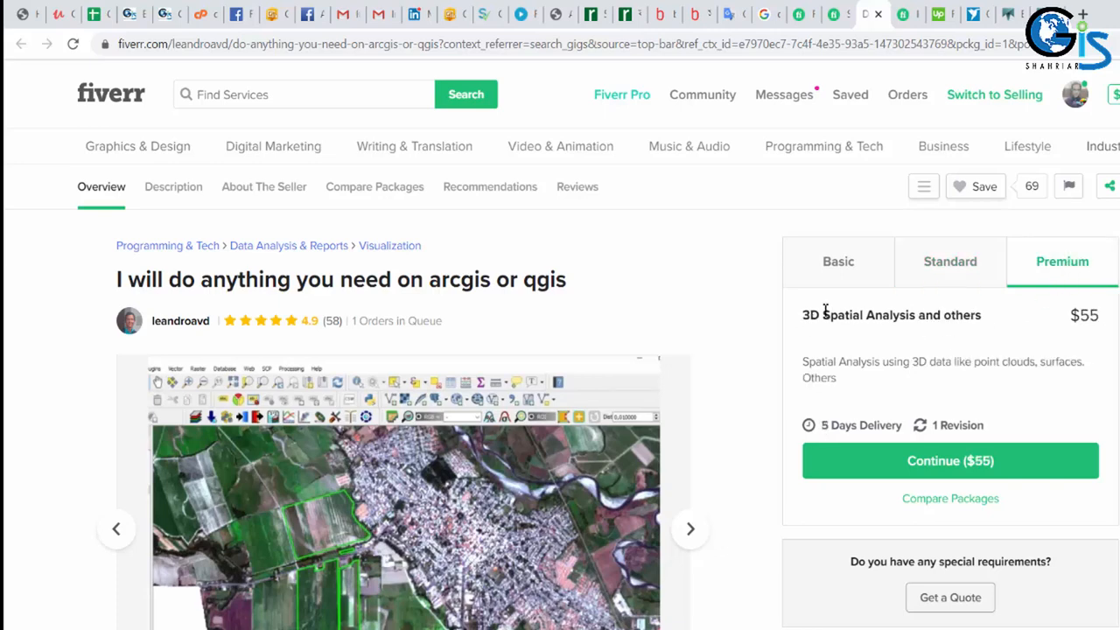
mouse_move(953, 331)
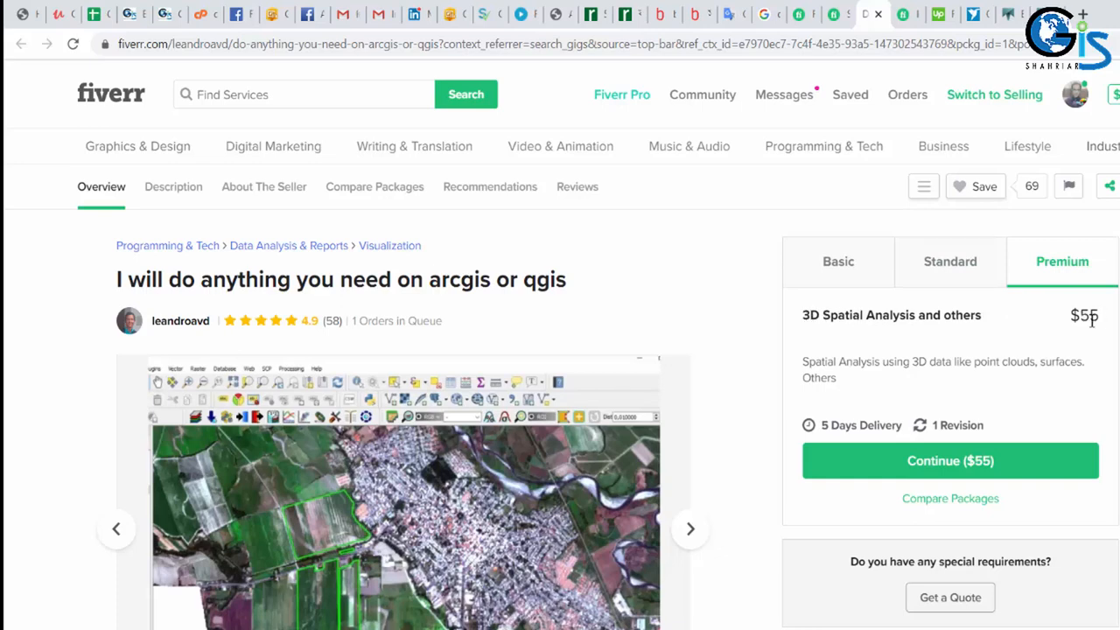
Review the package comparison: Basic $25, Standard $40 2D analysis, Premium $55 3D.
scroll("down", 3)
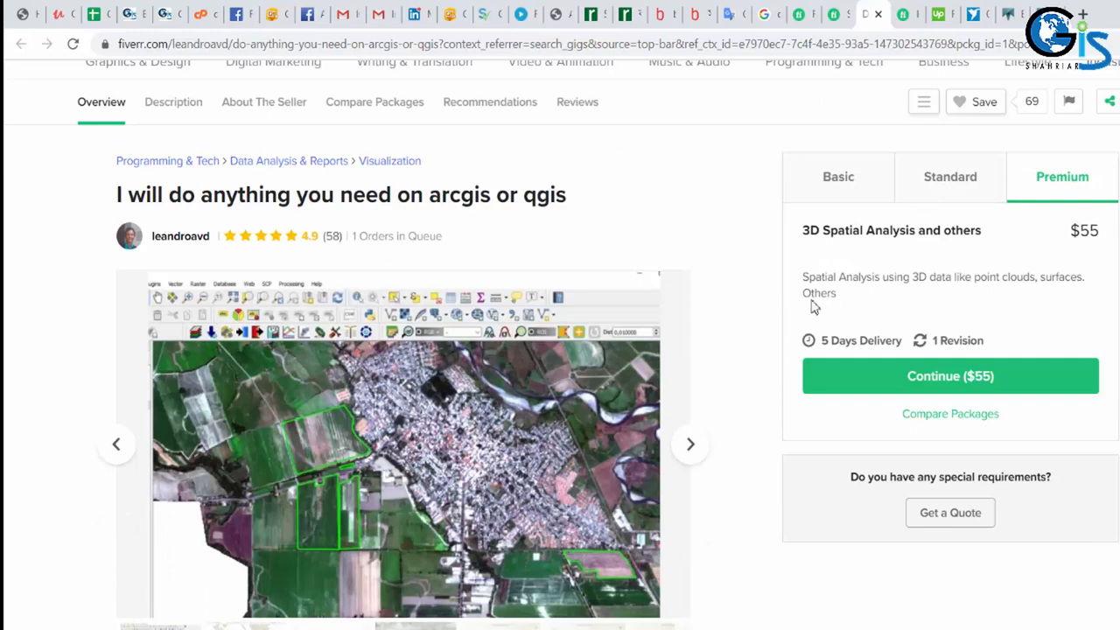
mouse_move(1071, 247)
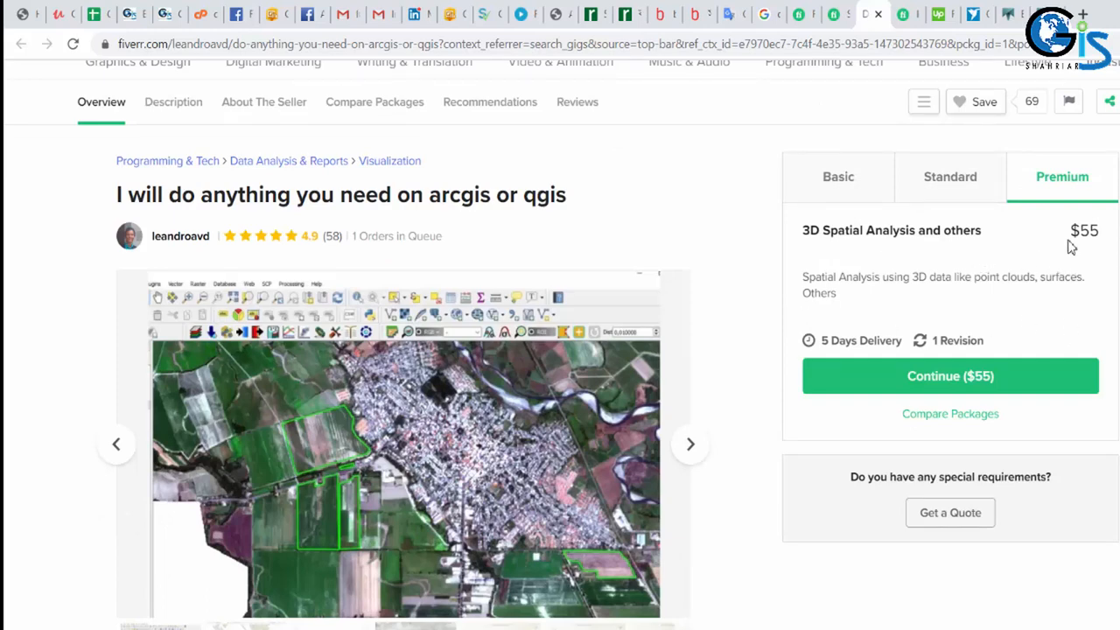
scroll("down", 3)
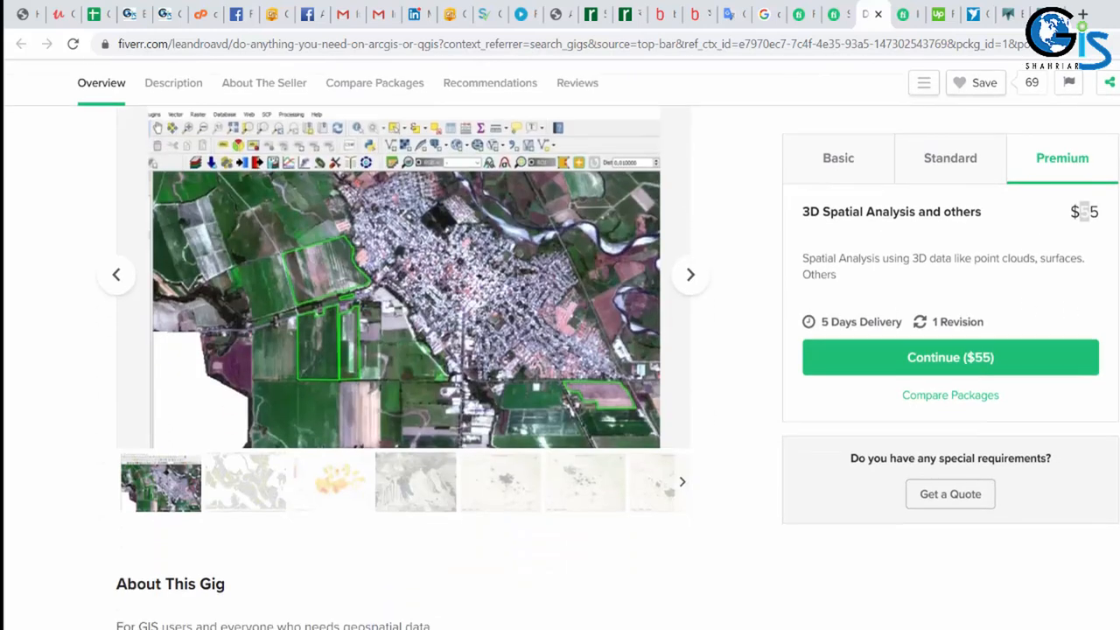
scroll("down", 3)
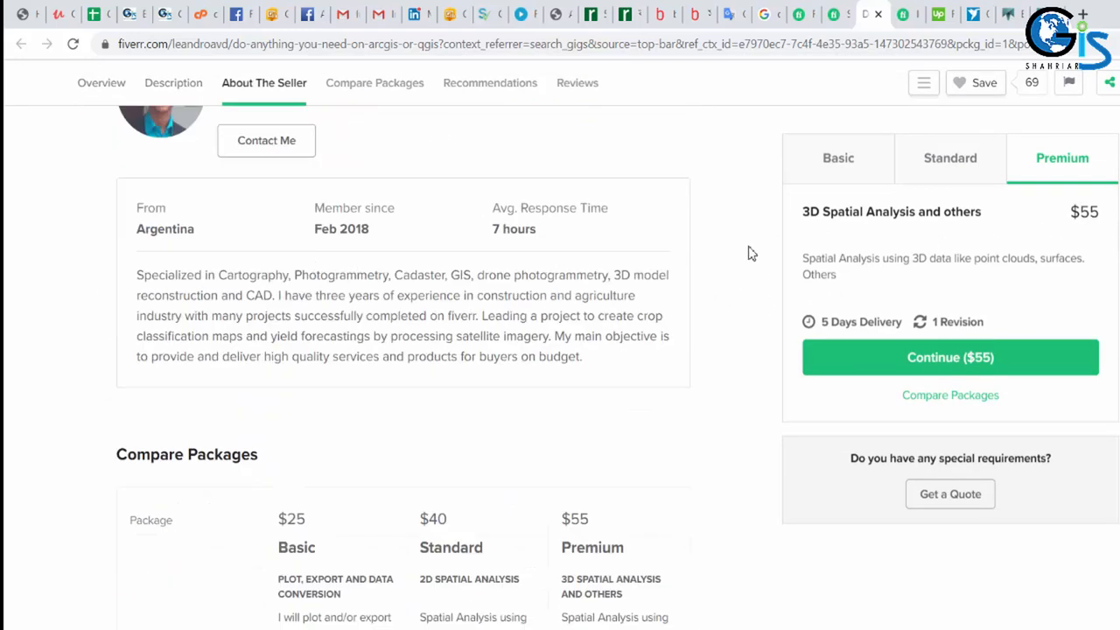
scroll("down", 3)
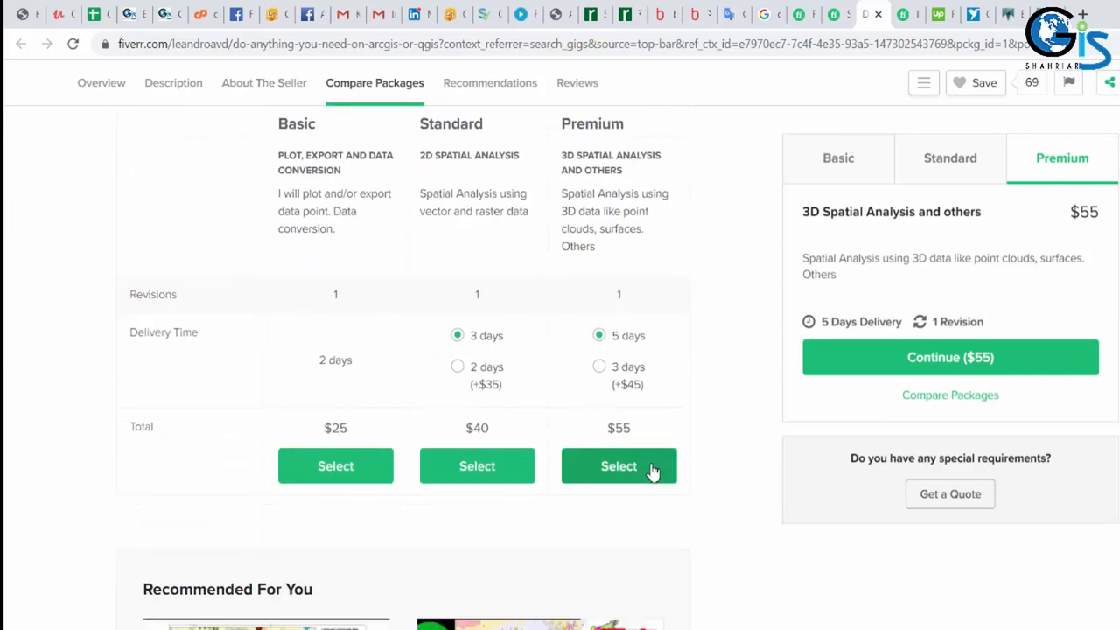
mouse_move(714, 346)
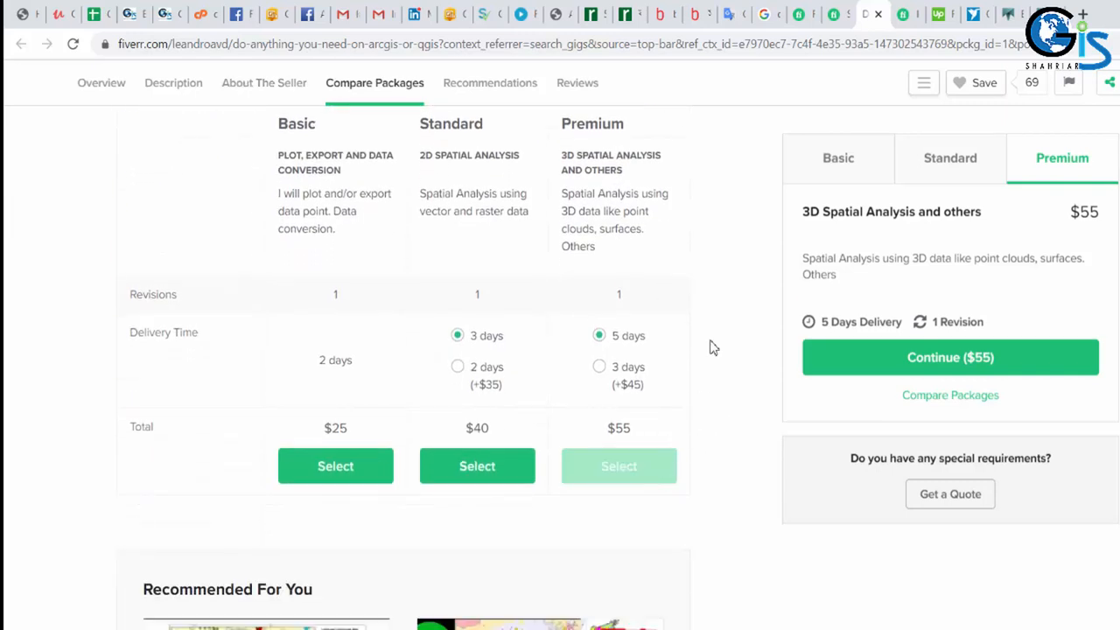
Start a Premium order and set quantity to 2, totalling $115.50.
left_click(950, 357)
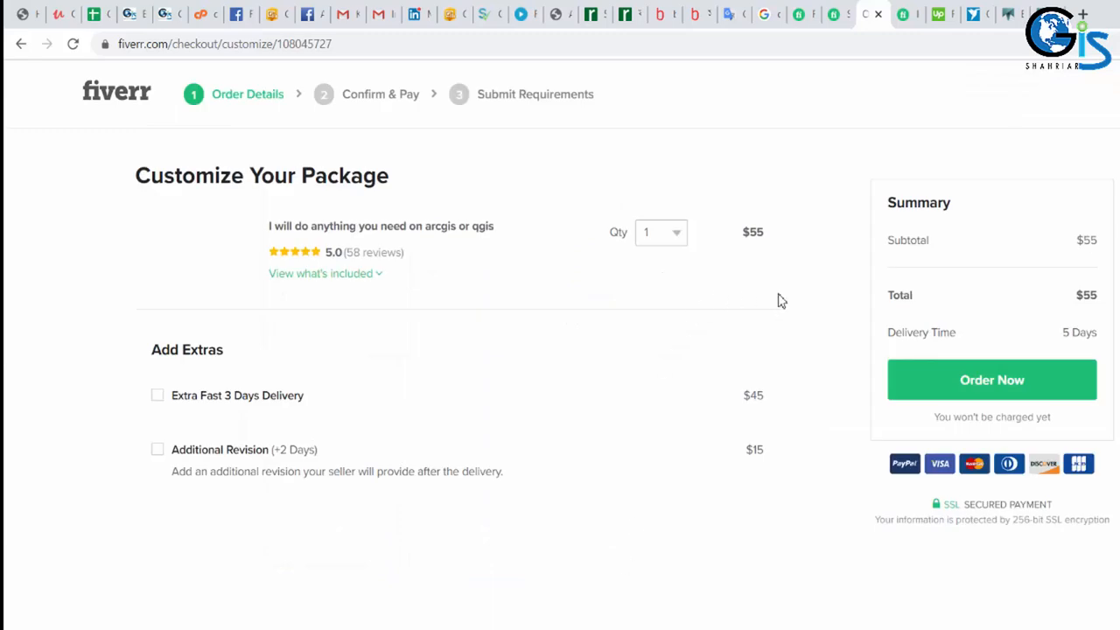
left_click(661, 231)
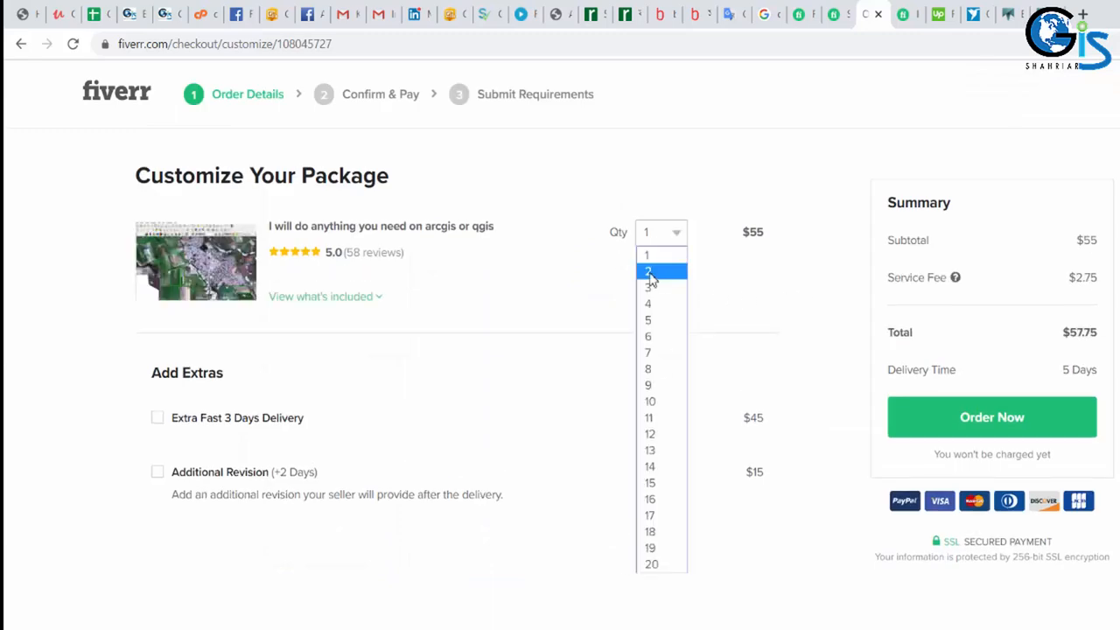
left_click(647, 269)
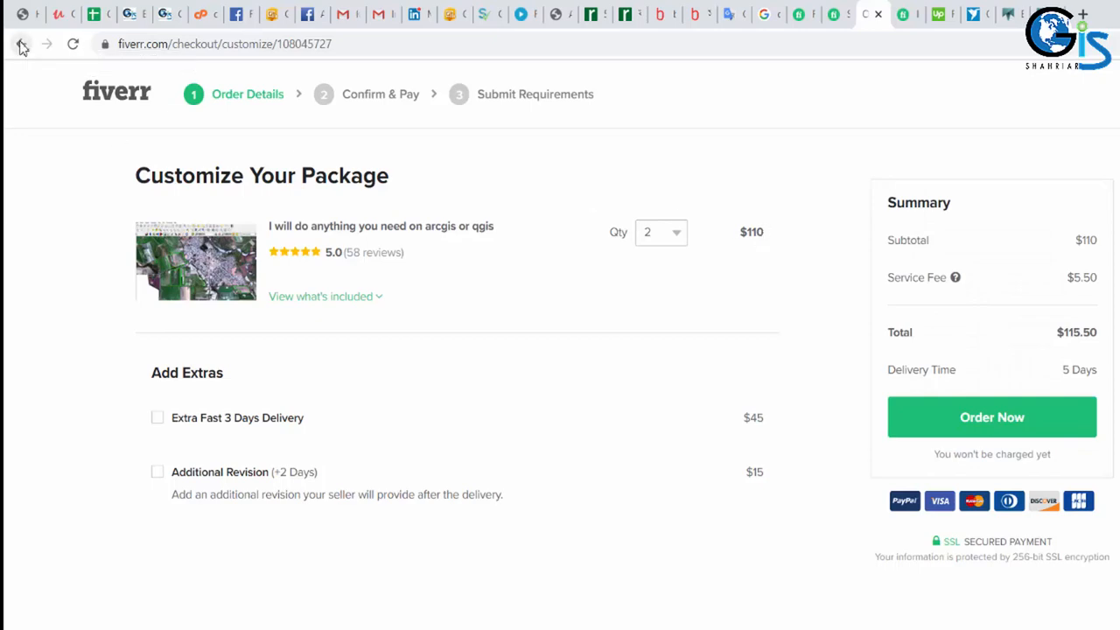
Leave checkout and return to the gig's $25 Basic package.
left_click(21, 44)
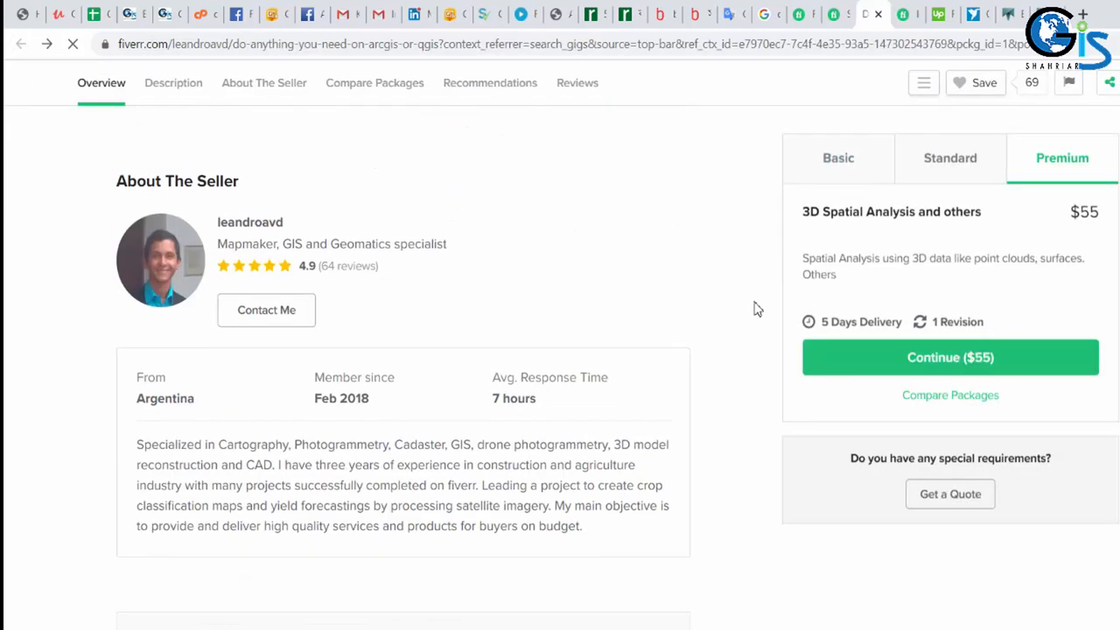
left_click(836, 158)
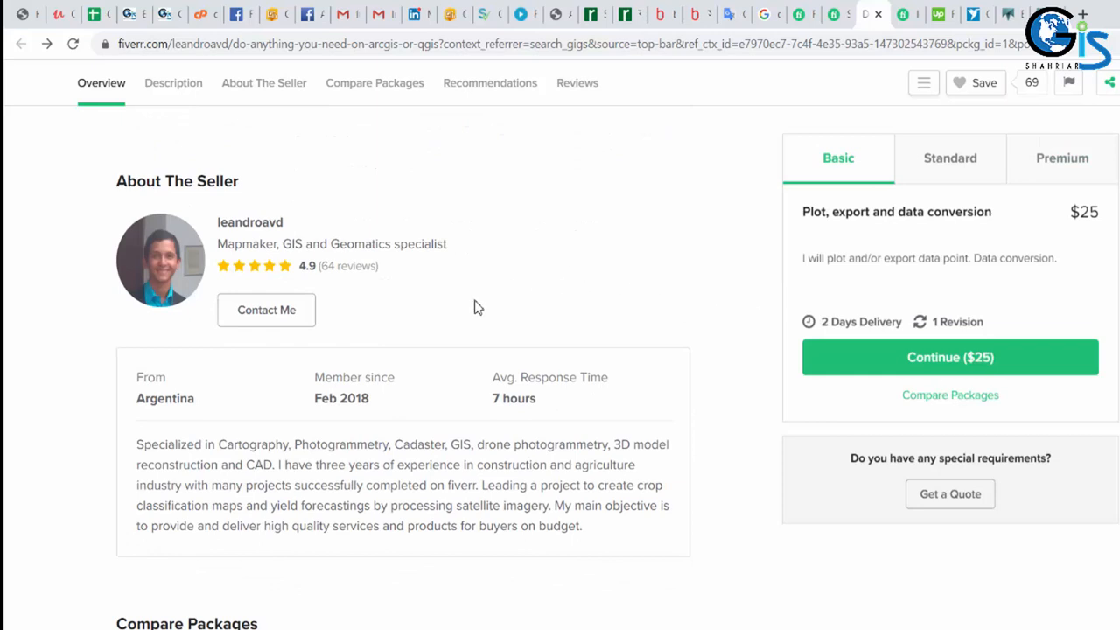
mouse_move(745, 290)
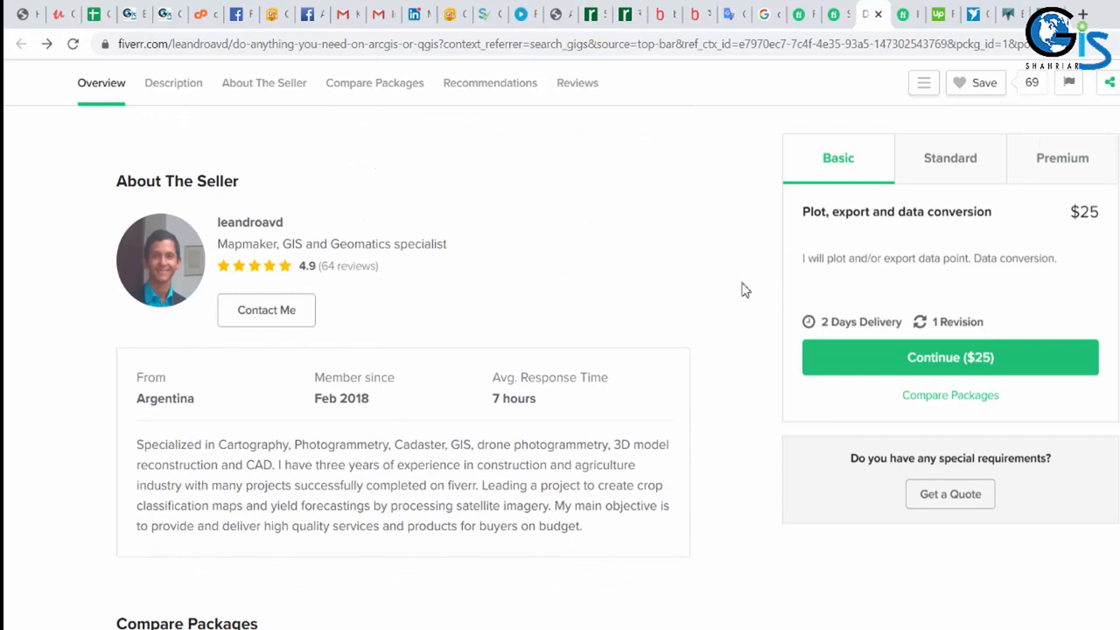
mouse_move(210, 243)
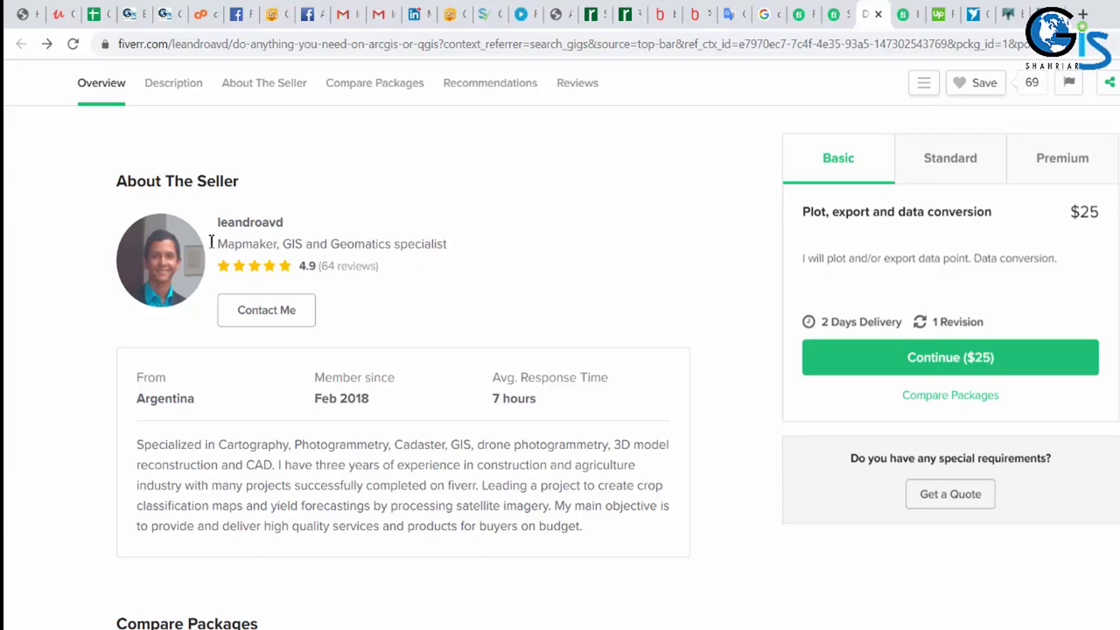
left_click(249, 220)
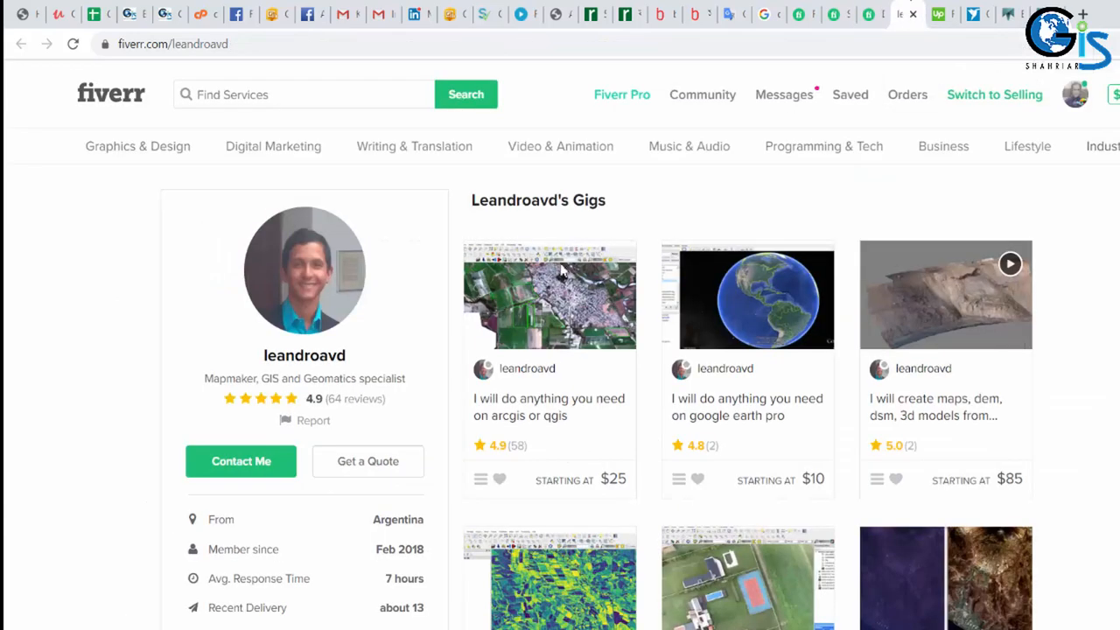
scroll("down", 3)
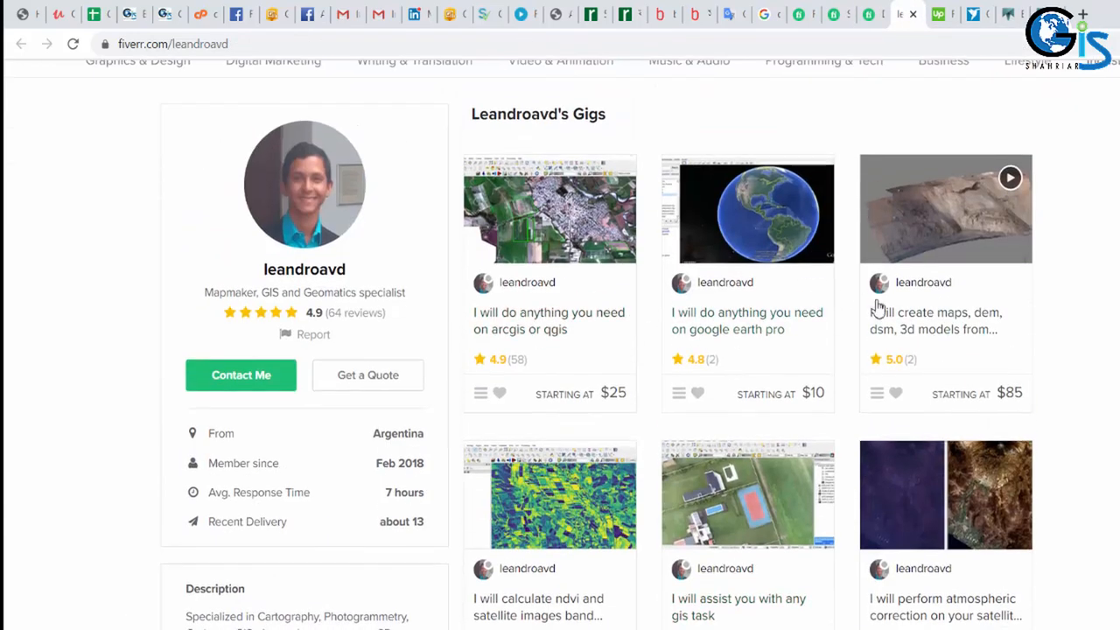
scroll("down", 3)
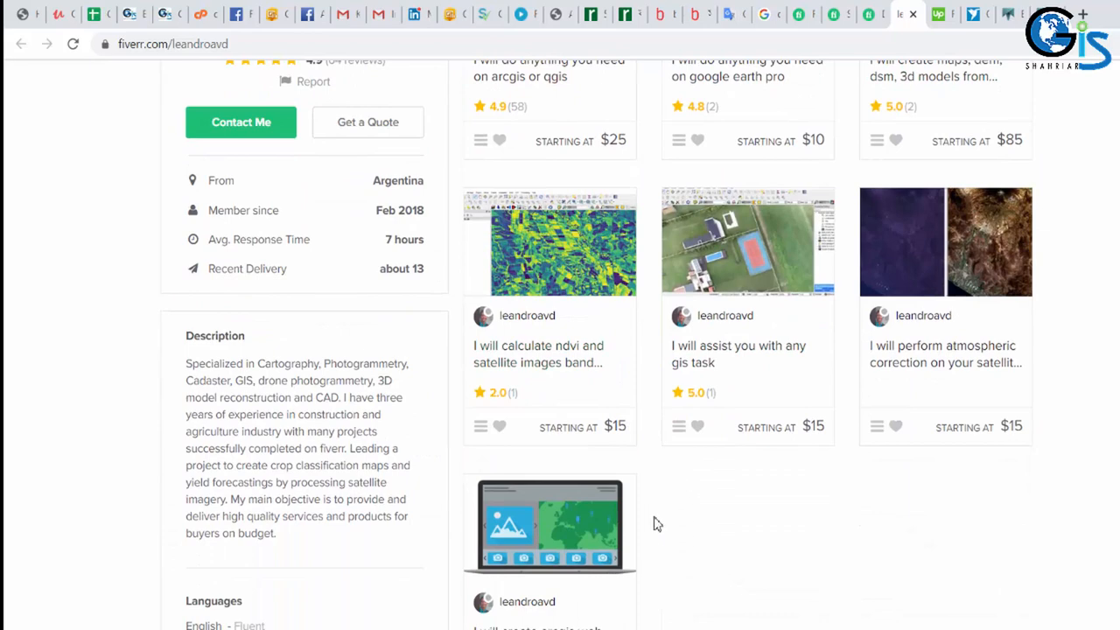
scroll("down", 3)
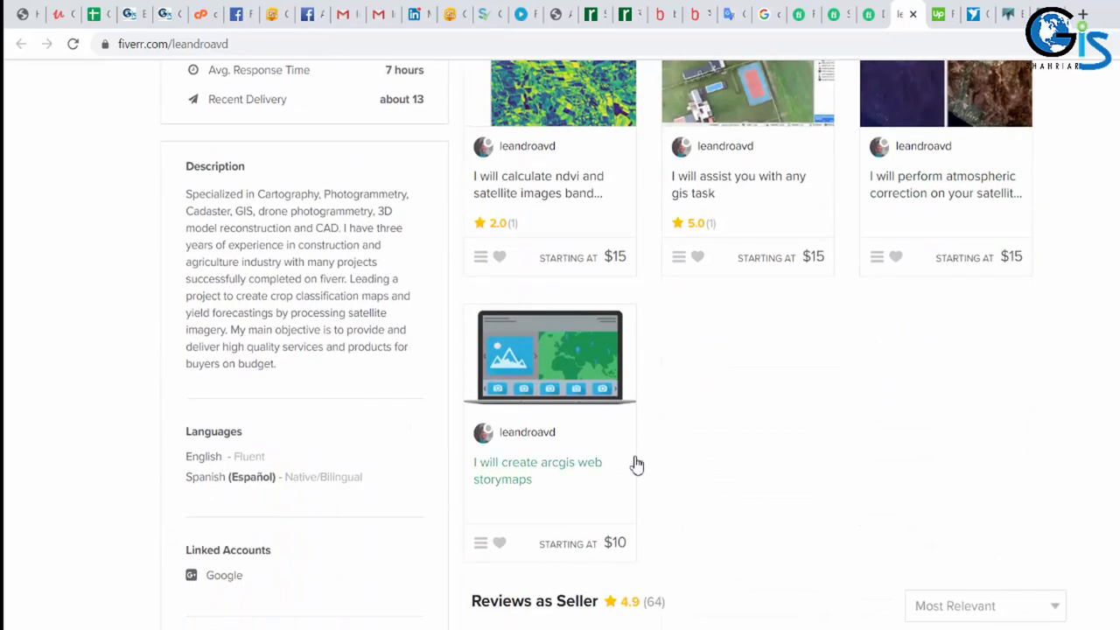
scroll("up", 3)
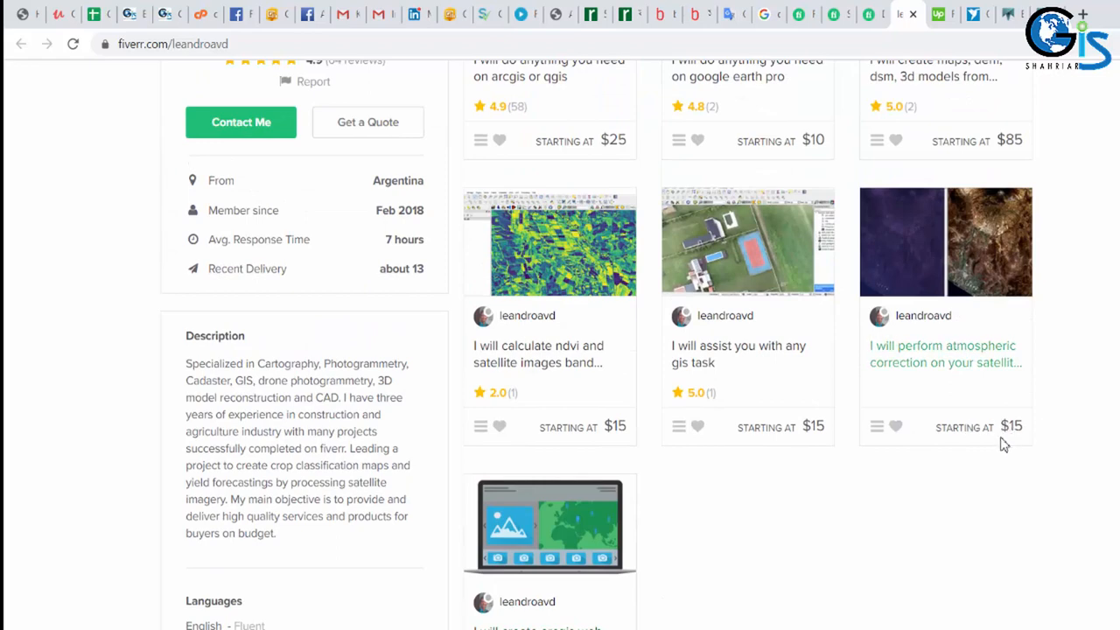
scroll("up", 3)
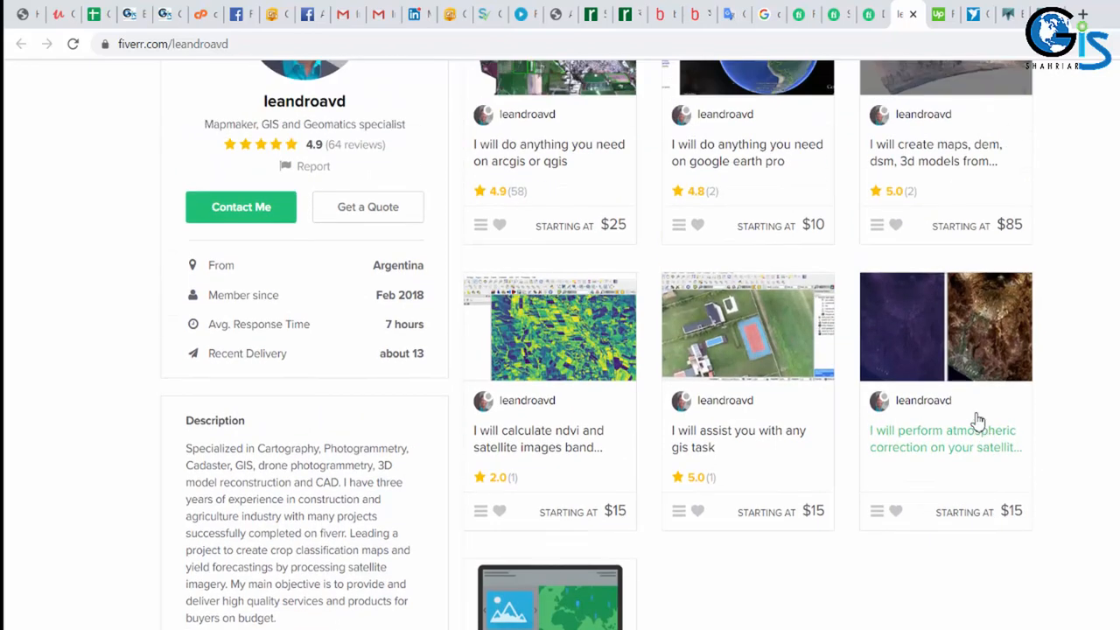
scroll("up", 3)
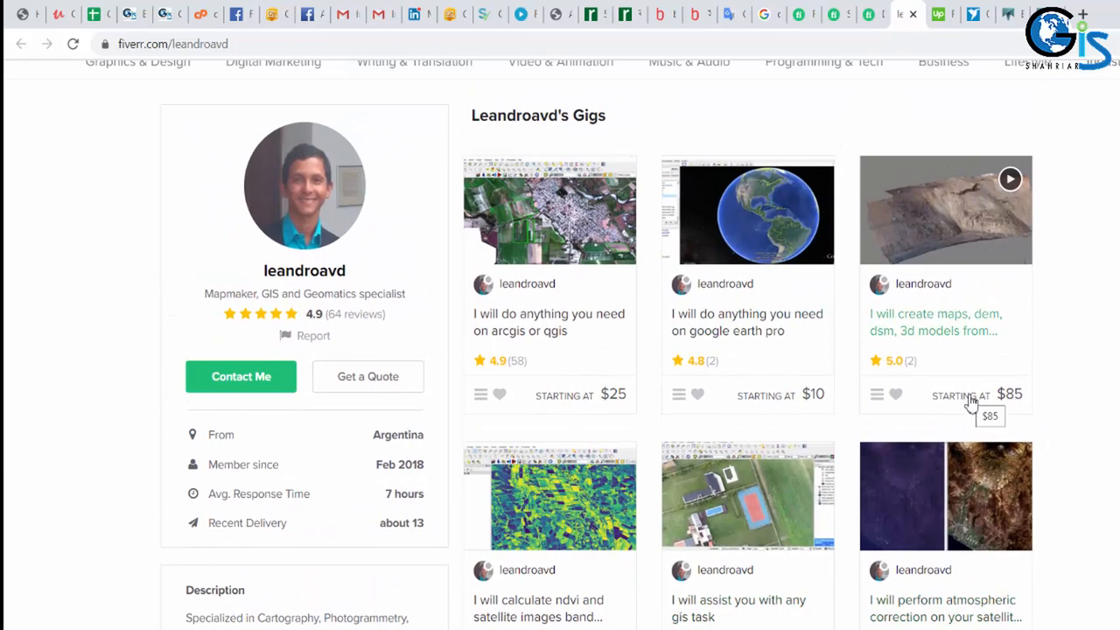
mouse_move(918, 368)
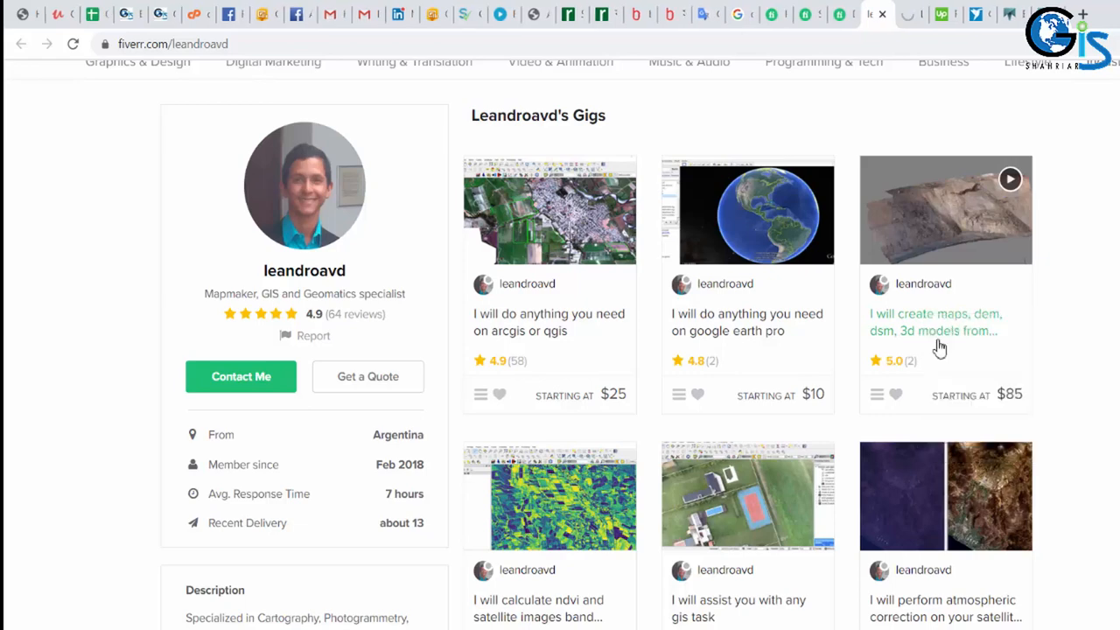
left_click(935, 322)
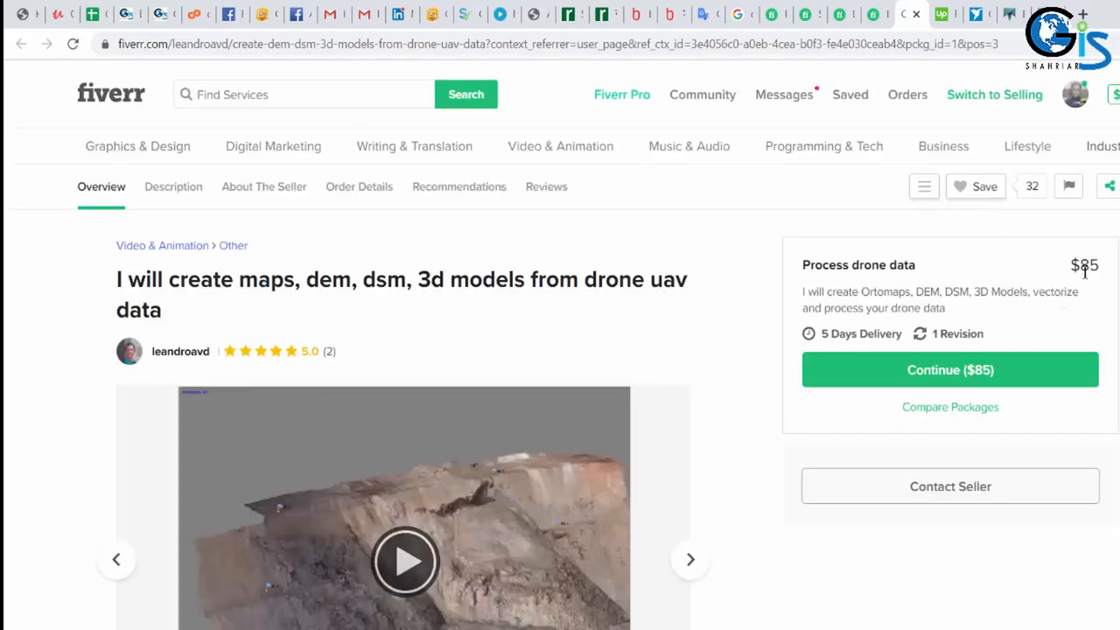
scroll("down", 3)
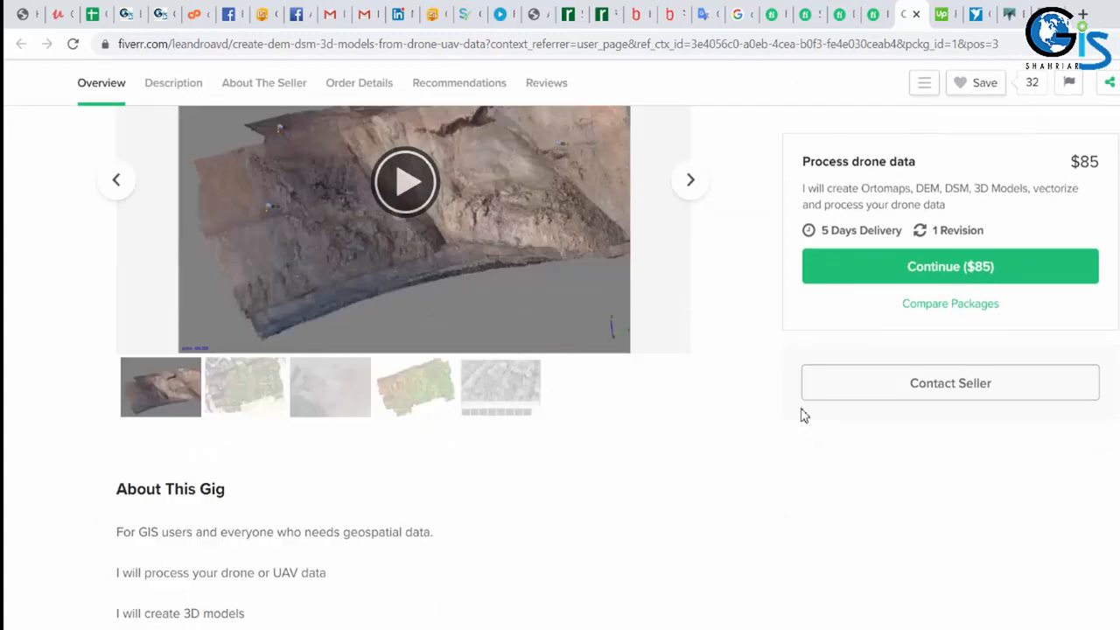
scroll("up", 3)
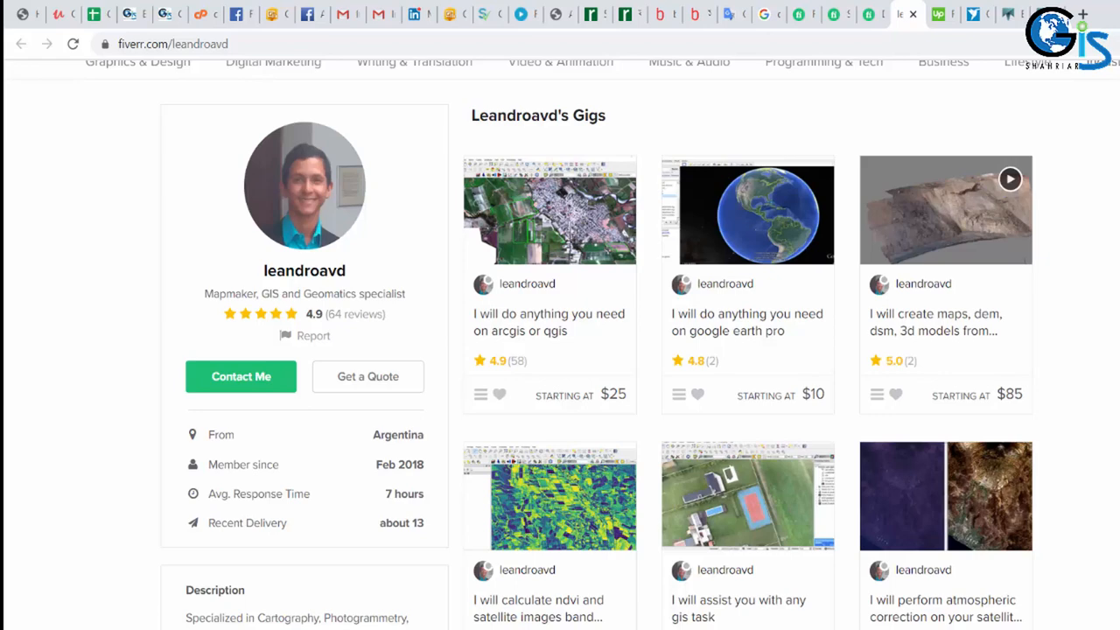
mouse_move(1100, 333)
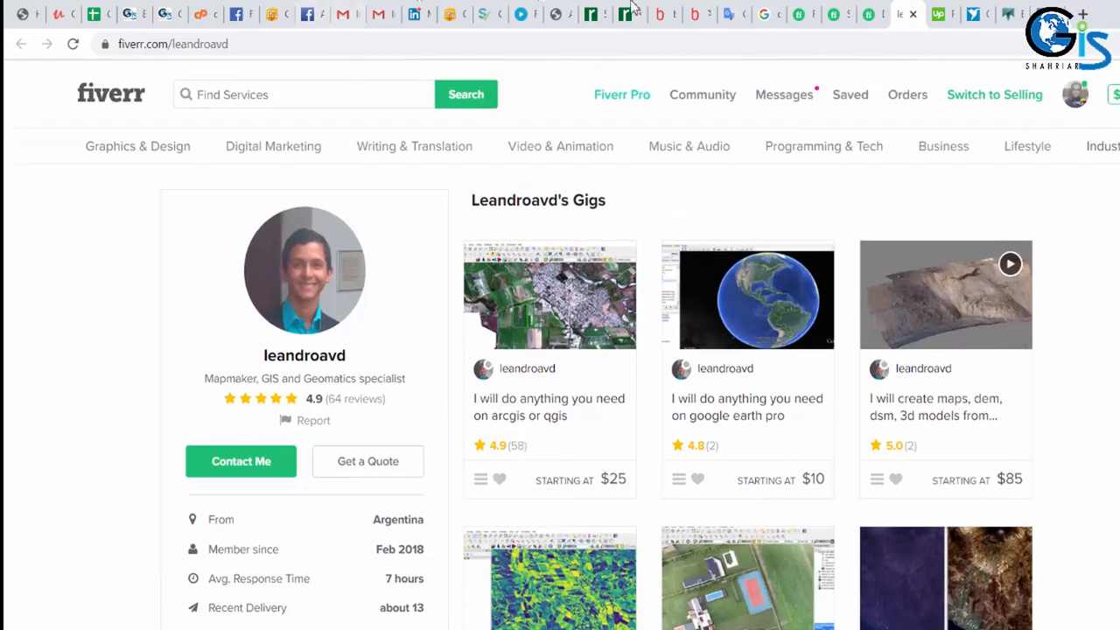
Search gigs for 'web gis' and open saadatali101's $50 webgis application gig.
left_click(465, 95)
type("we")
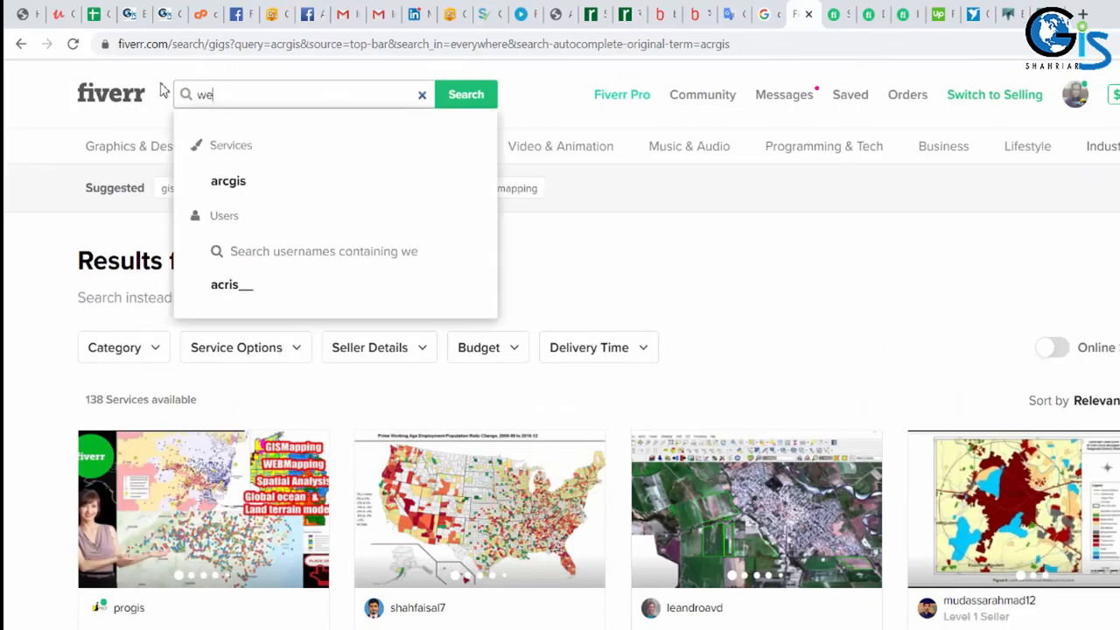
type("b gis")
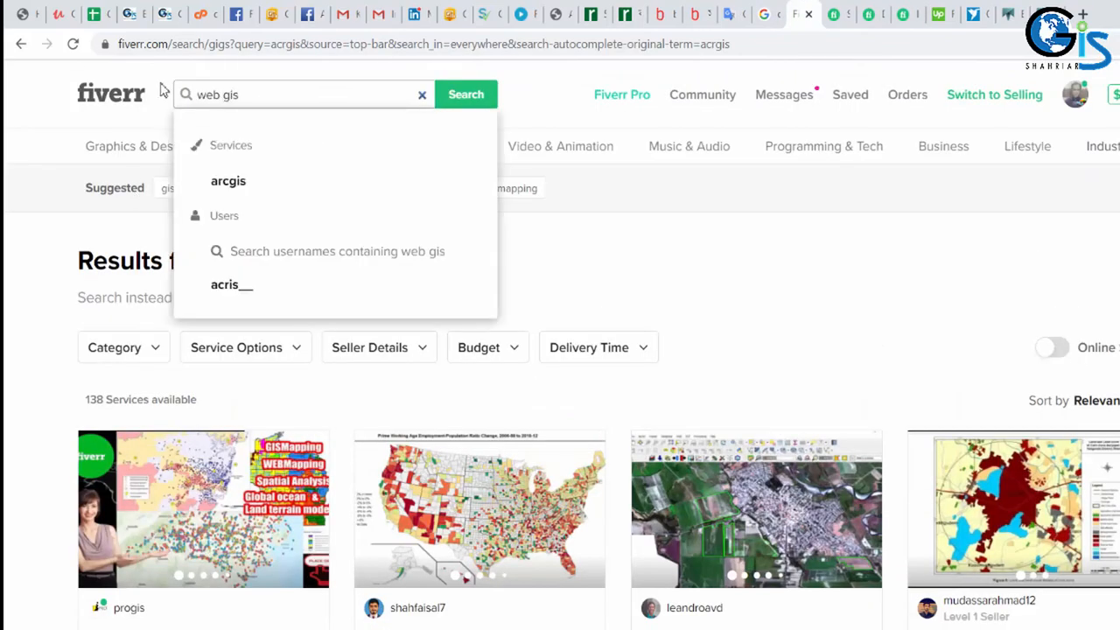
left_click(465, 94)
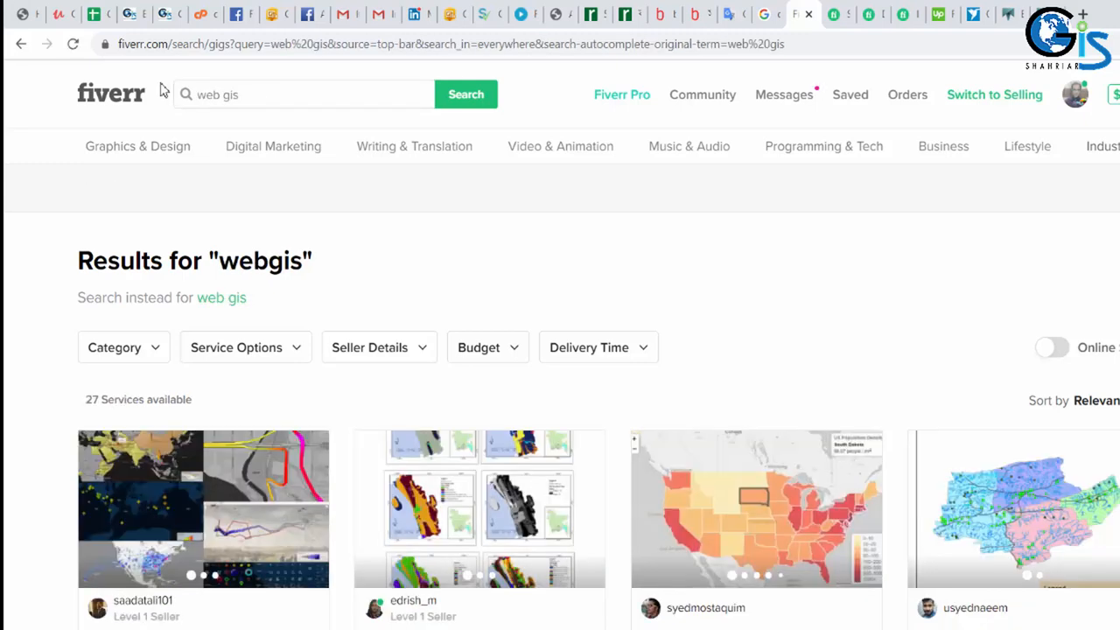
scroll("down", 3)
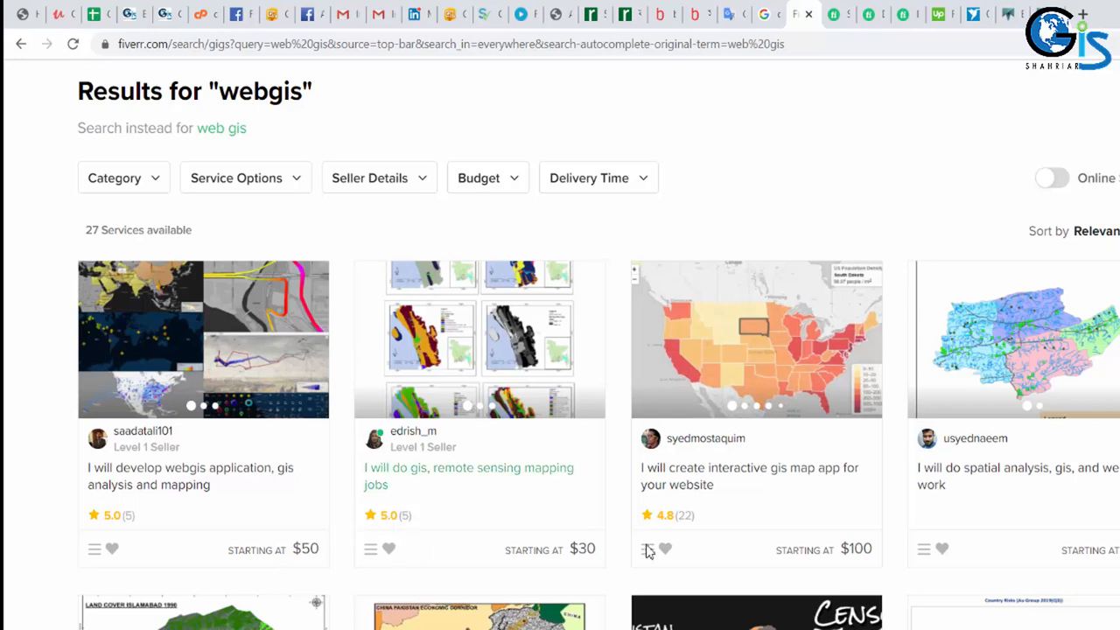
mouse_move(269, 563)
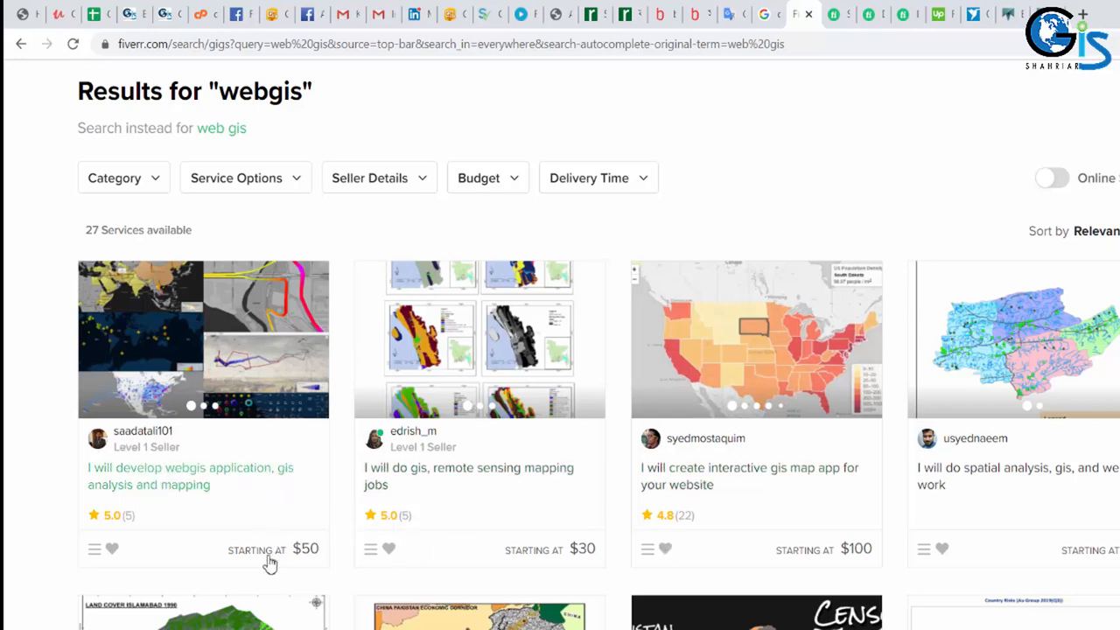
right_click(189, 476)
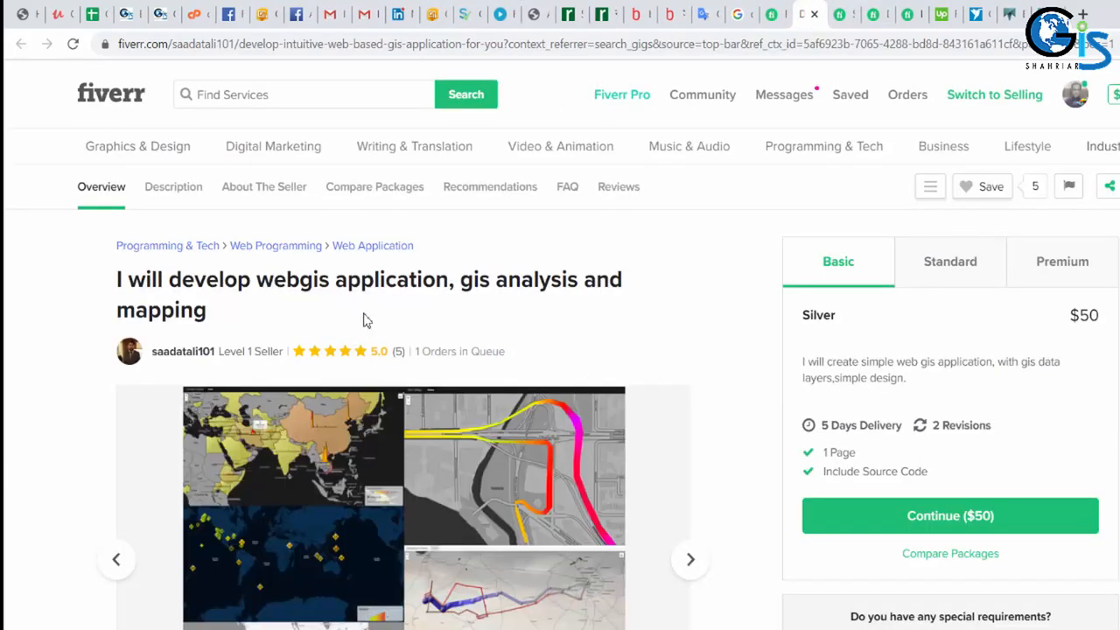
mouse_move(906, 350)
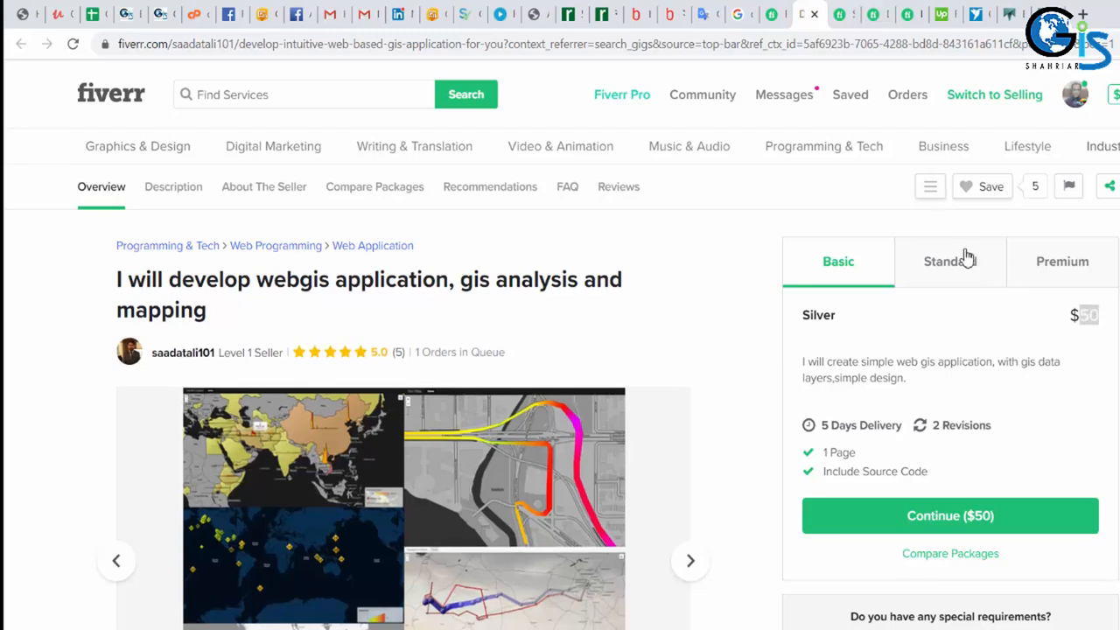
left_click(1062, 261)
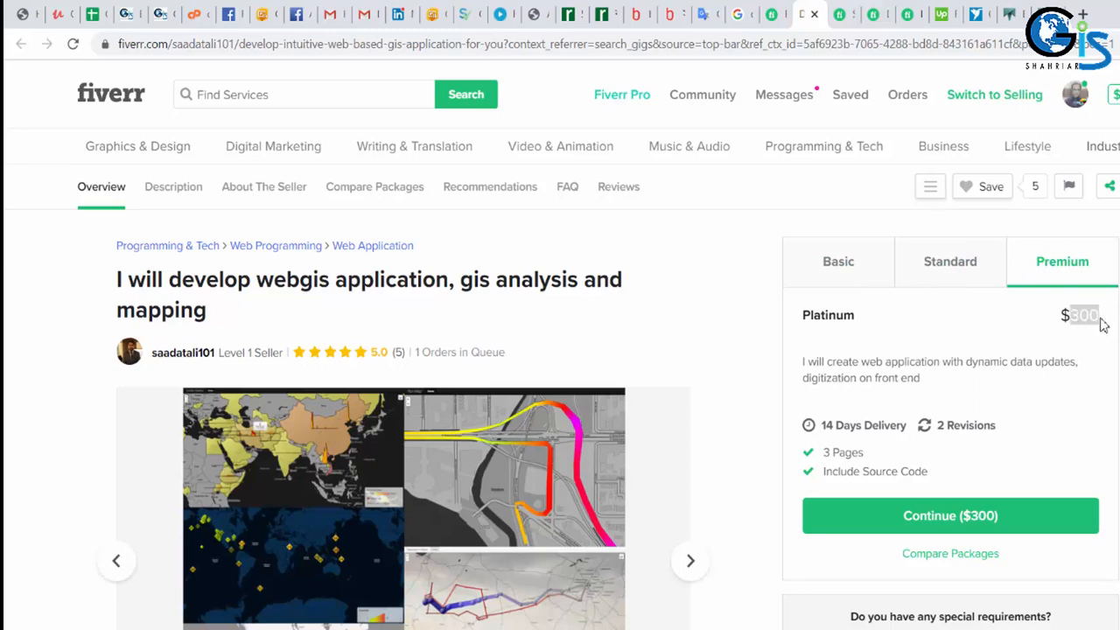
mouse_move(1011, 366)
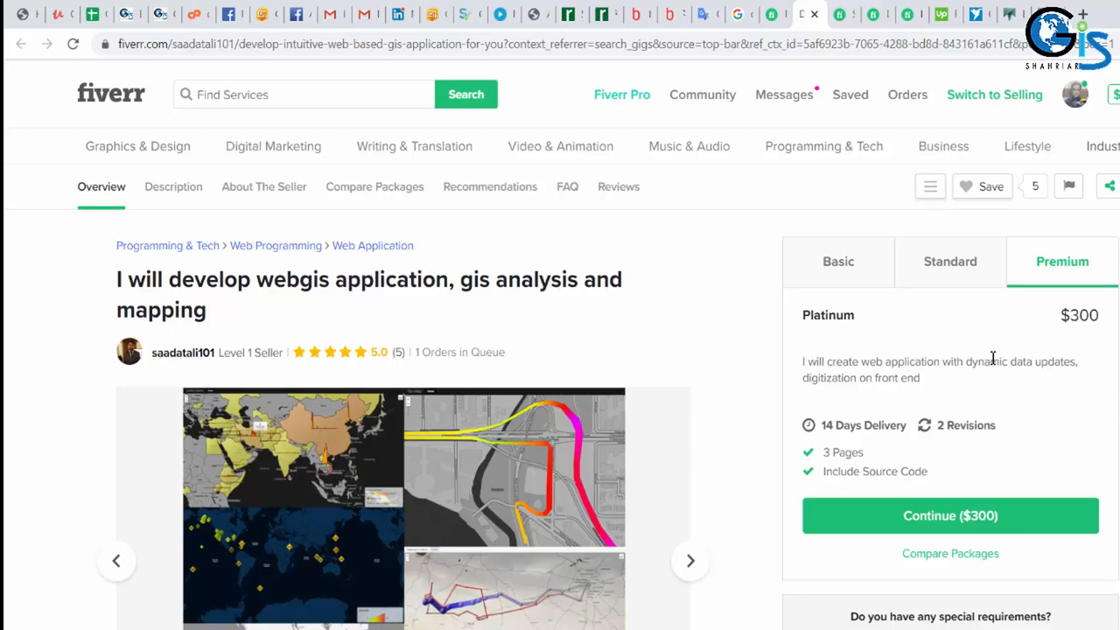
mouse_move(413, 283)
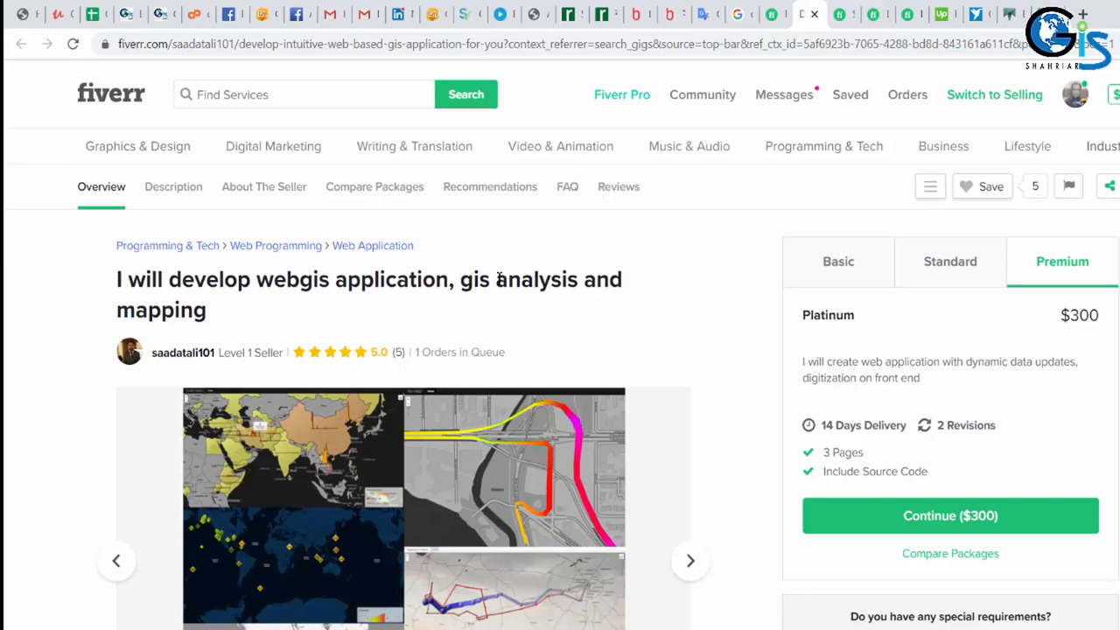
mouse_move(644, 287)
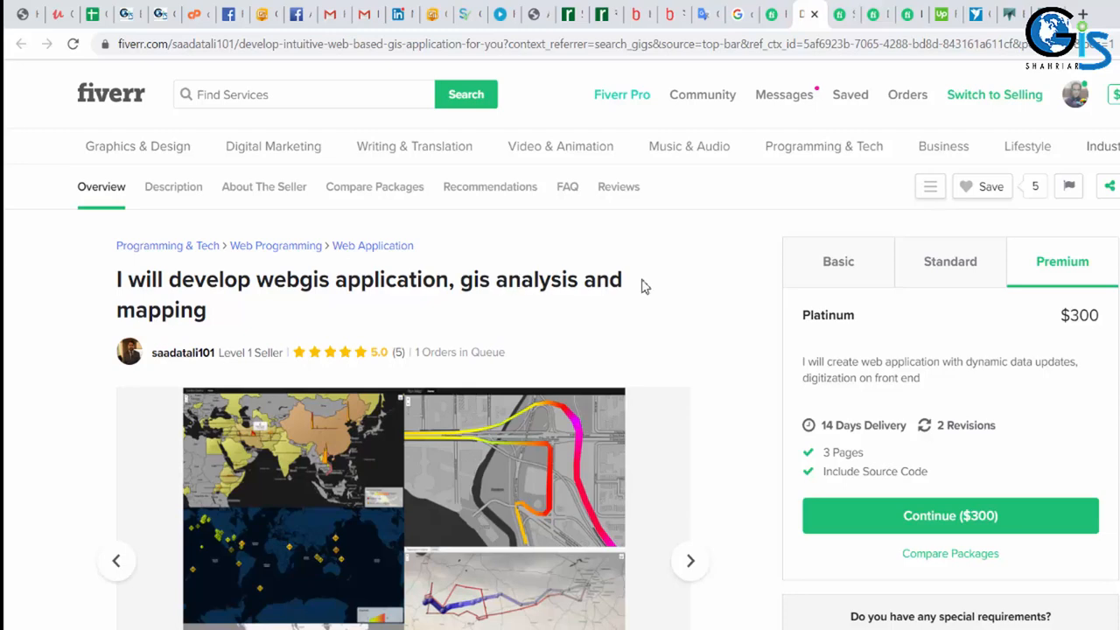
mouse_move(498, 284)
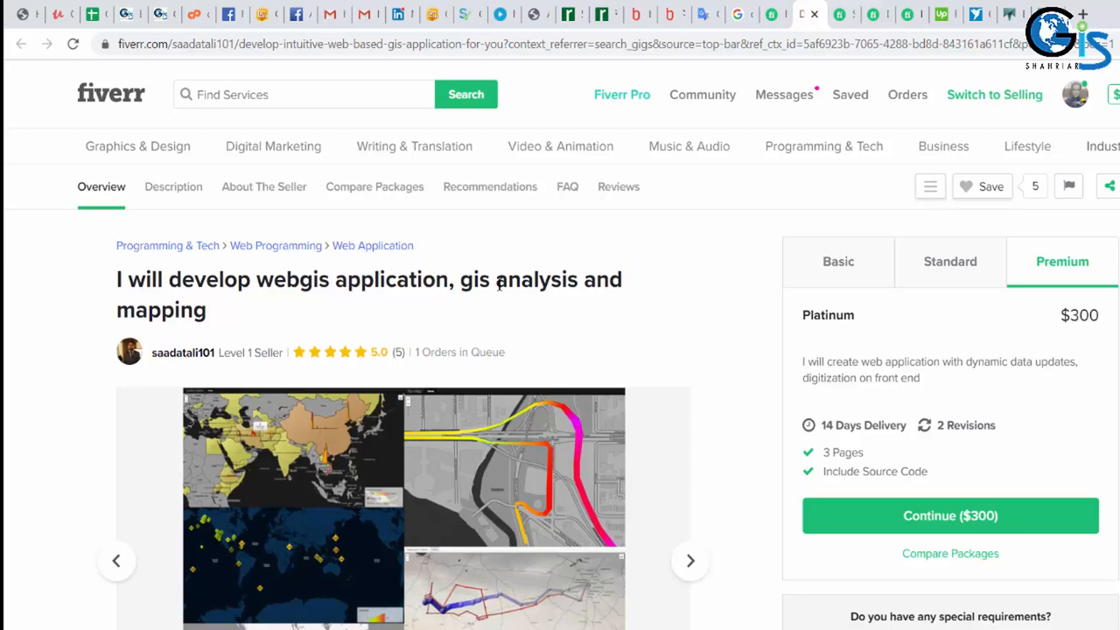
mouse_move(700, 245)
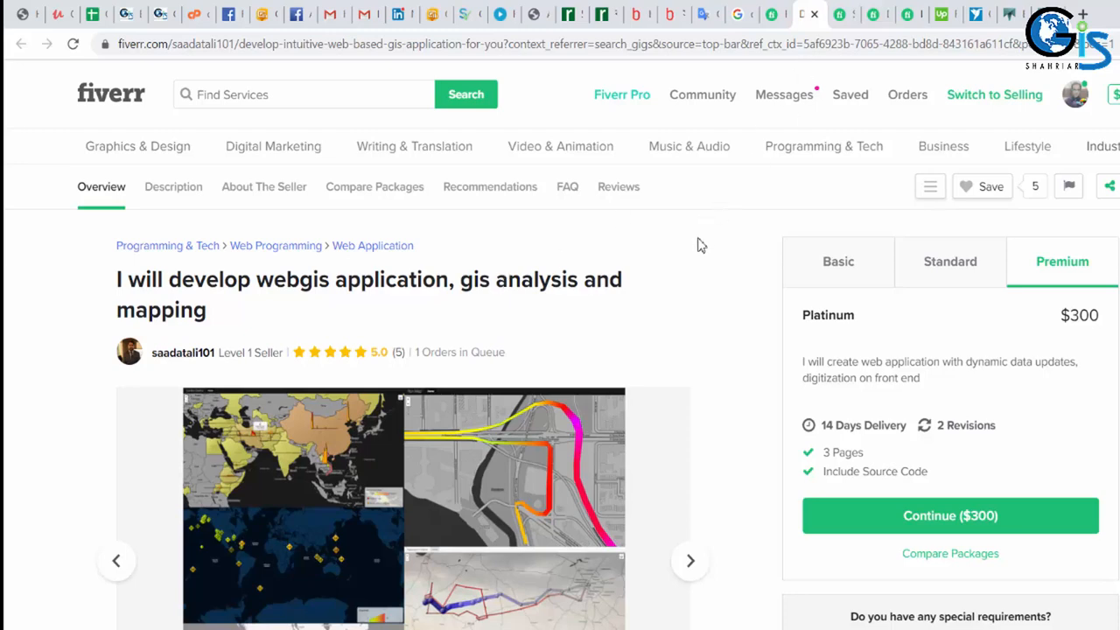
mouse_move(714, 308)
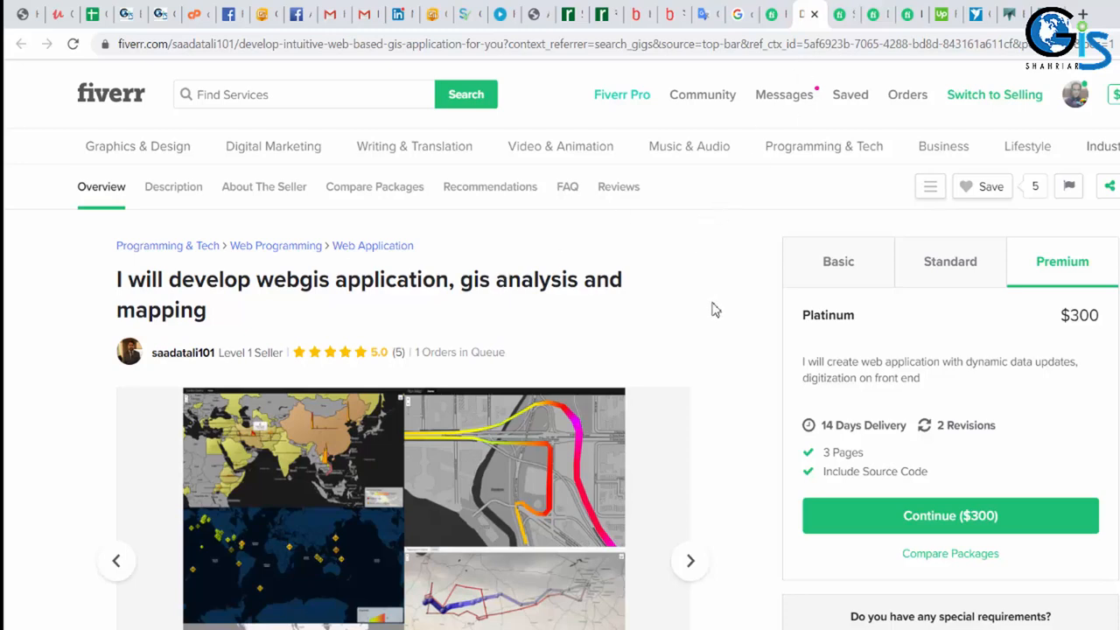
mouse_move(821, 182)
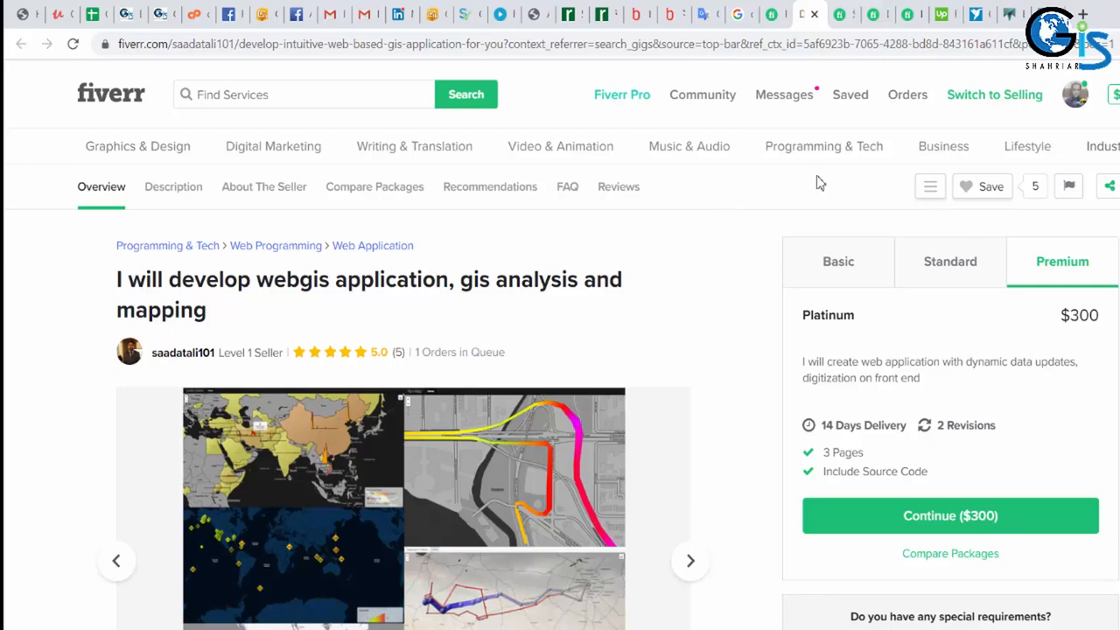
Switch to Upwork and run the arcgis job search, finding 55 jobs sorted newest first.
left_click(945, 14)
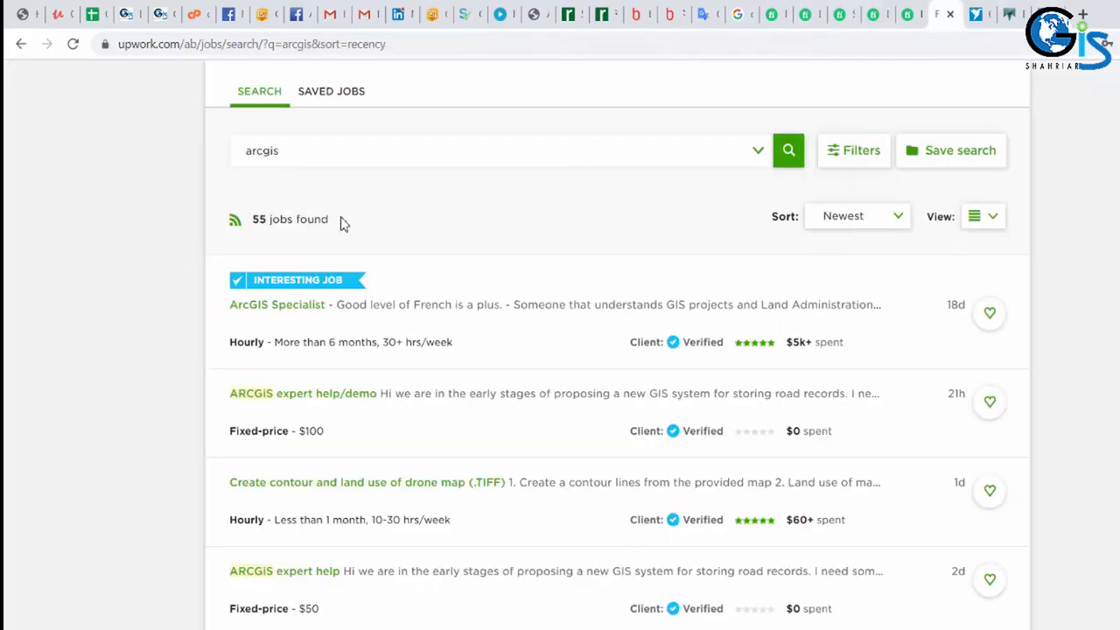
scroll("up", 3)
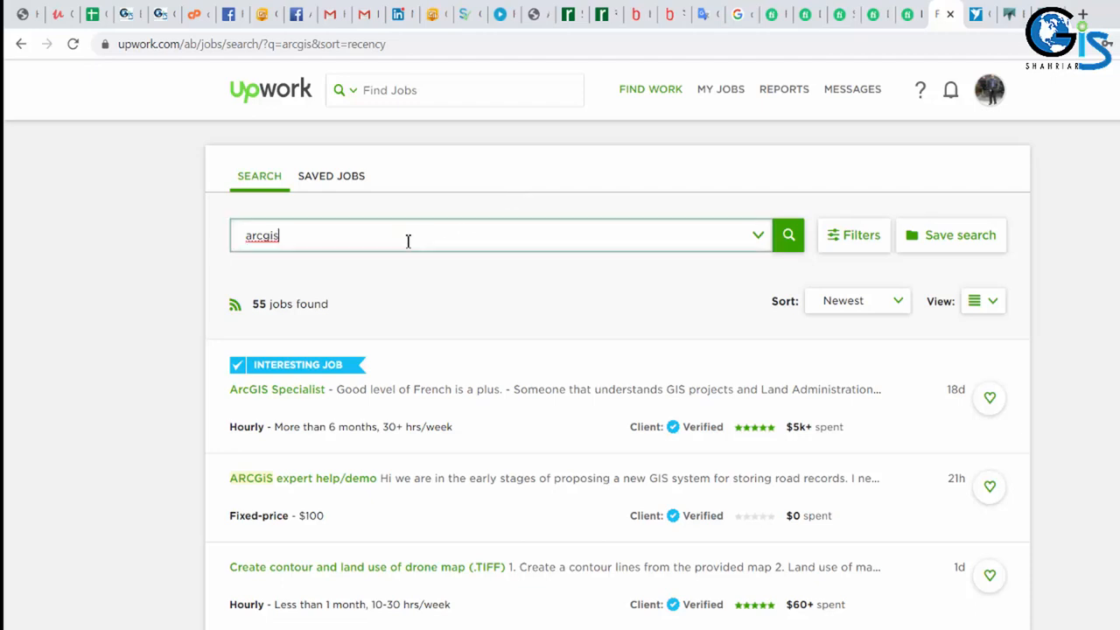
left_click(499, 234)
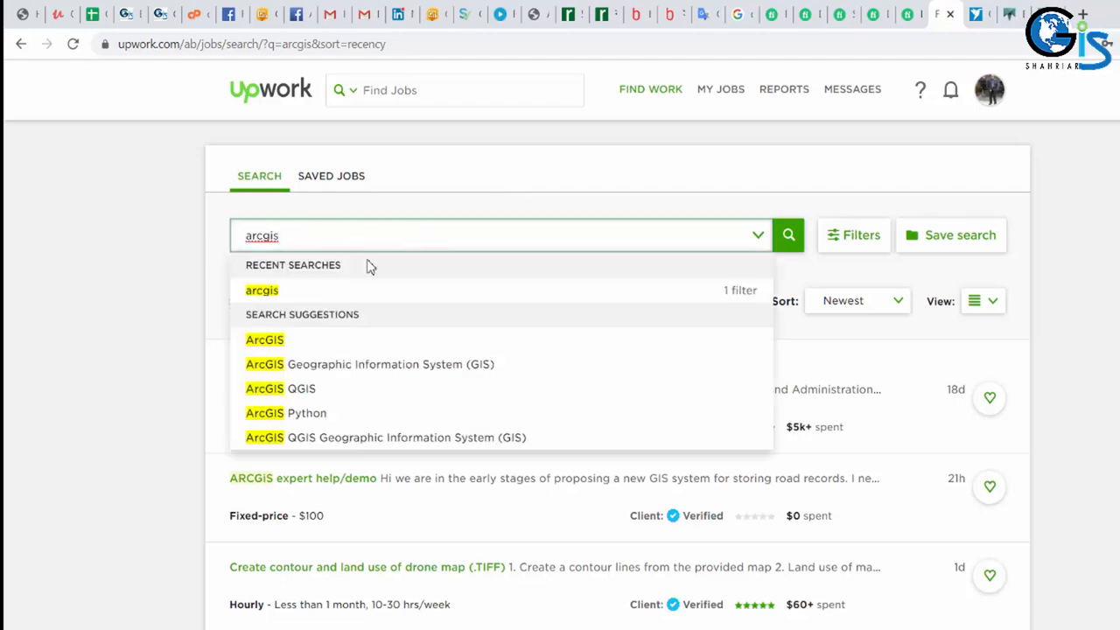
key("Backspace")
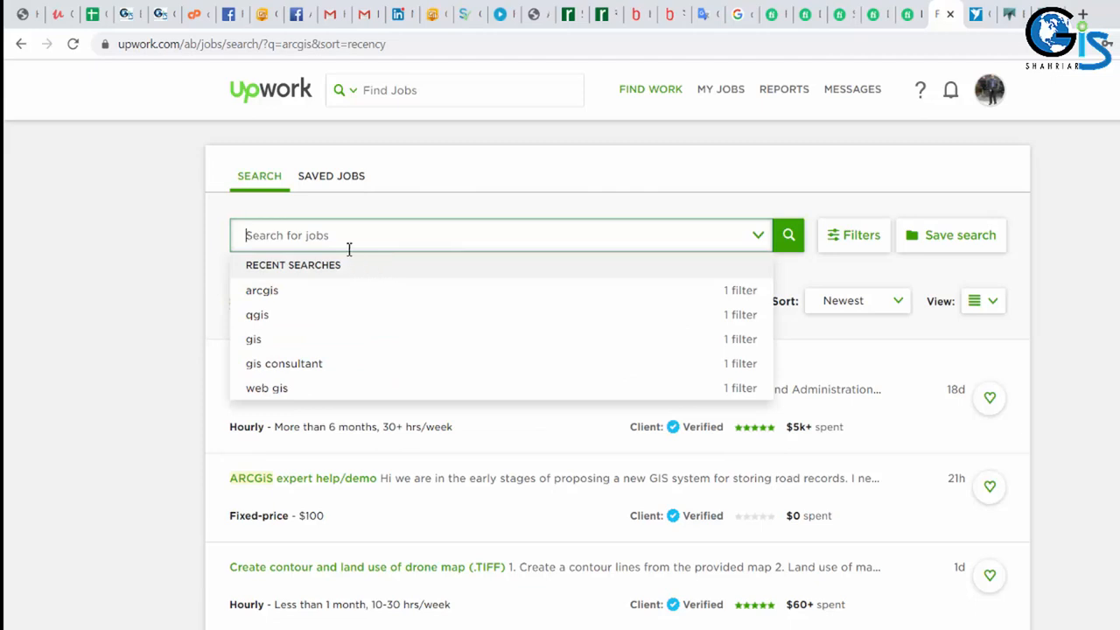
mouse_move(343, 220)
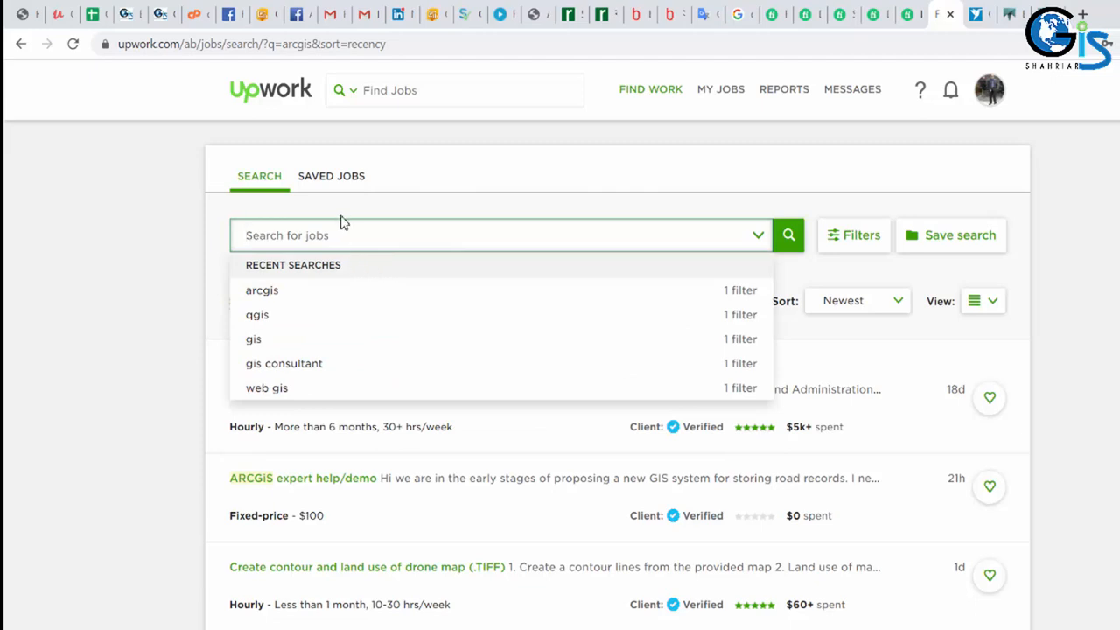
mouse_move(144, 253)
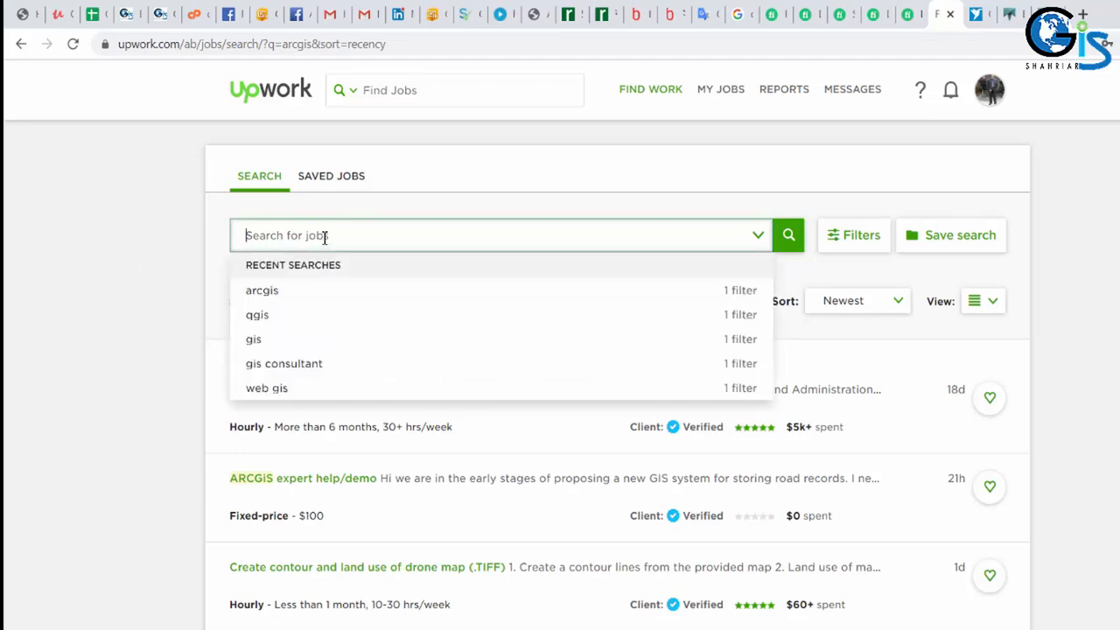
type("arcg")
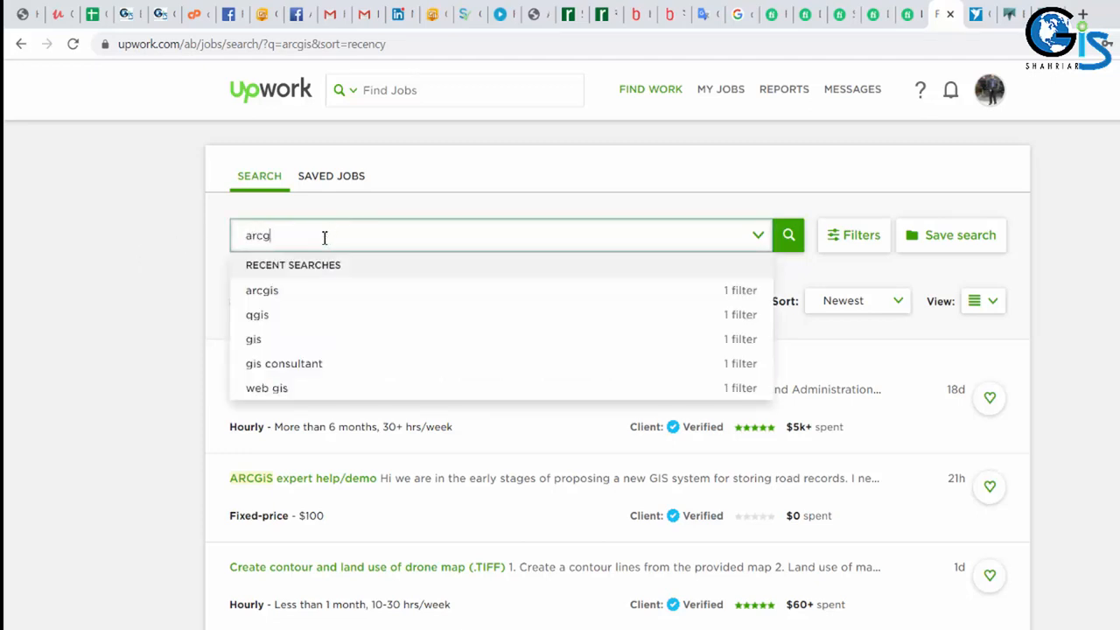
left_click(263, 291)
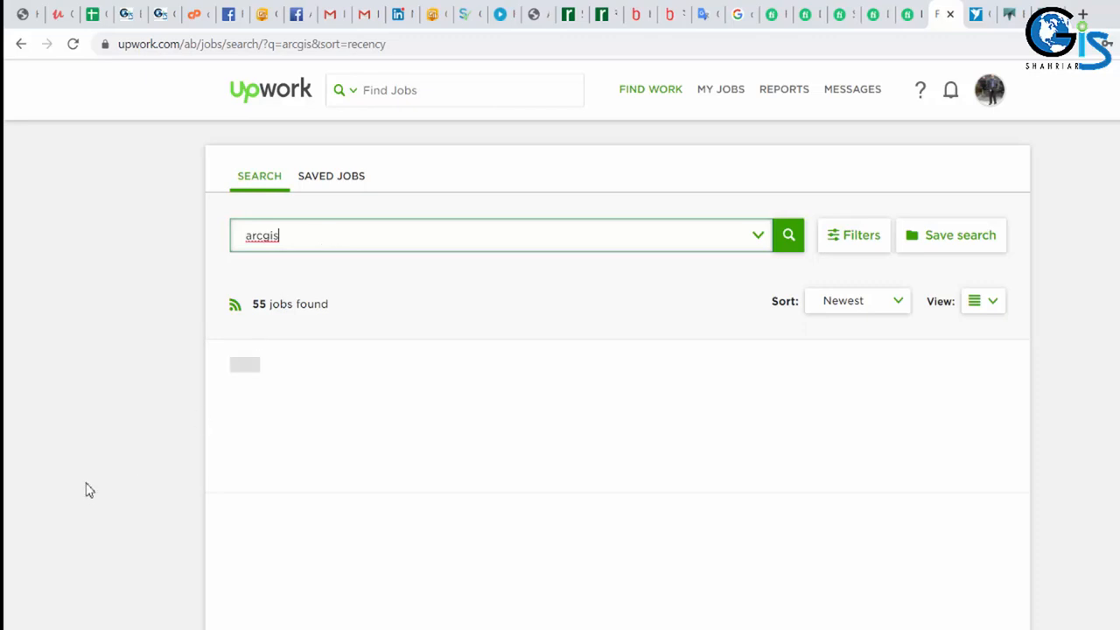
Preview the ArcGIS Specialist hourly job posting and dismiss it.
scroll("down", 3)
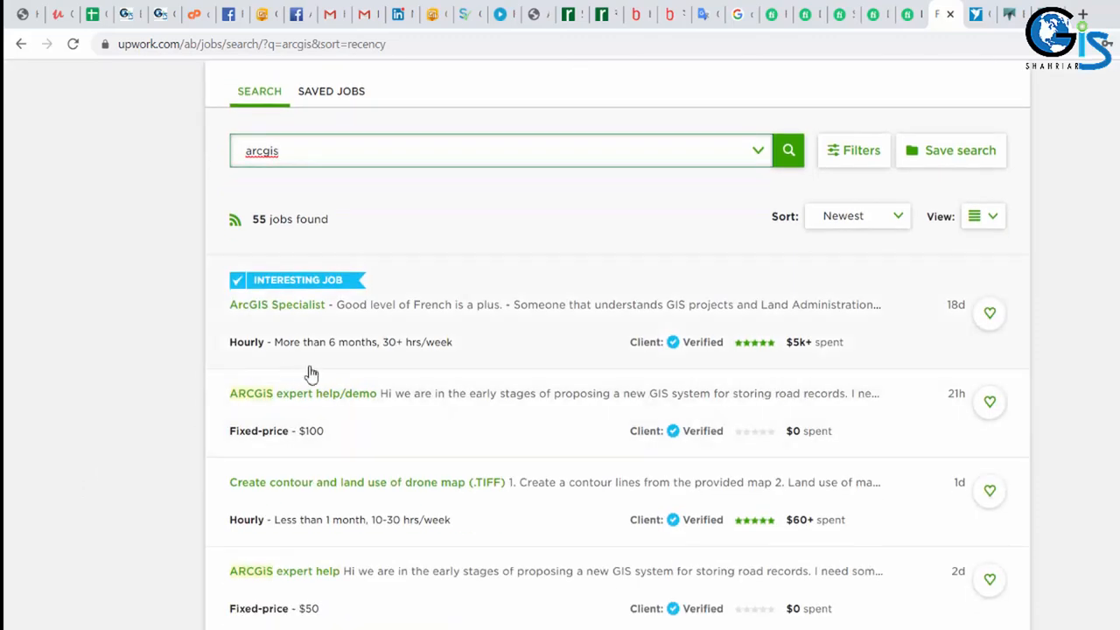
left_click(277, 304)
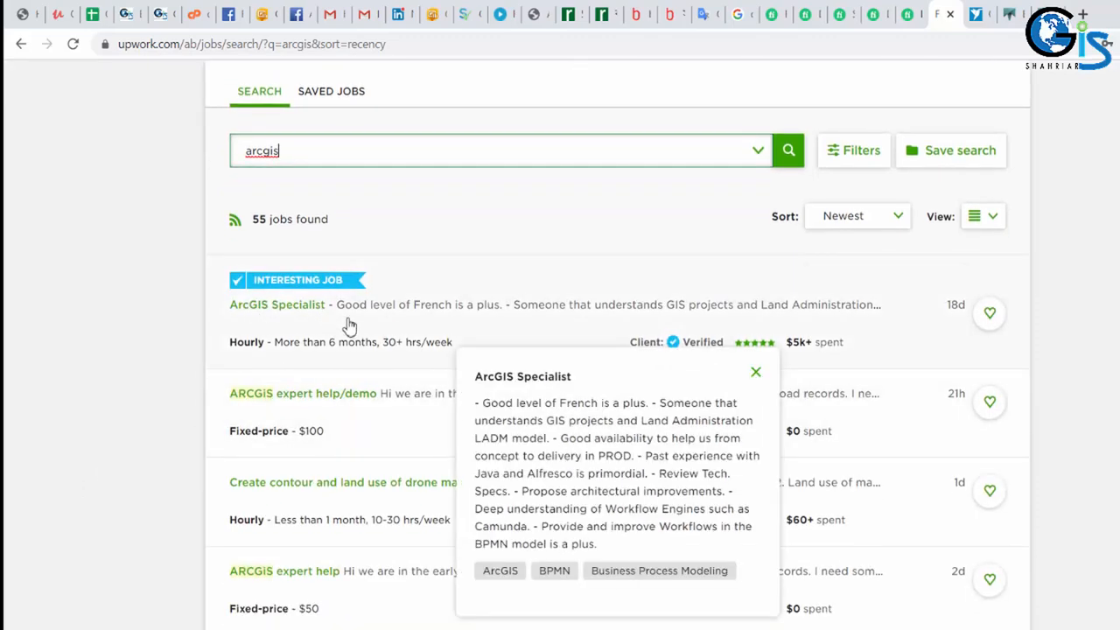
mouse_move(399, 356)
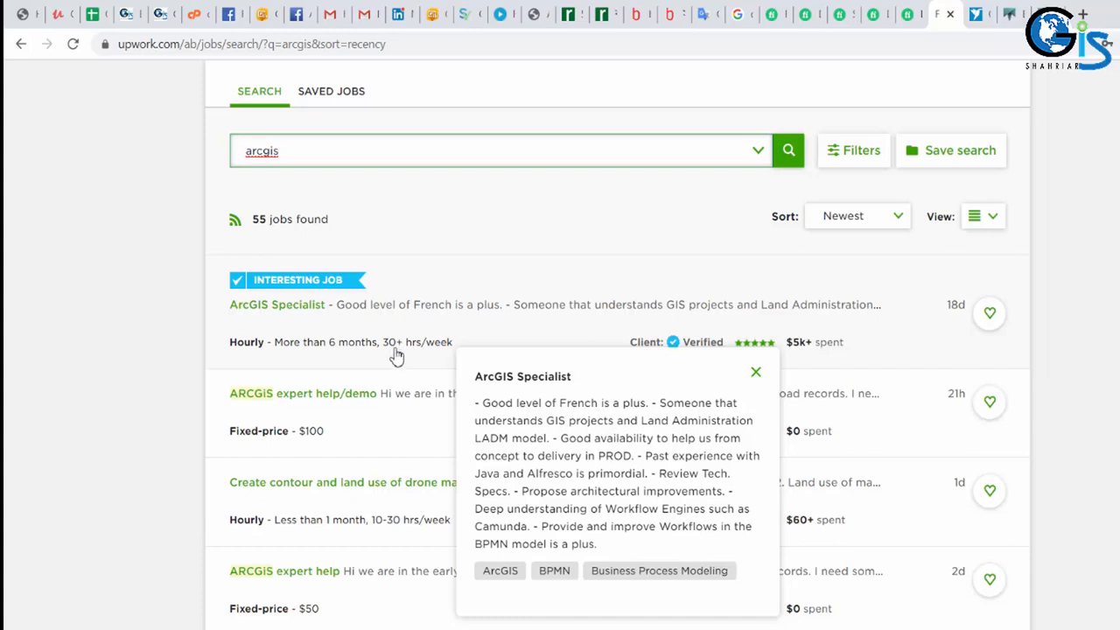
mouse_move(383, 367)
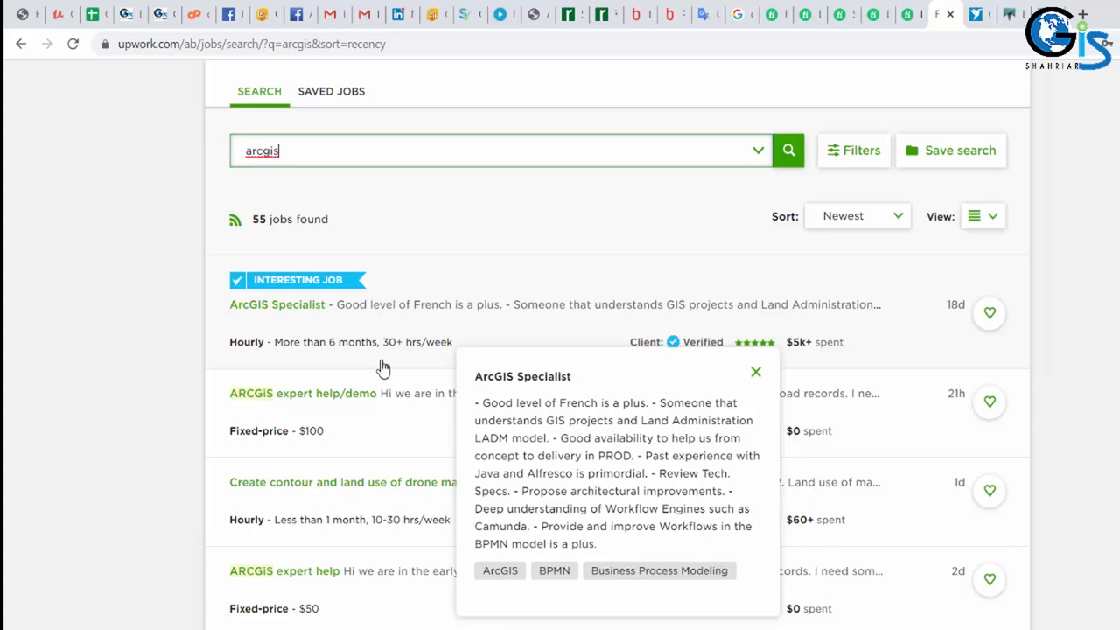
mouse_move(392, 354)
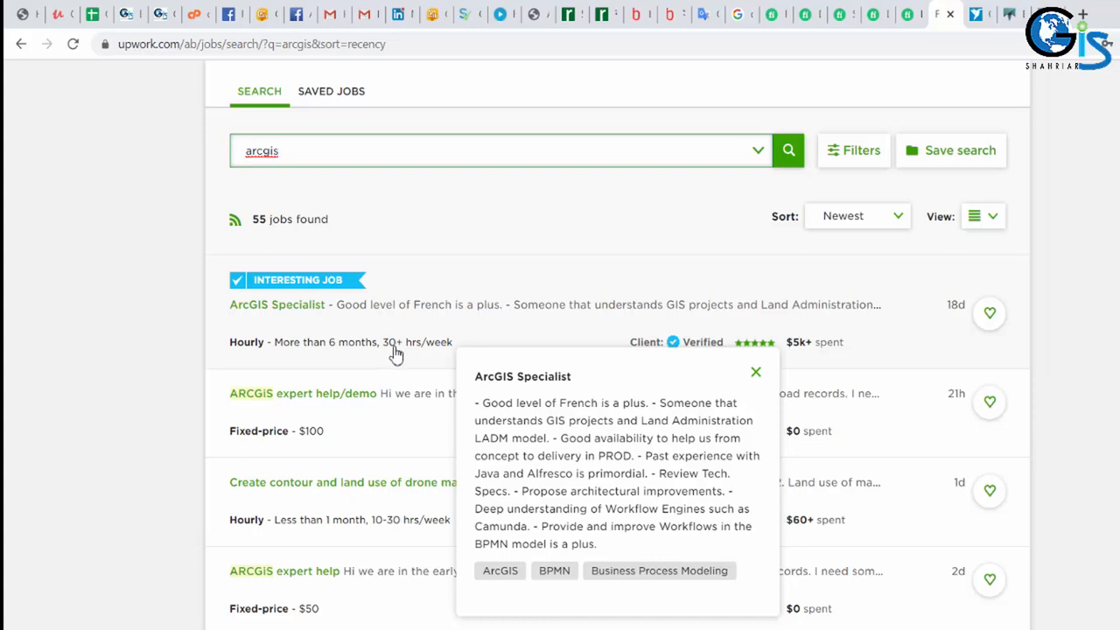
left_click(756, 370)
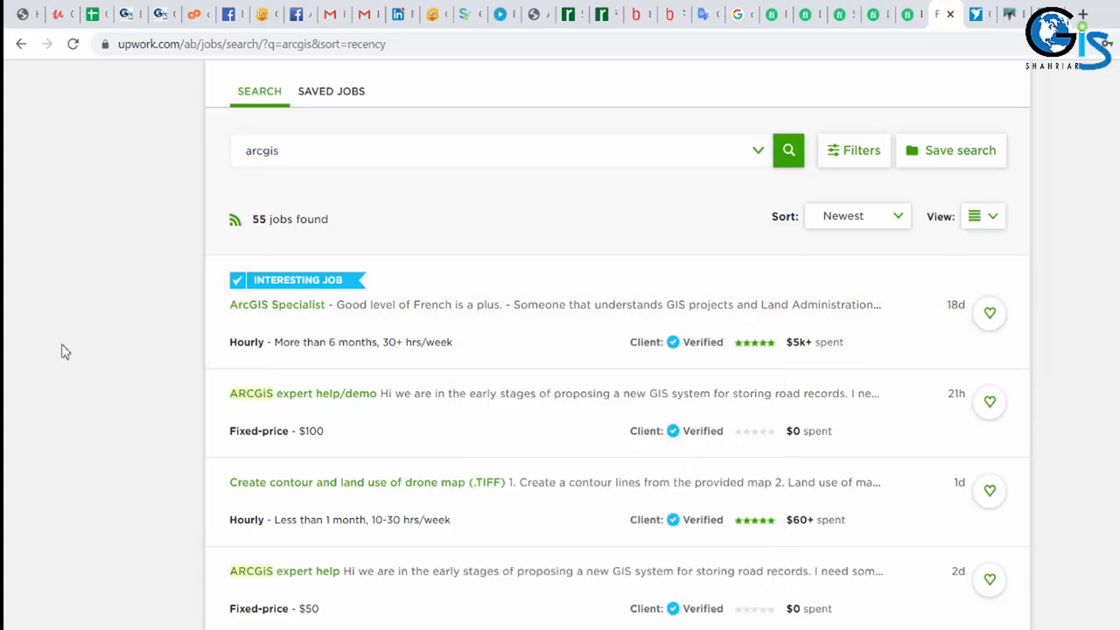
scroll("down", 3)
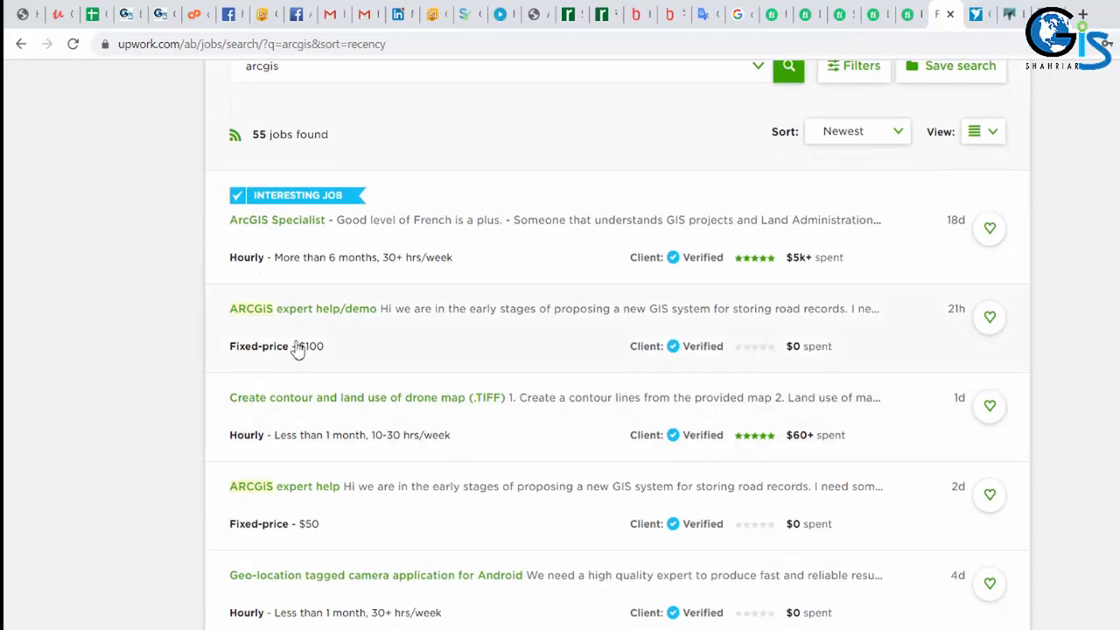
left_click(301, 308)
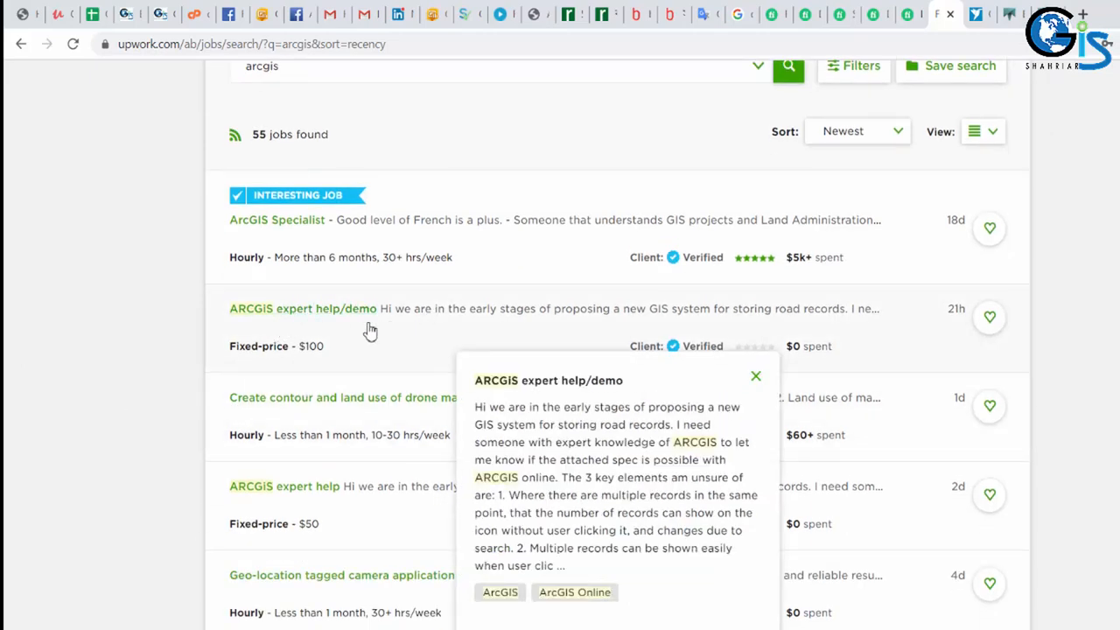
mouse_move(454, 318)
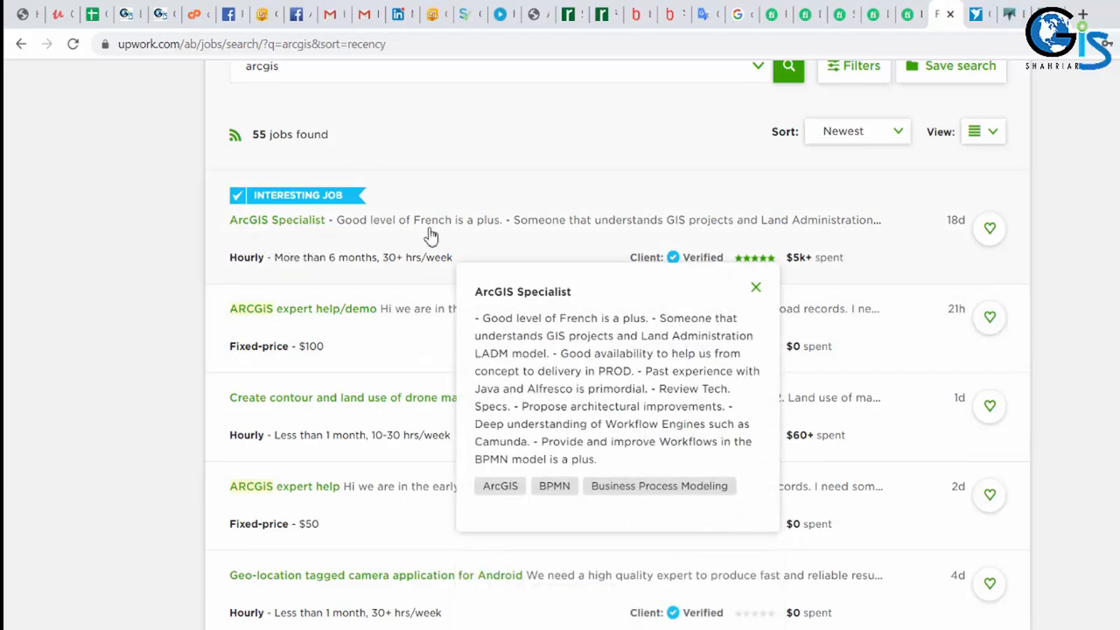
left_click(756, 287)
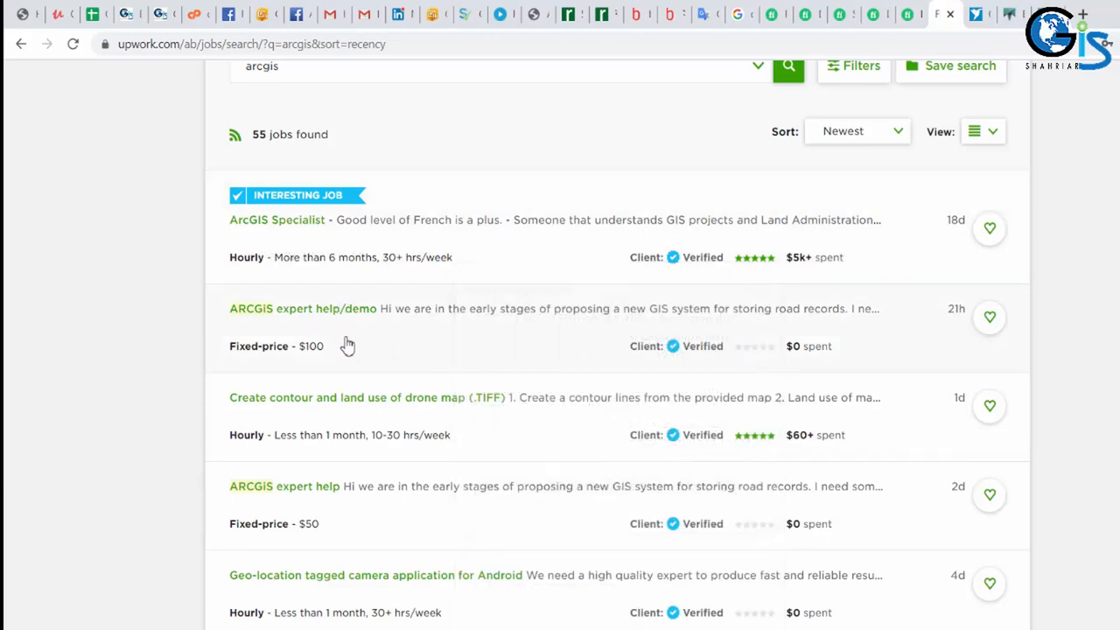
left_click(301, 308)
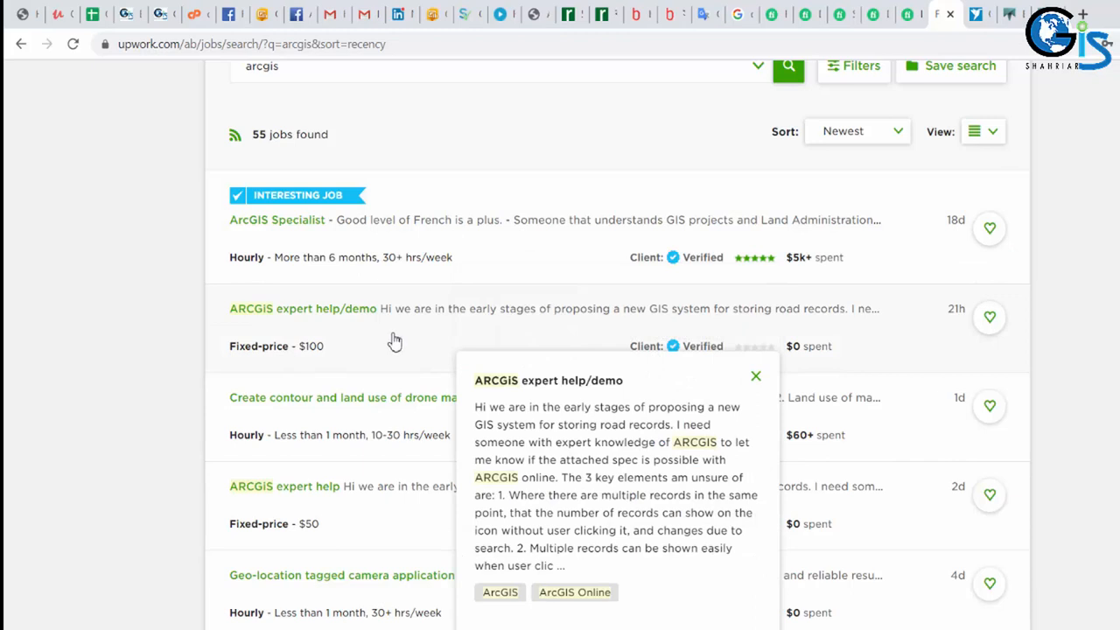
mouse_move(350, 358)
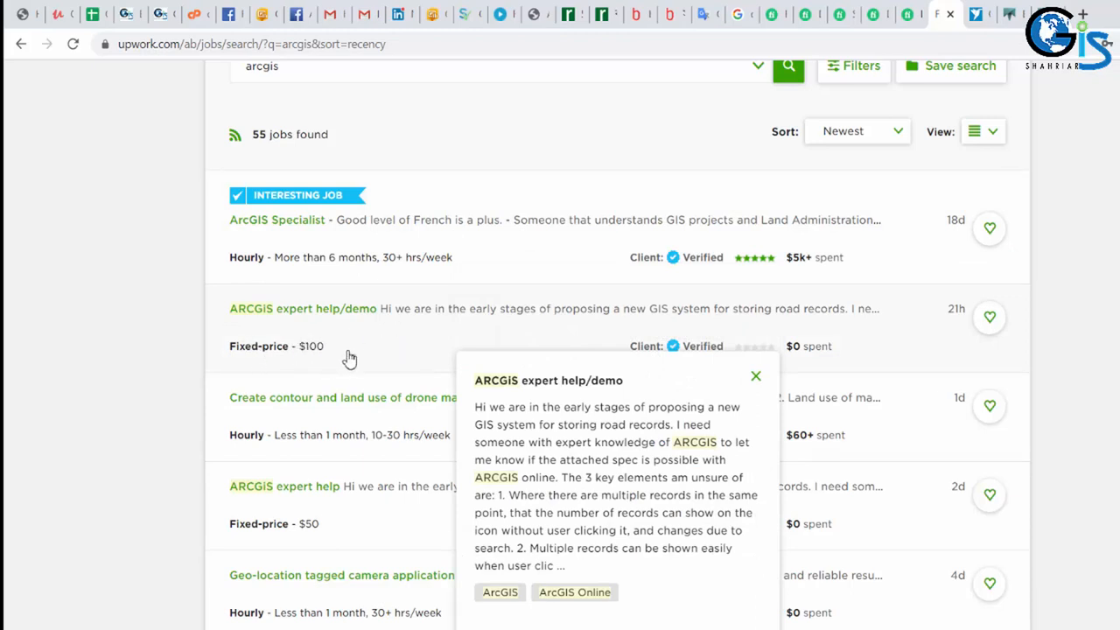
mouse_move(308, 366)
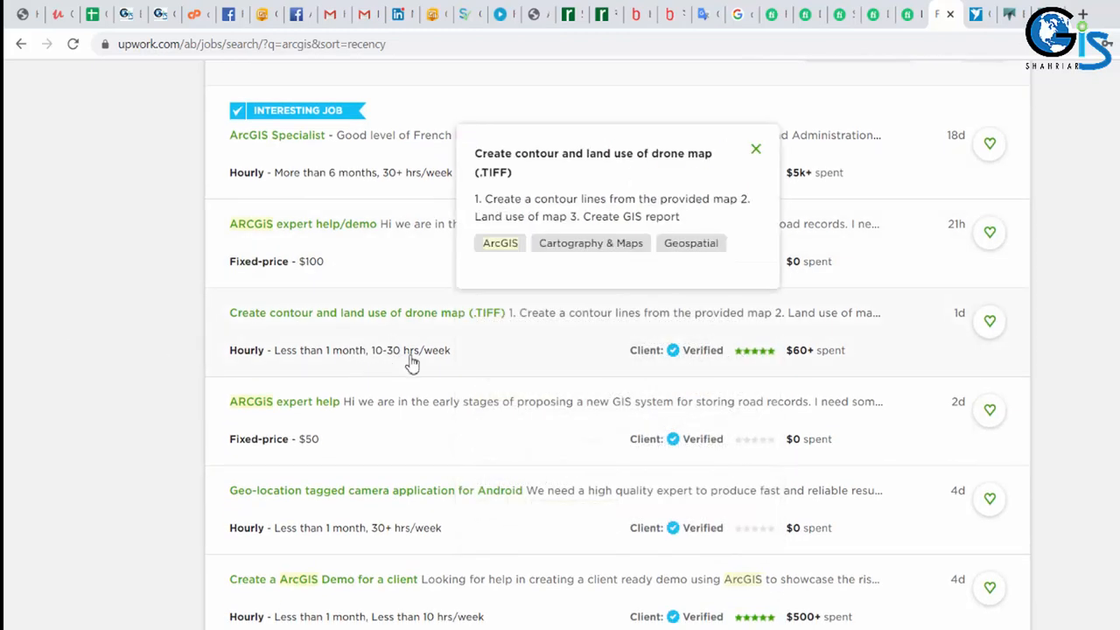
mouse_move(391, 362)
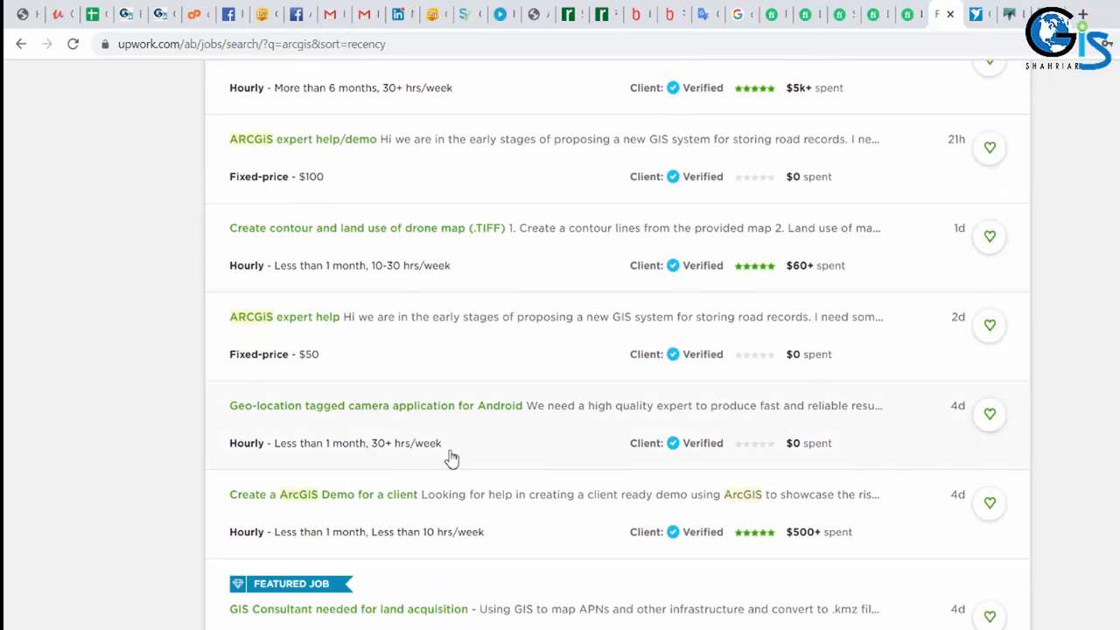
left_click(376, 406)
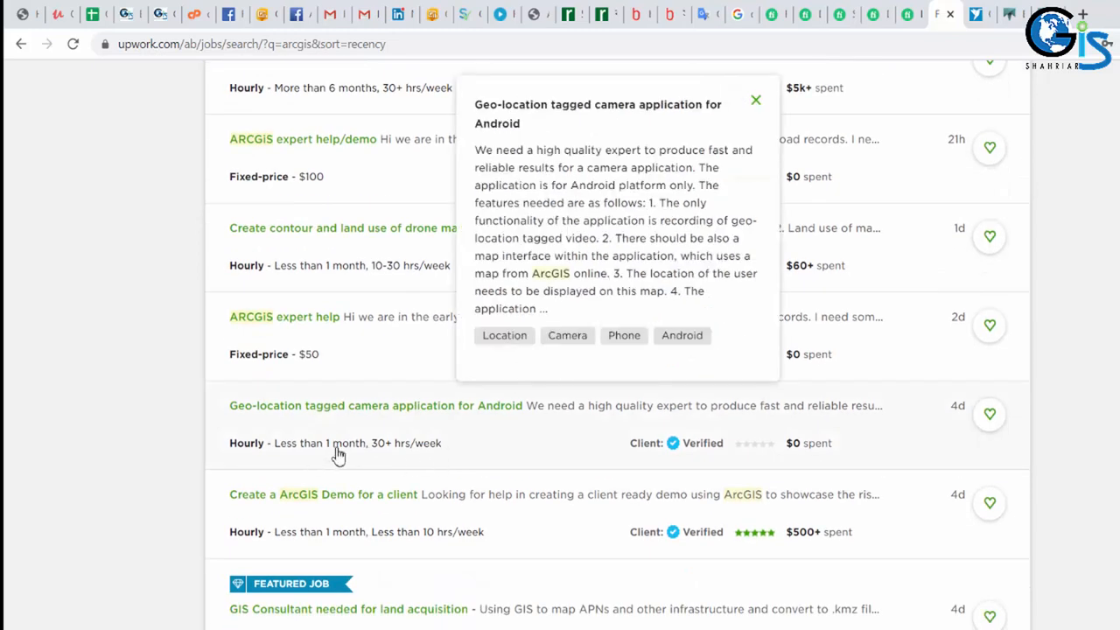
mouse_move(383, 451)
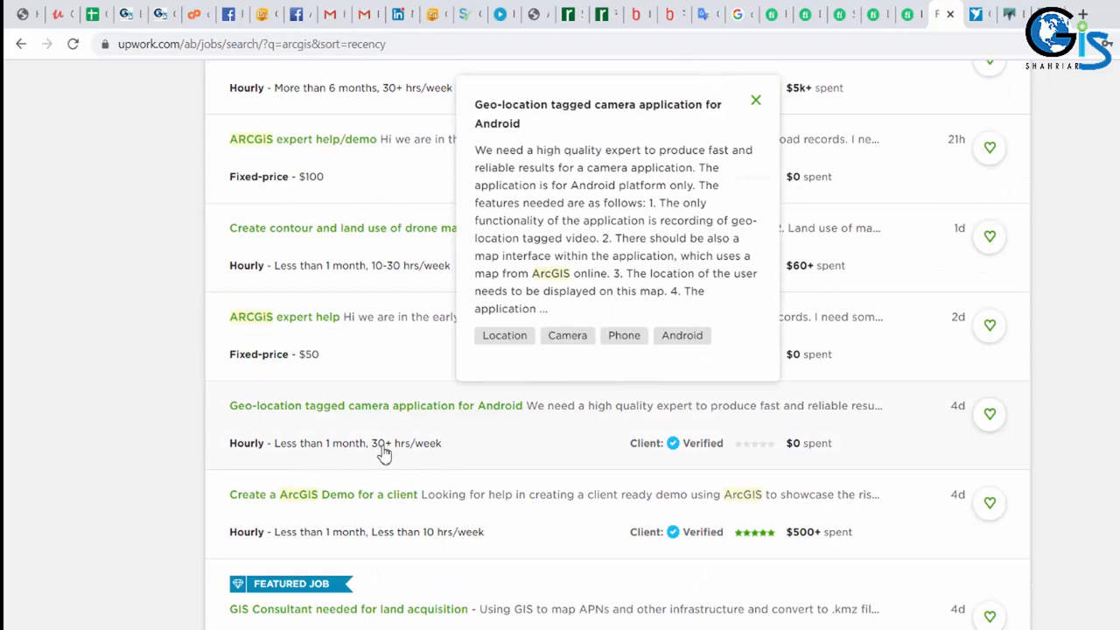
mouse_move(91, 341)
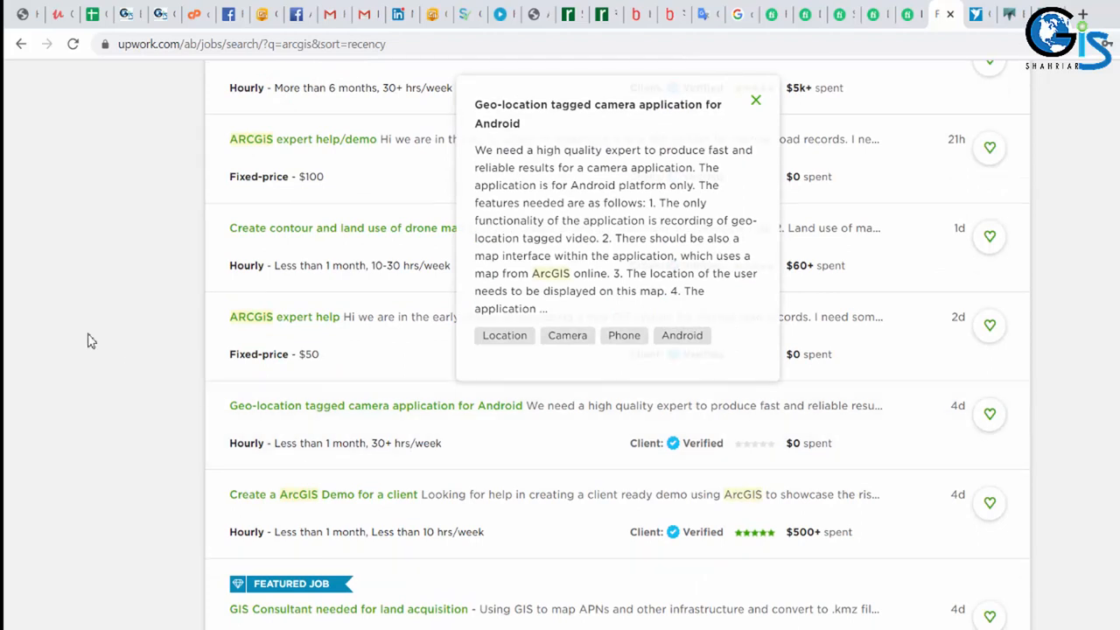
left_click(756, 99)
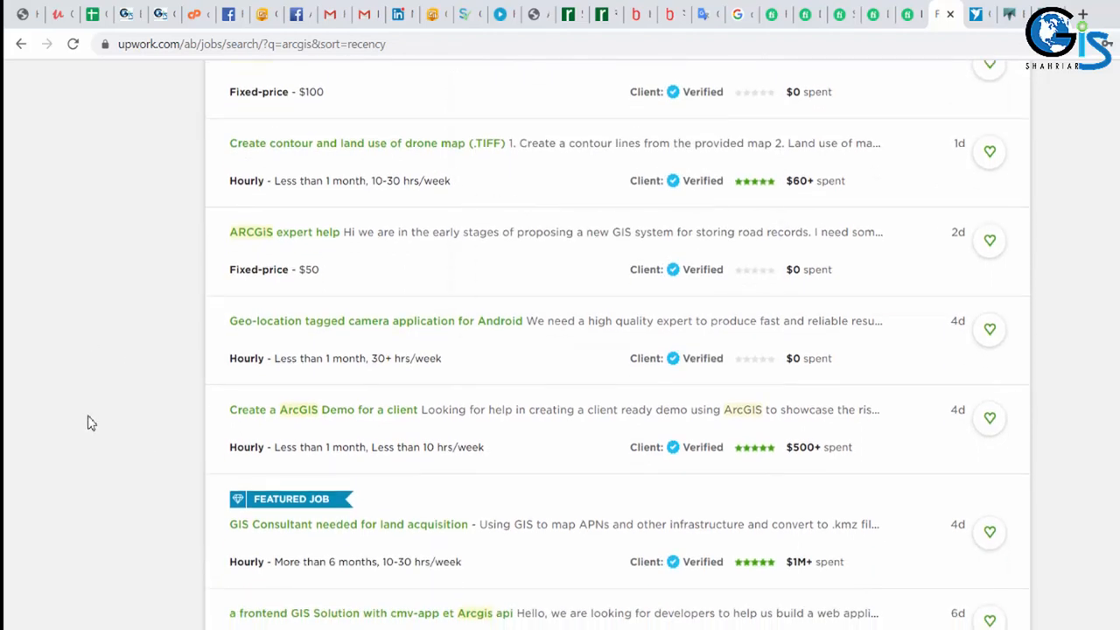
mouse_move(119, 416)
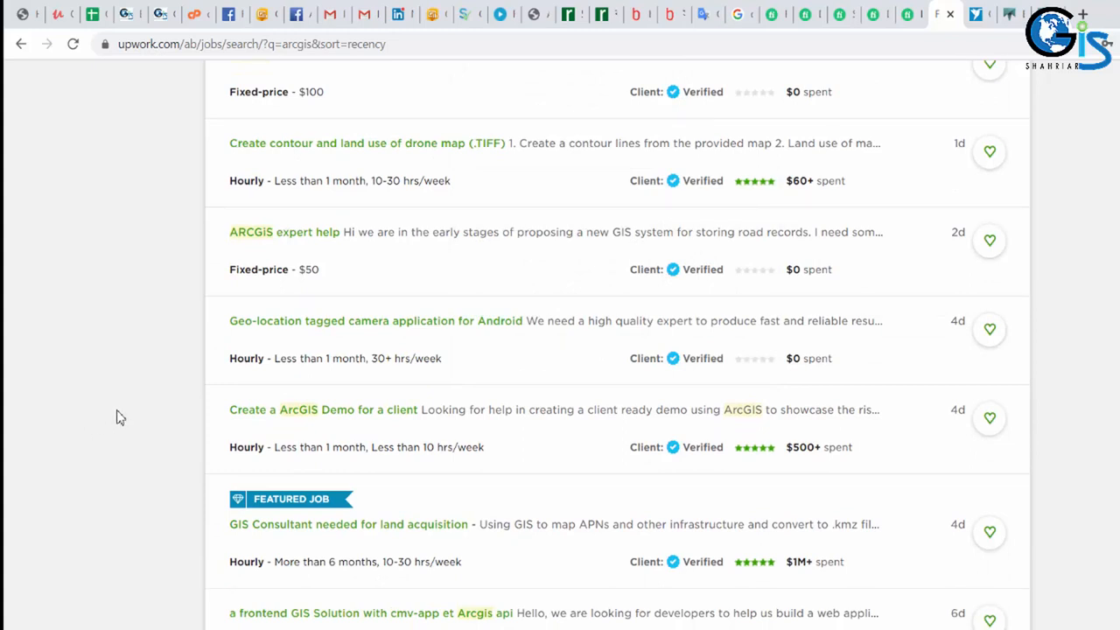
scroll("up", 3)
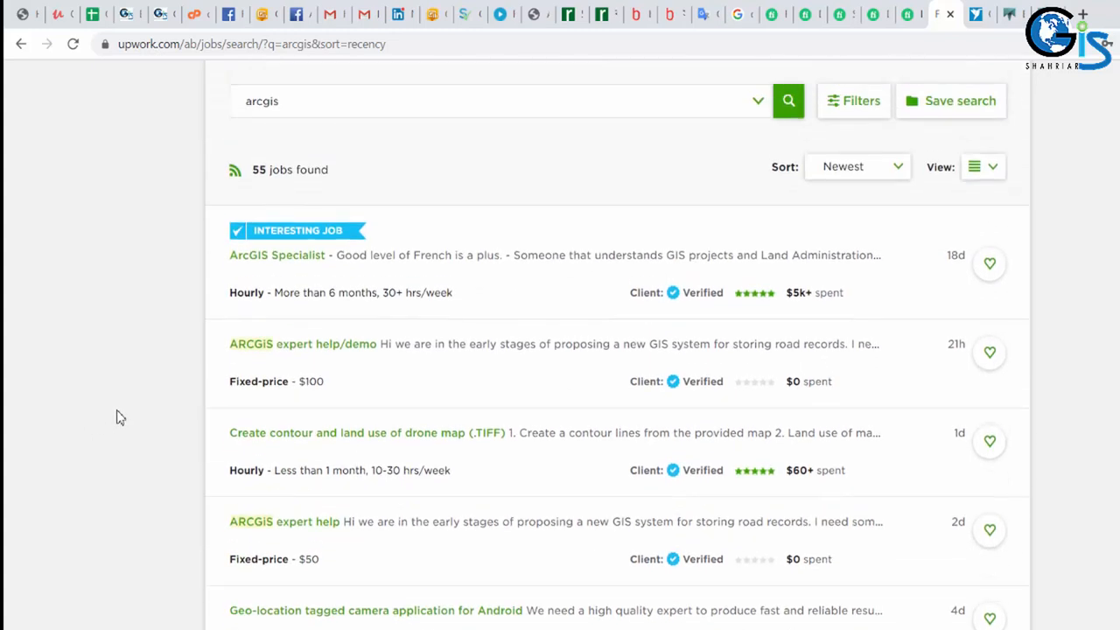
scroll("up", 3)
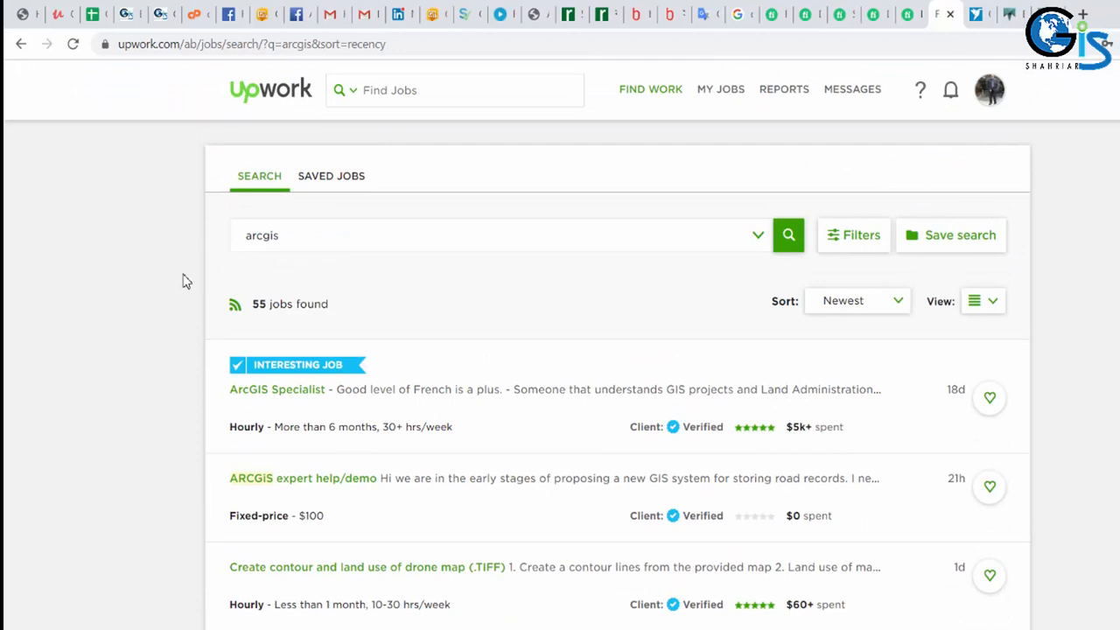
Replace the arcgis query with qgis and review the 12 job results led by a Python Django posting.
left_click(262, 235)
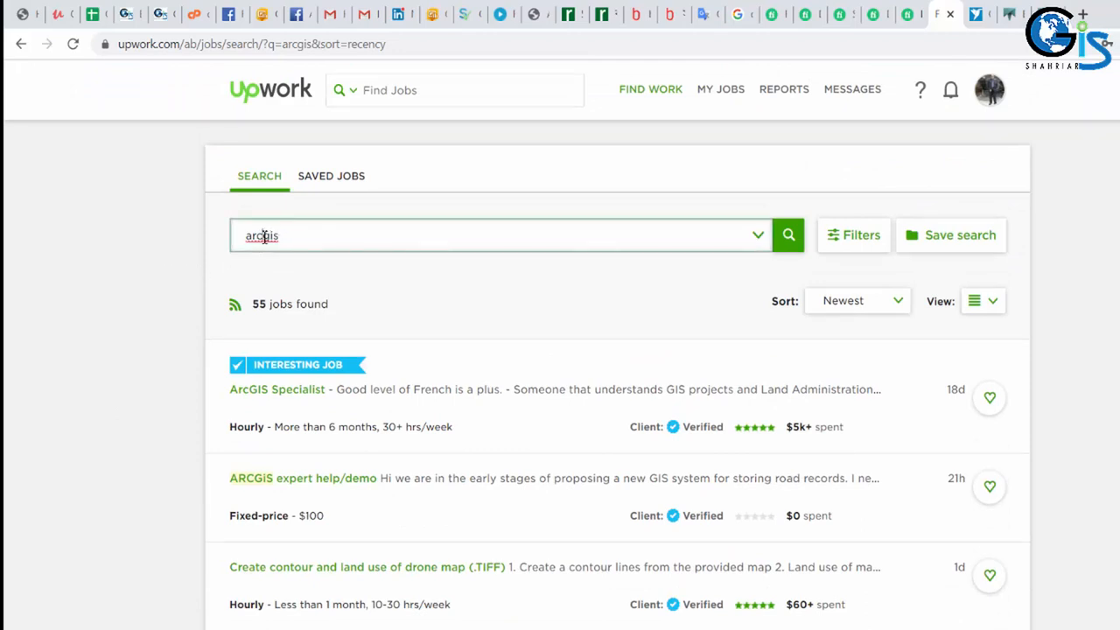
type("qgis")
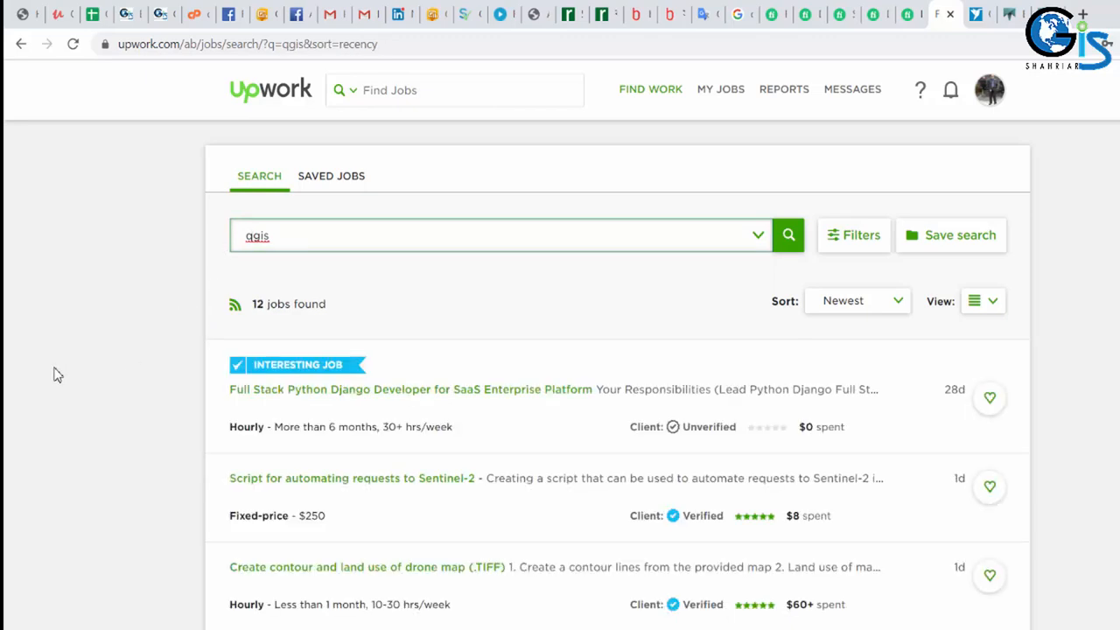
scroll("down", 3)
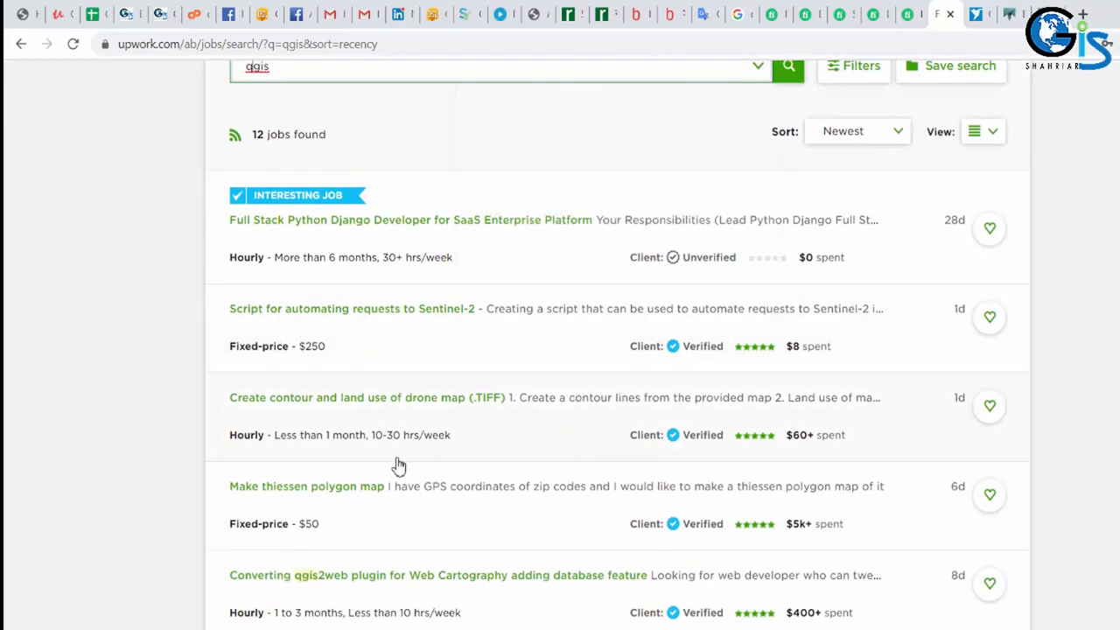
mouse_move(276, 245)
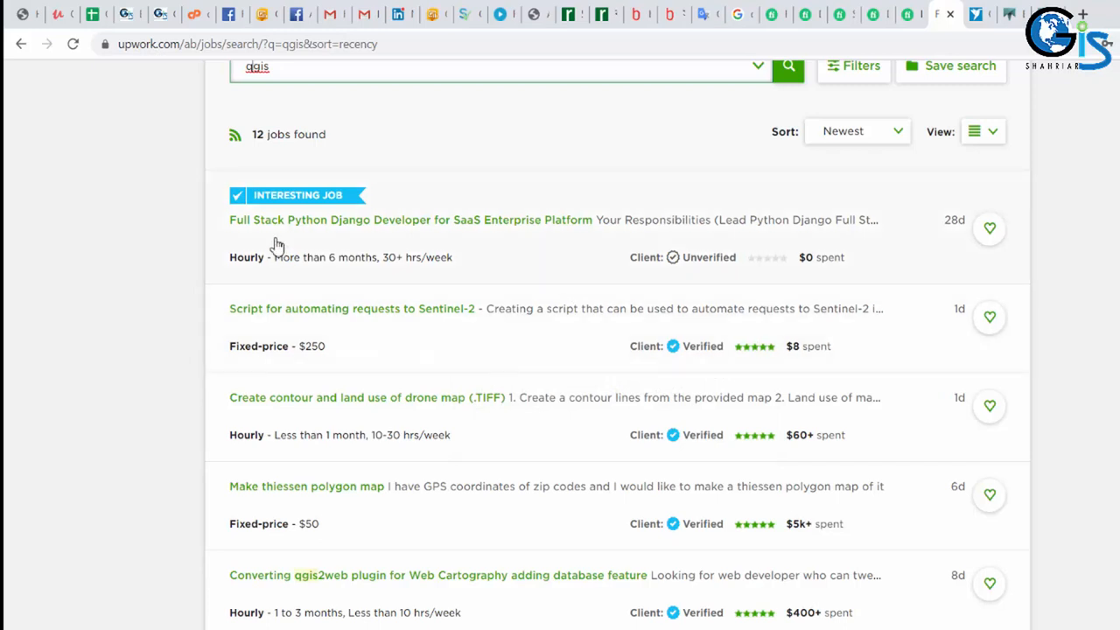
scroll("up", 3)
type("we")
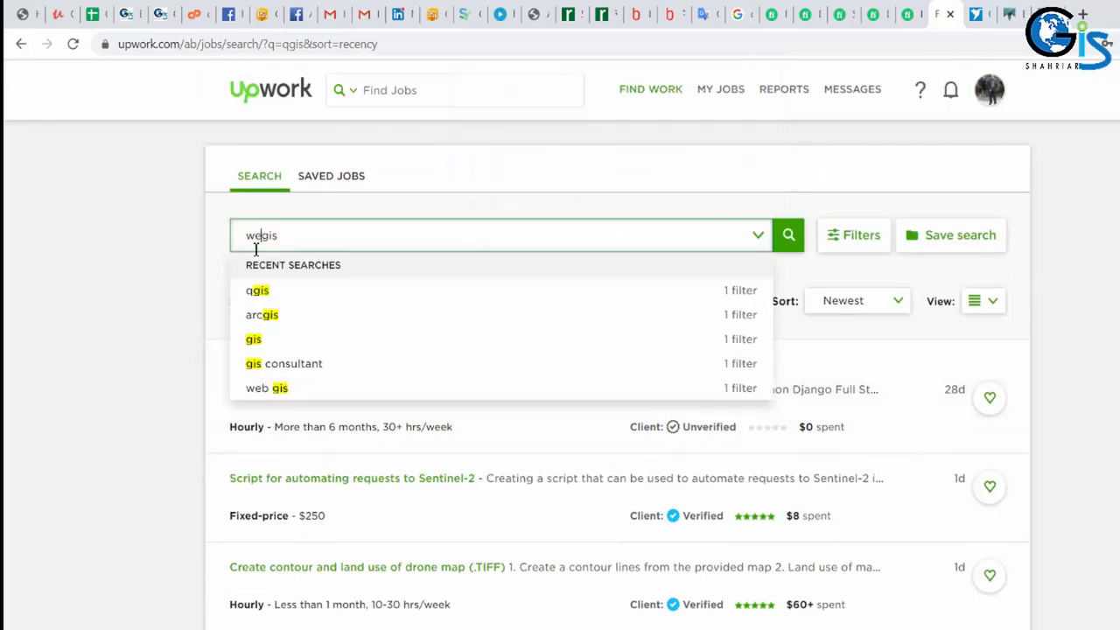
Rerun the recent 'web gis' search, preview the frontend GIS Solution job and review the 33 results.
left_click(266, 388)
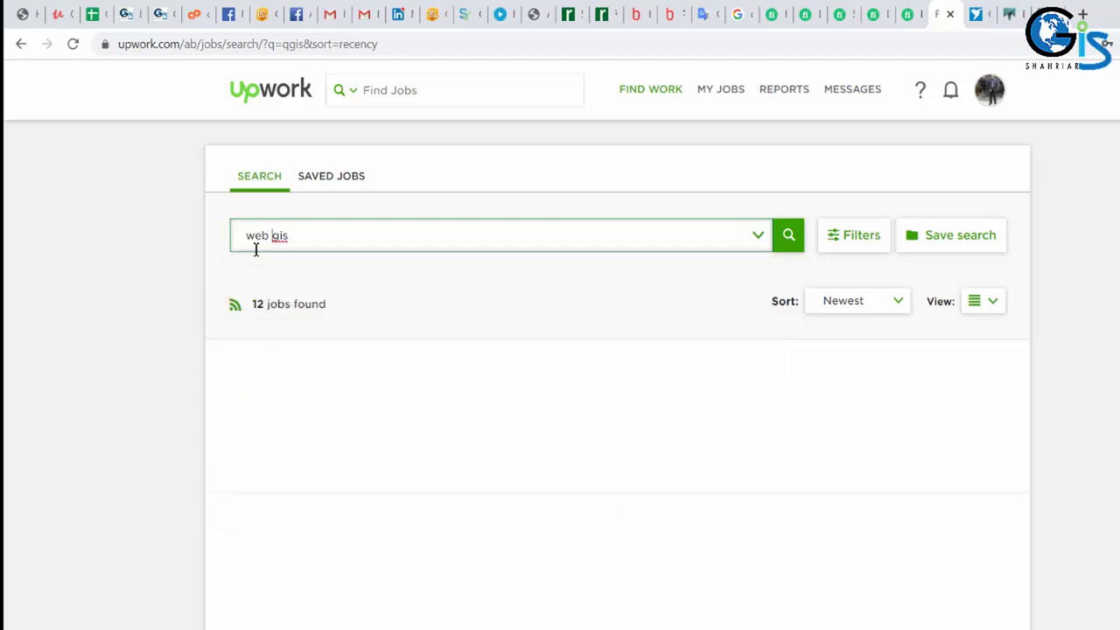
left_click(787, 234)
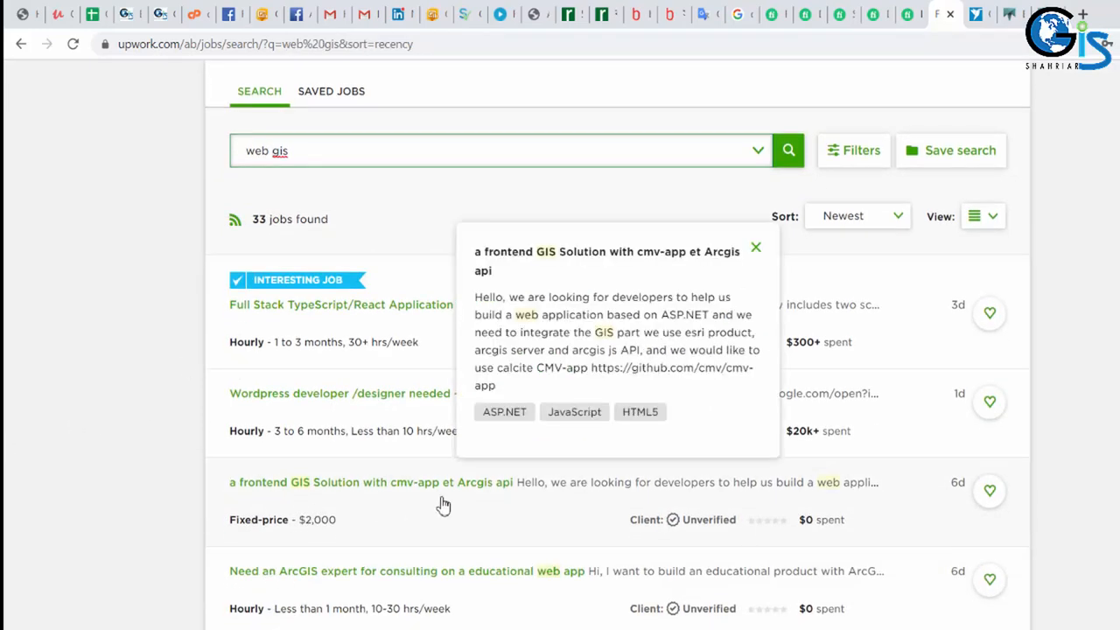
mouse_move(336, 535)
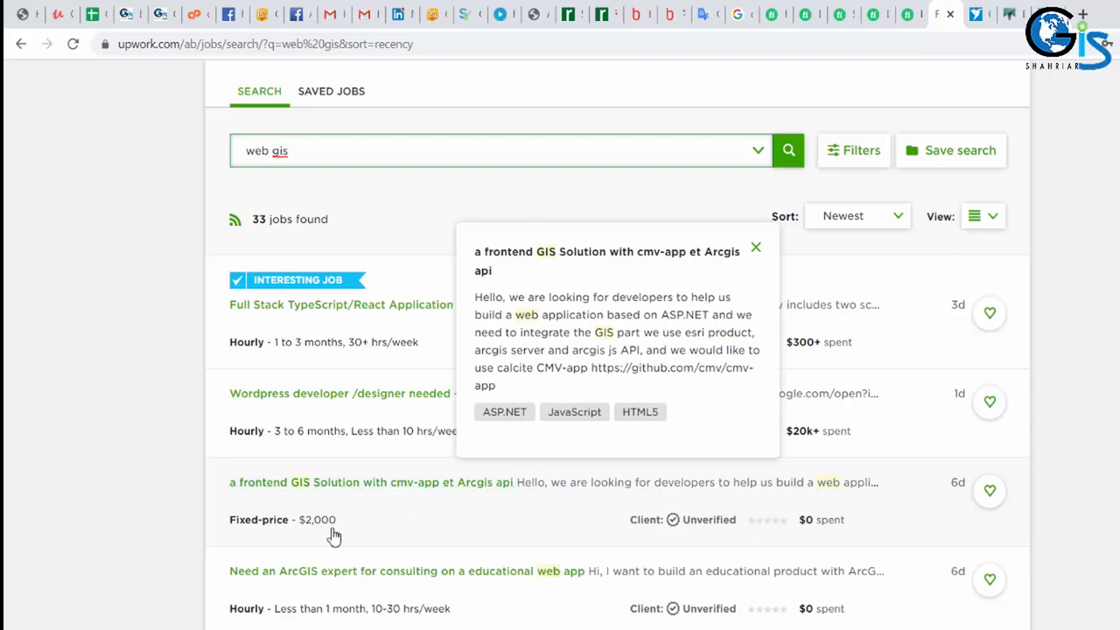
mouse_move(323, 535)
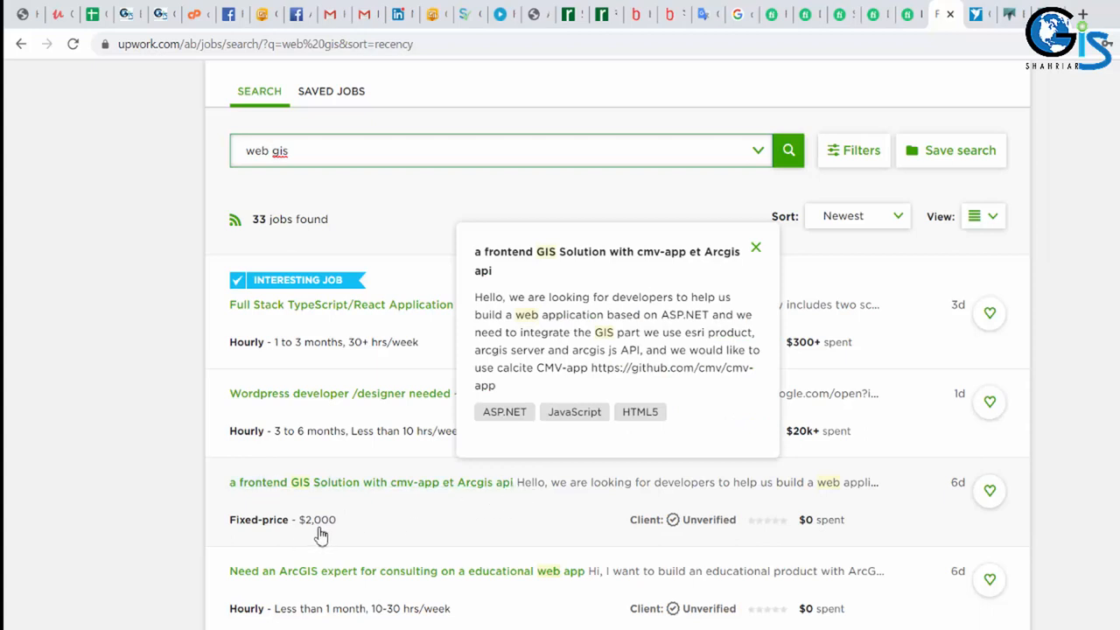
mouse_move(340, 529)
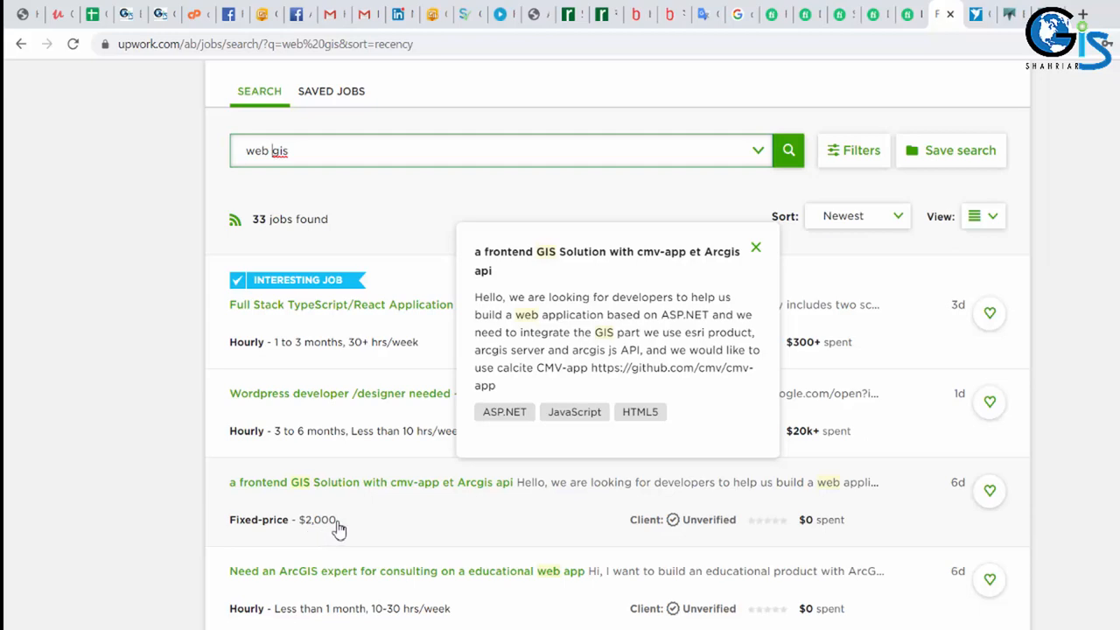
scroll("down", 3)
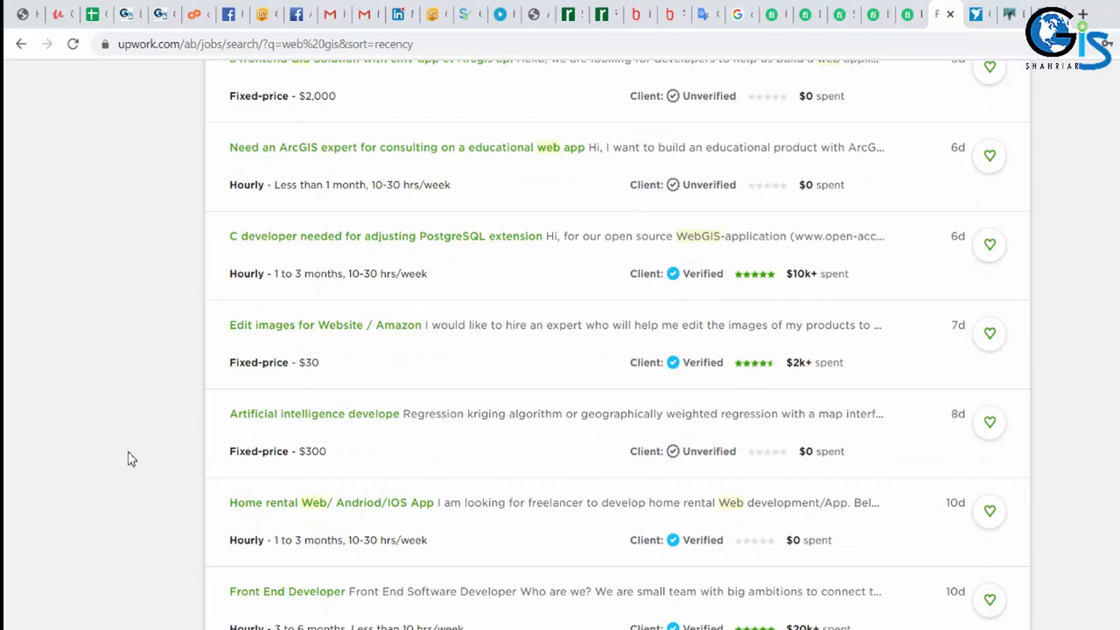
scroll("up", 3)
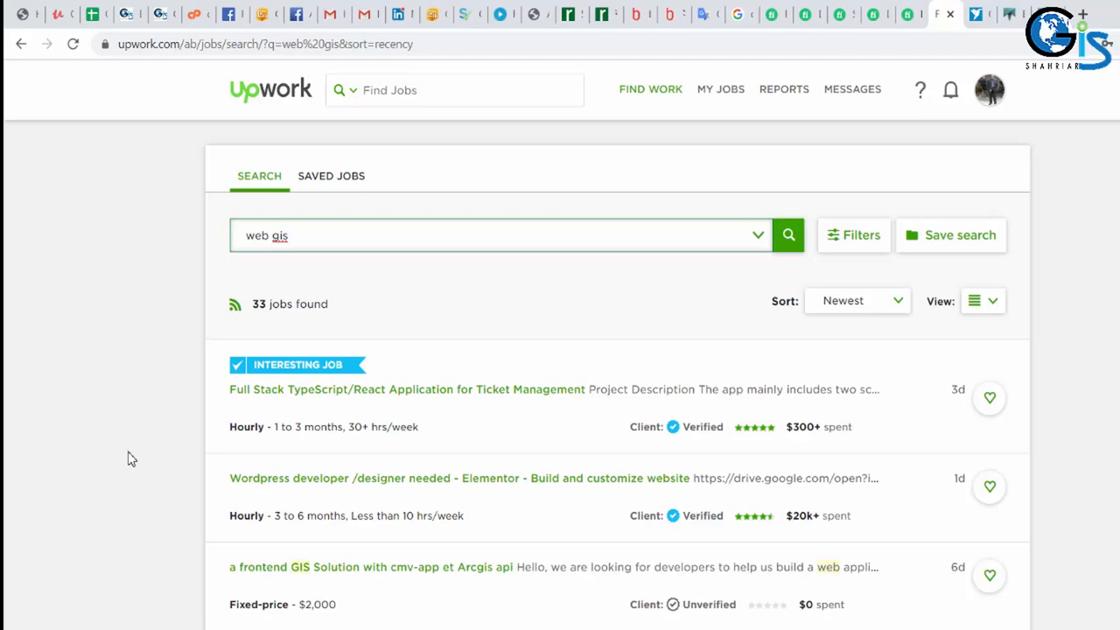
mouse_move(7, 319)
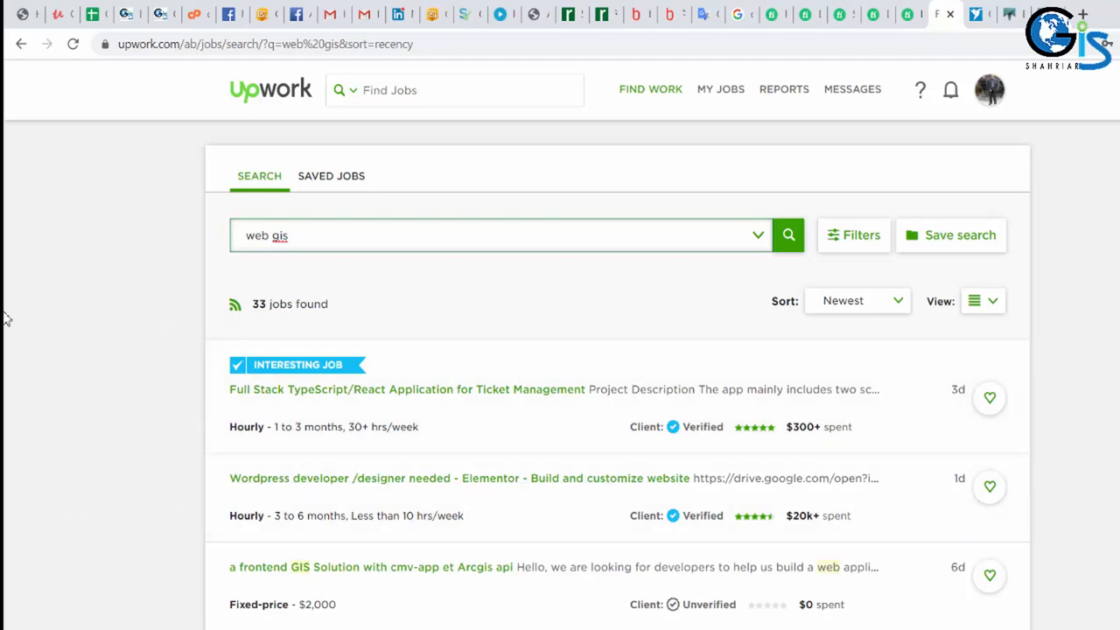
left_click(305, 235)
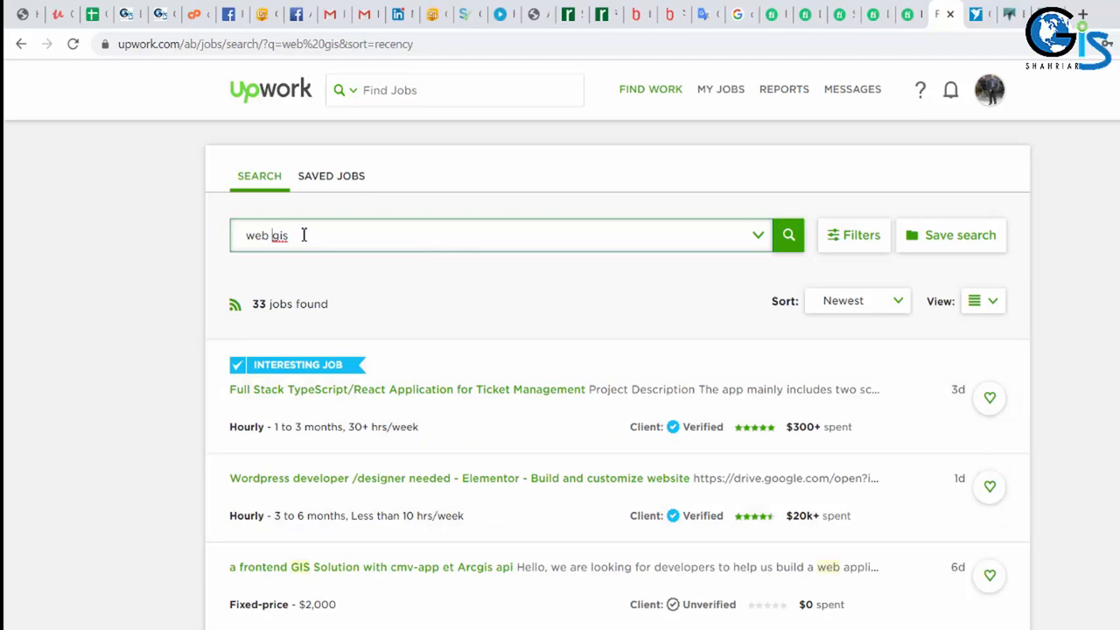
mouse_move(7, 270)
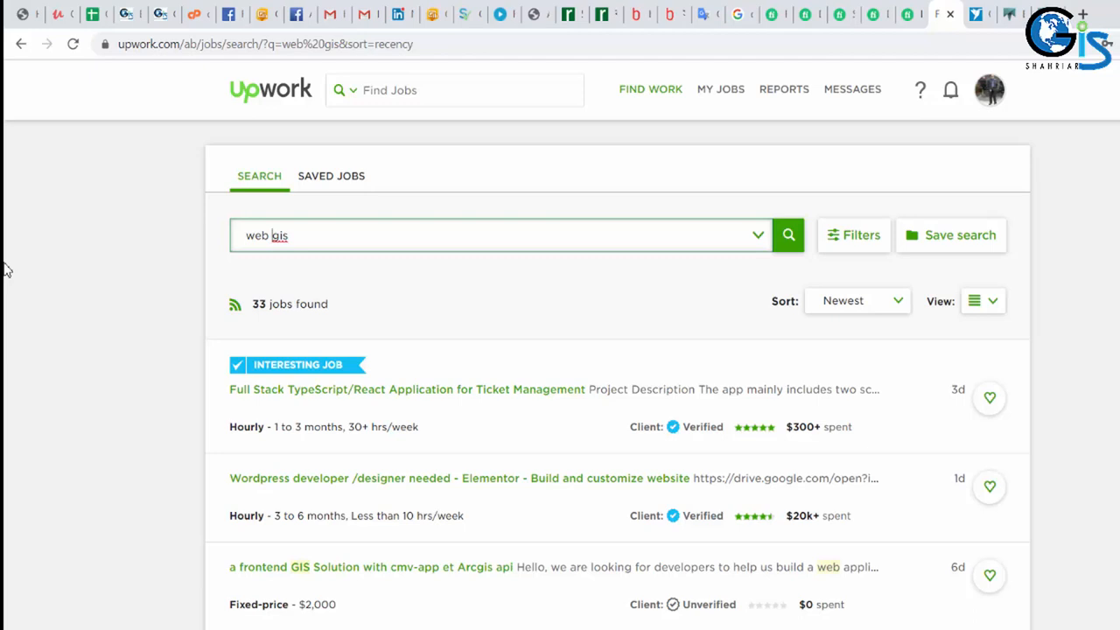
mouse_move(20, 270)
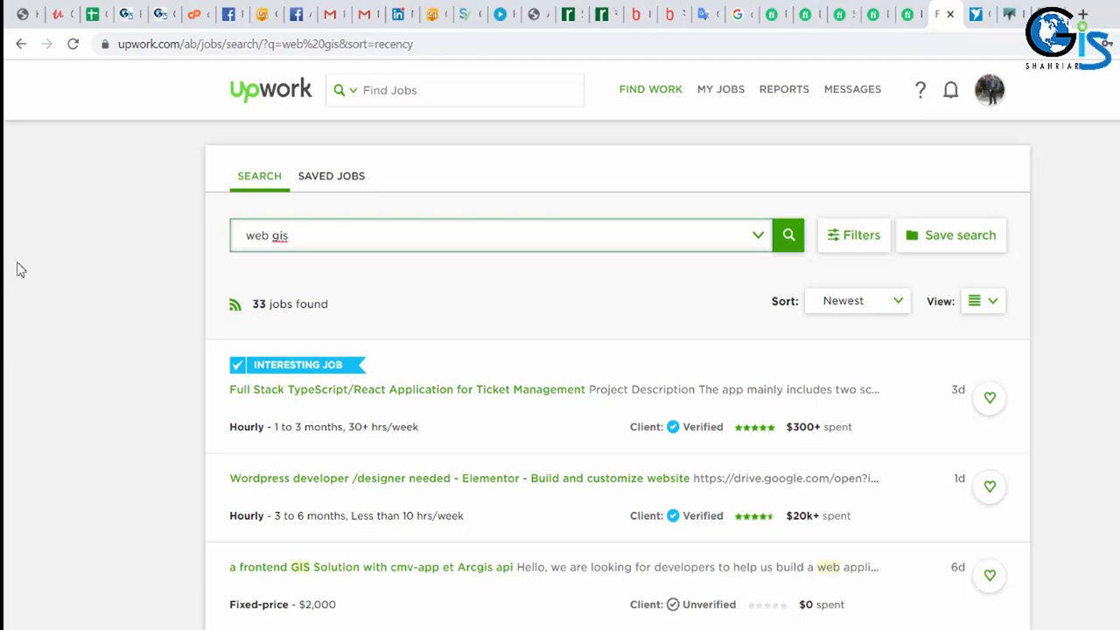